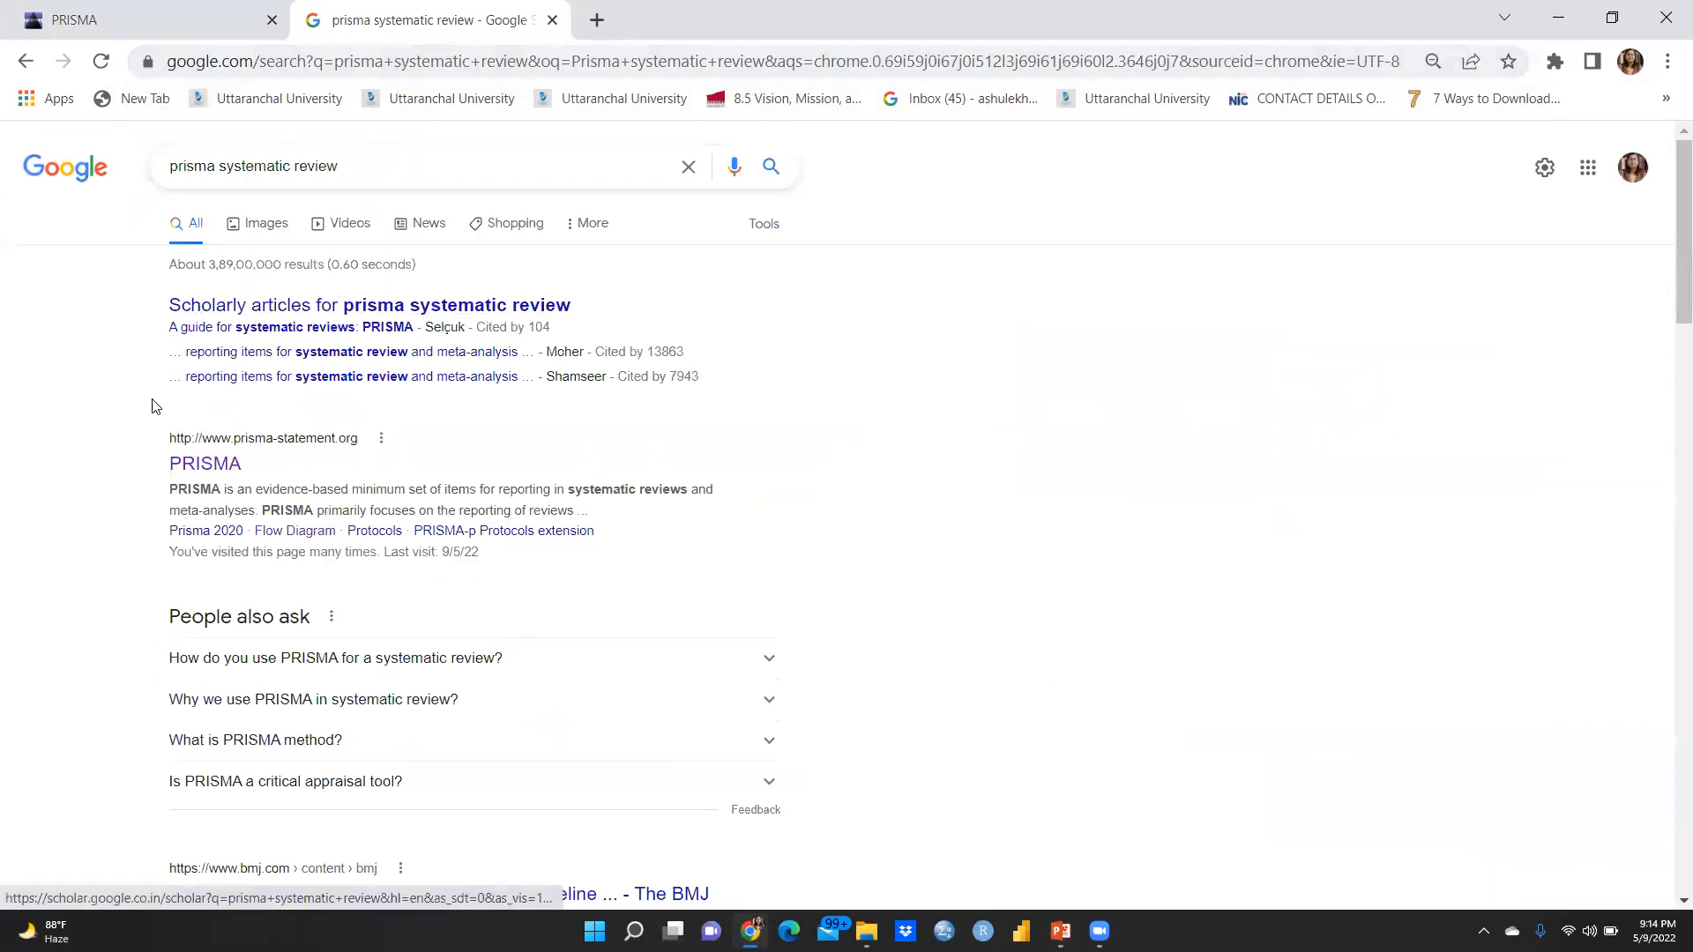
{"action": "mouse_move", "coordinate": [157, 494]}
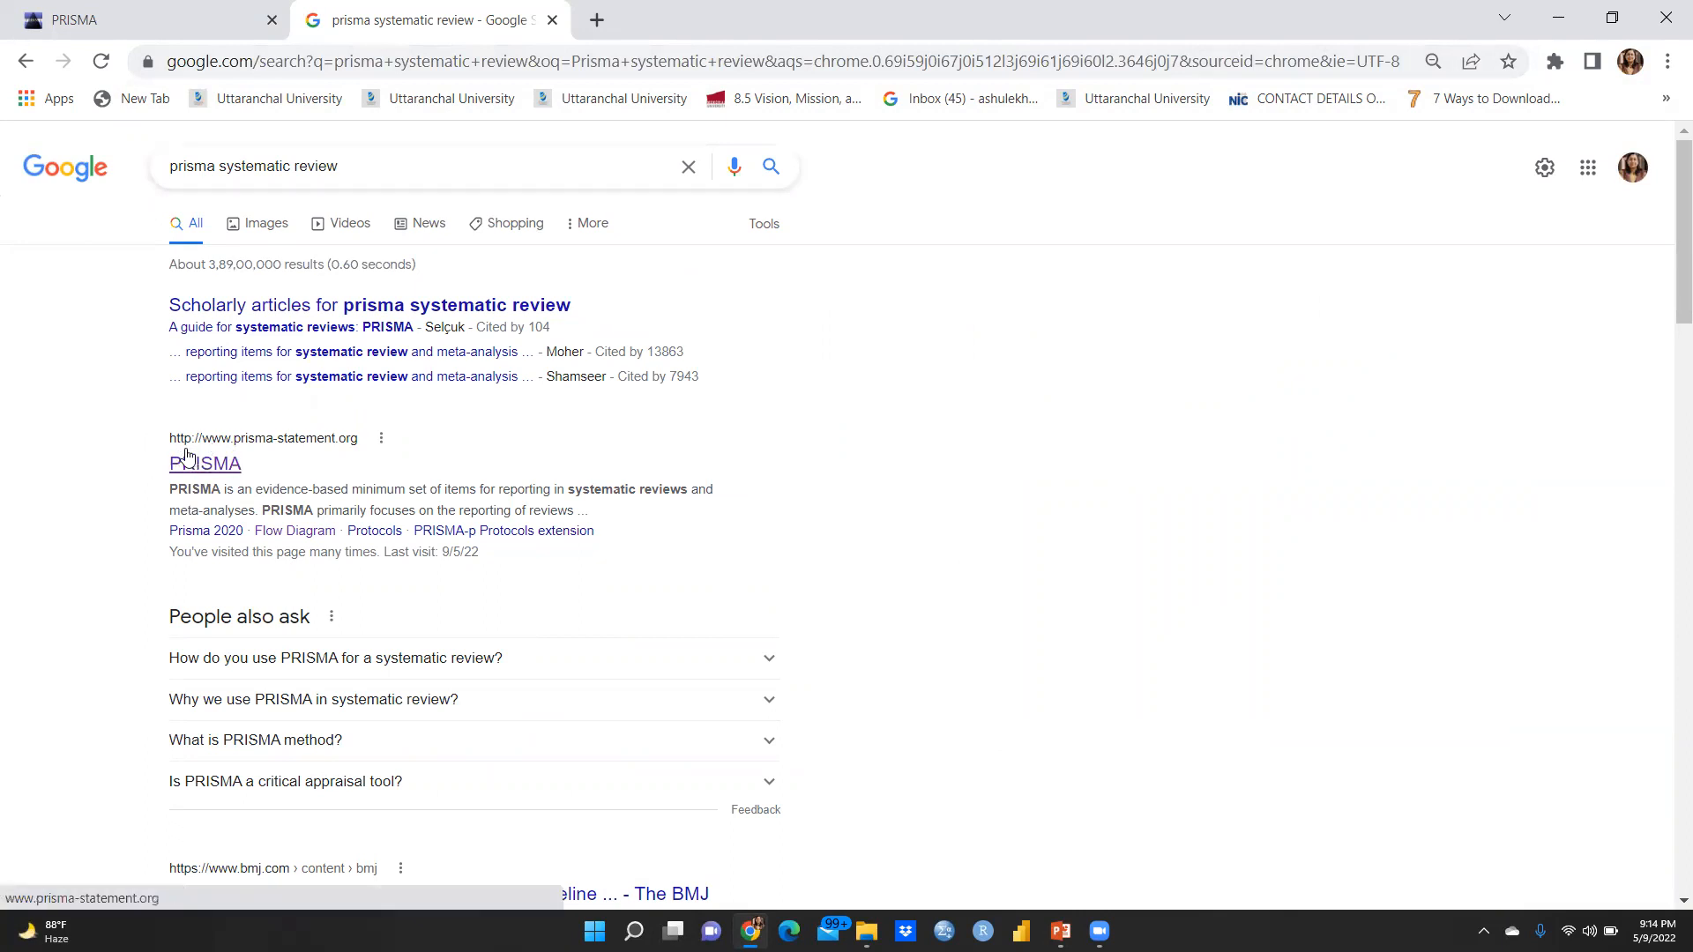
{"action": "mouse_move", "coordinate": [307, 458]}
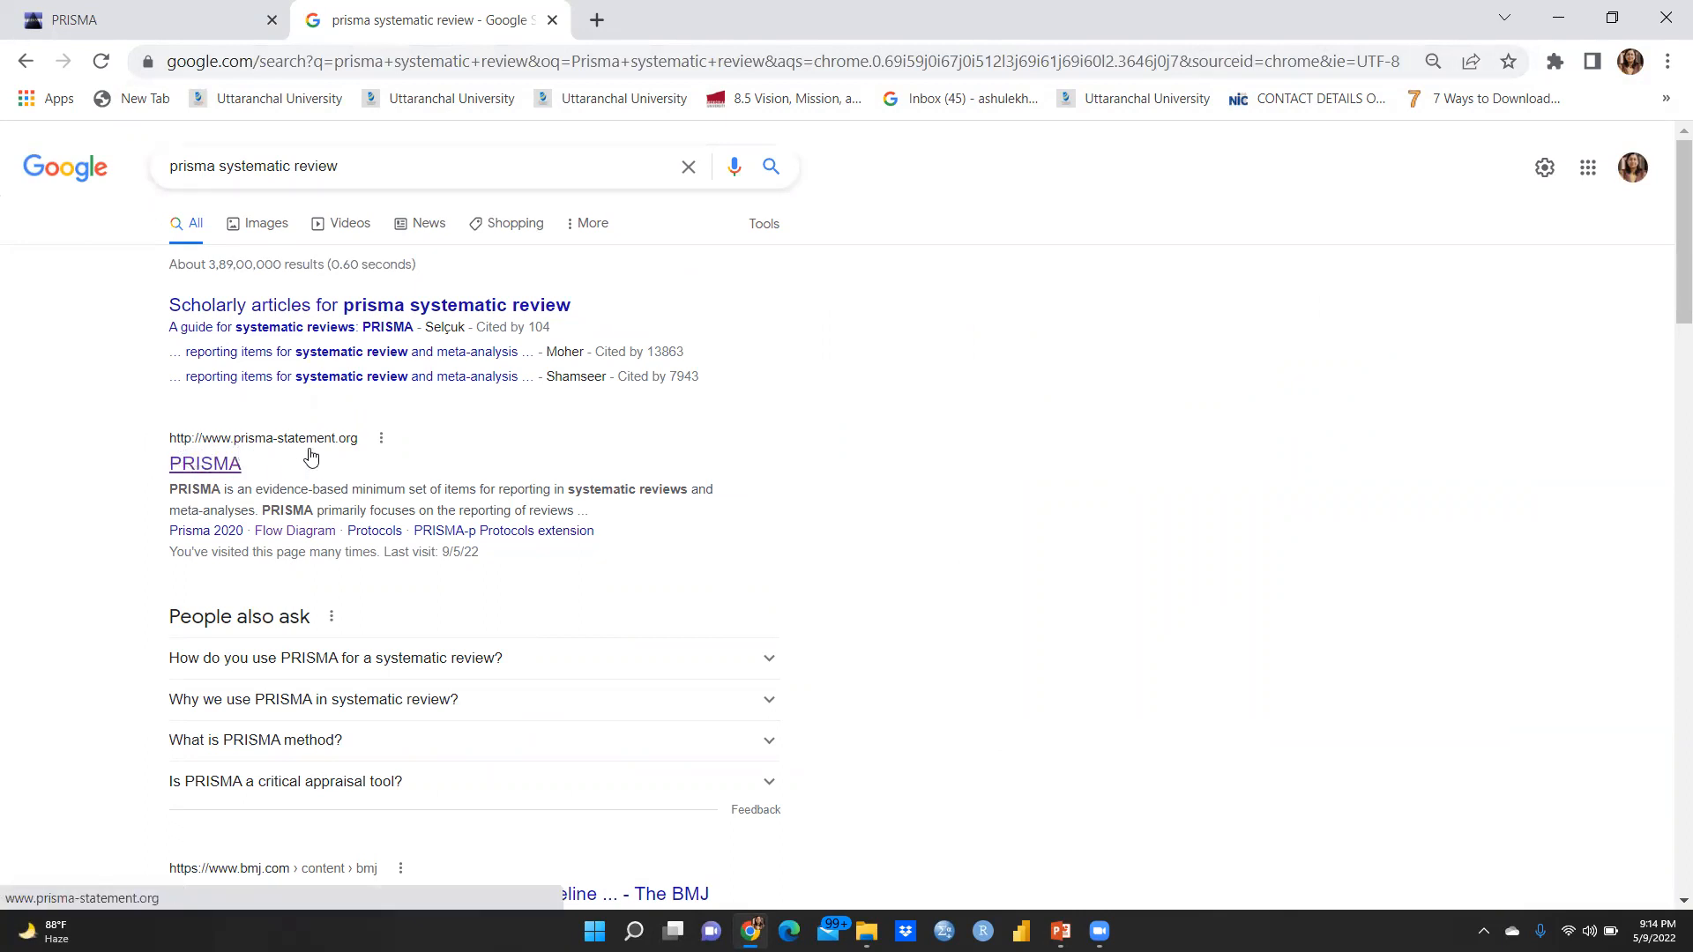
Open the prisma-statement.org result from the Google search results
{"action": "left_click", "coordinate": [205, 464]}
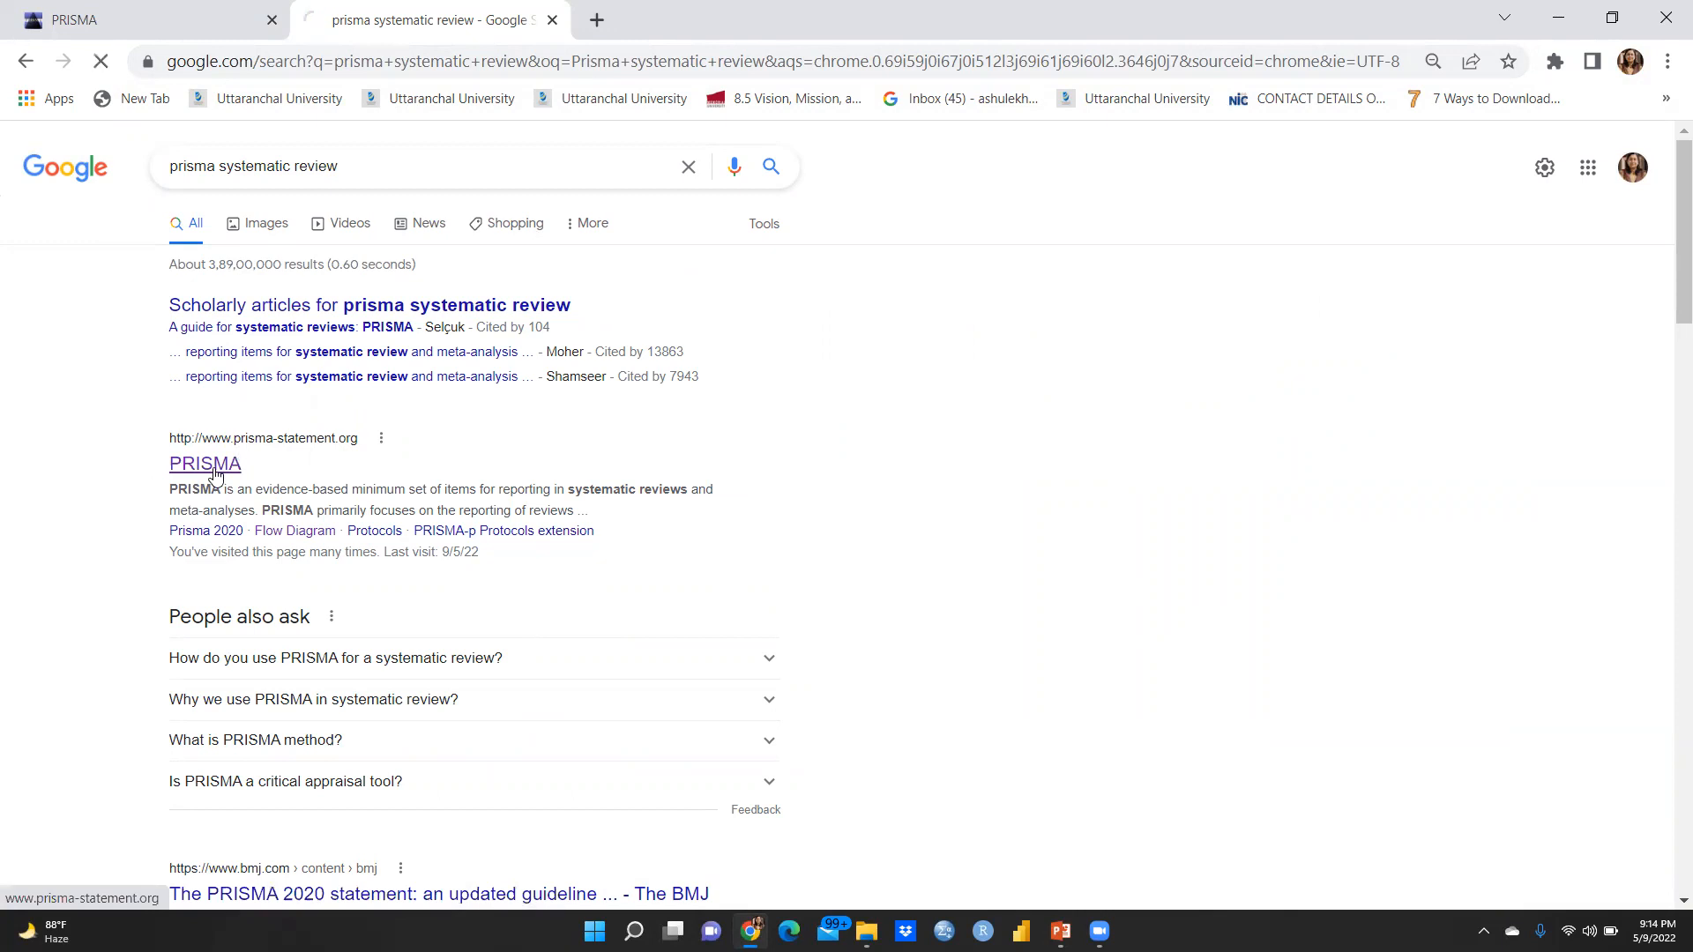
{"action": "left_click", "coordinate": [205, 464]}
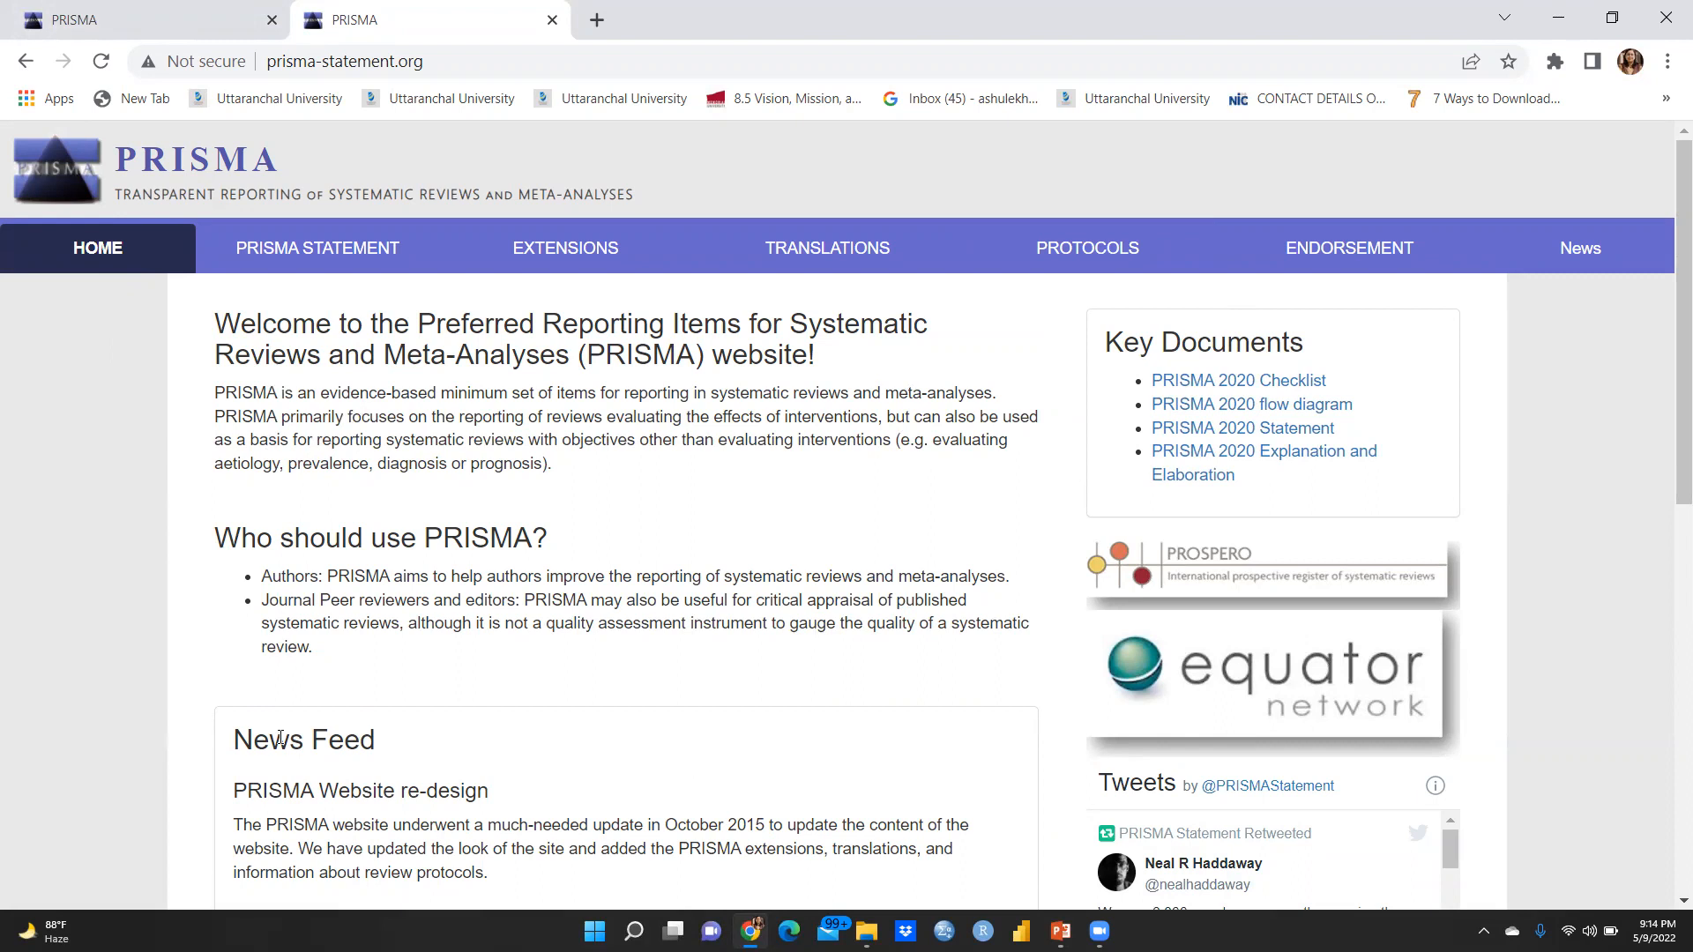
Skim the home page overview, then go to the PRISMA Statement section via the top navigation
{"action": "scroll", "scroll_direction": "down", "scroll_amount": 3}
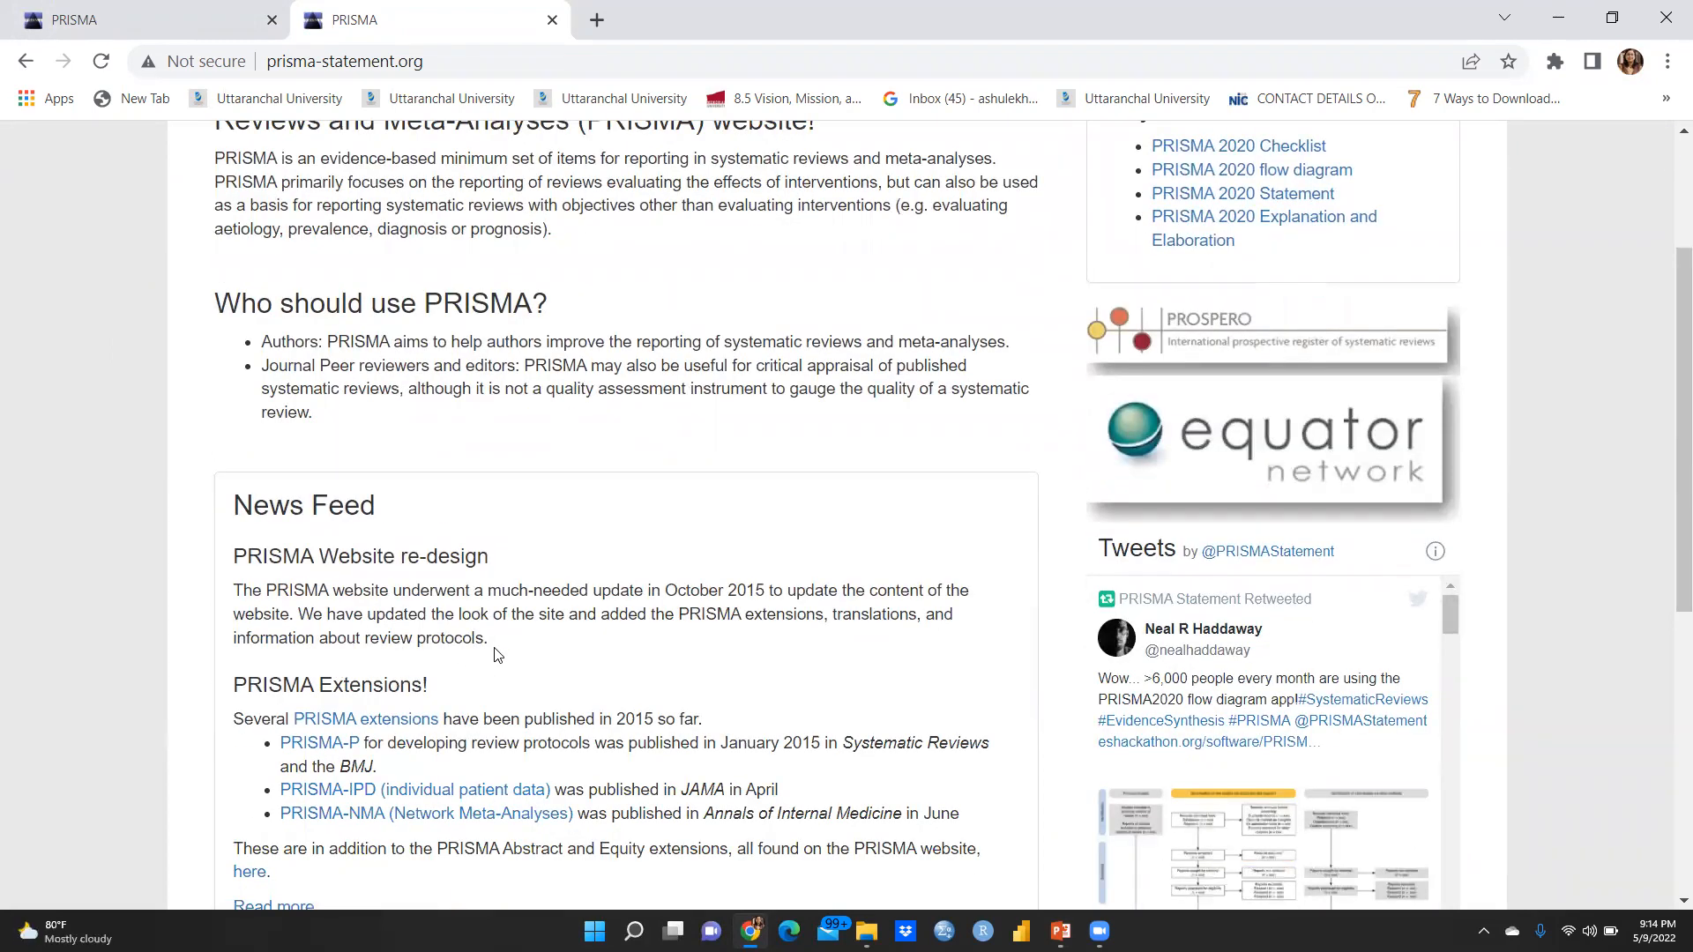
{"action": "scroll", "scroll_direction": "up", "scroll_amount": 3}
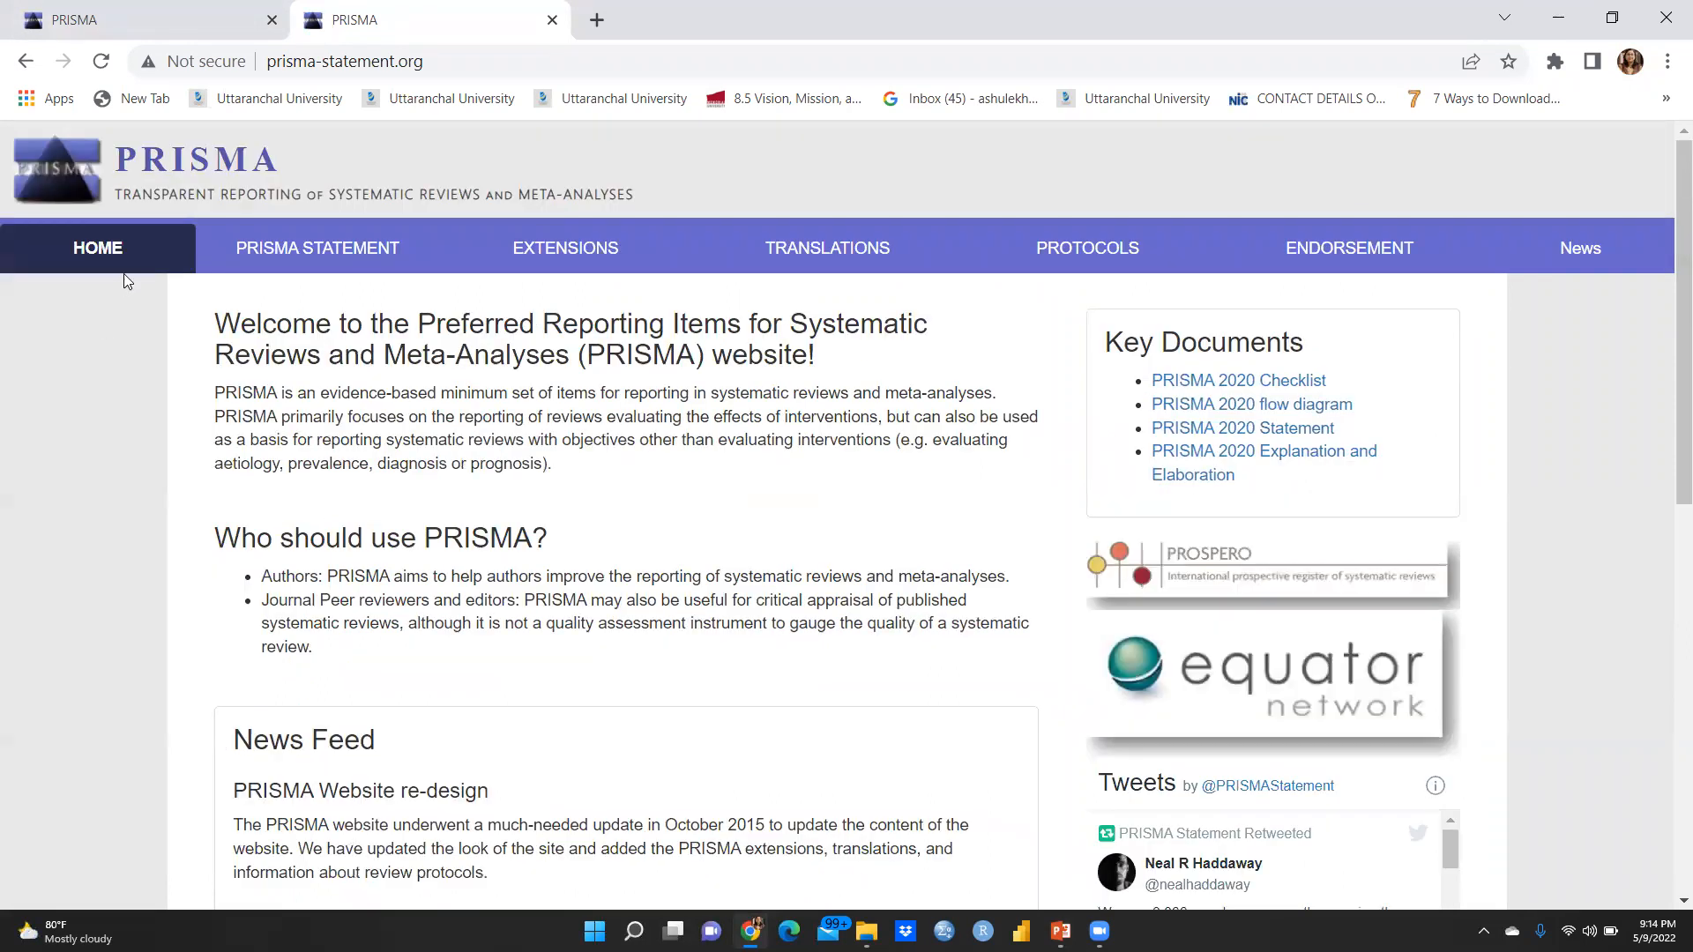
{"action": "mouse_move", "coordinate": [298, 258]}
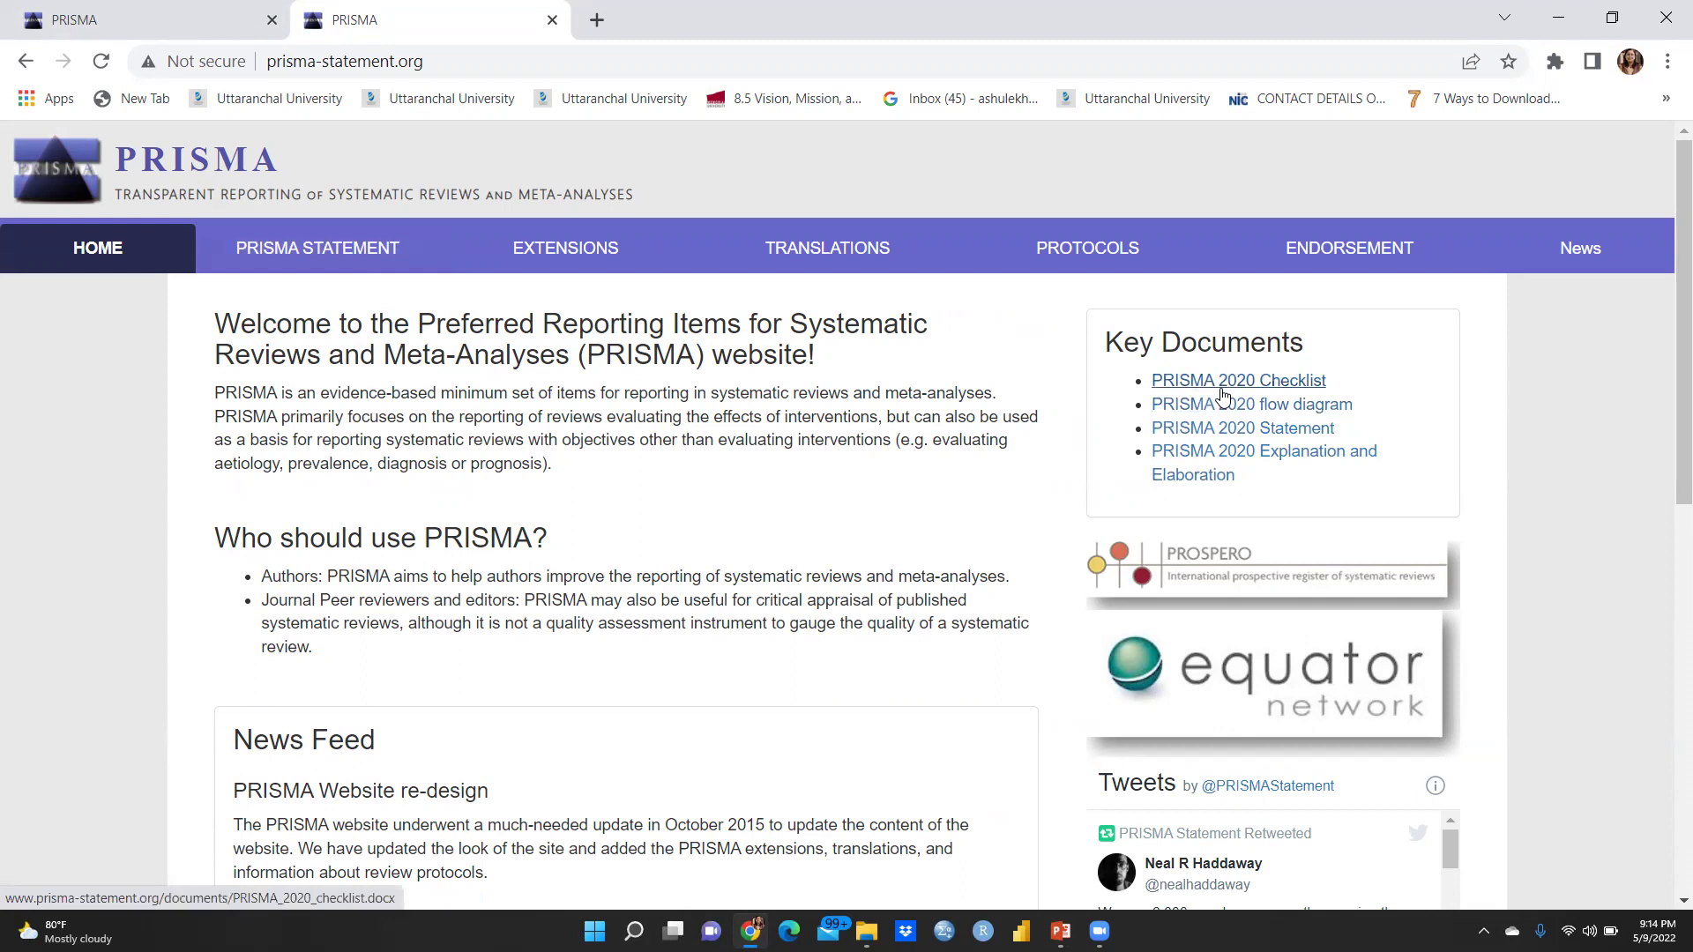
{"action": "mouse_move", "coordinate": [1252, 455]}
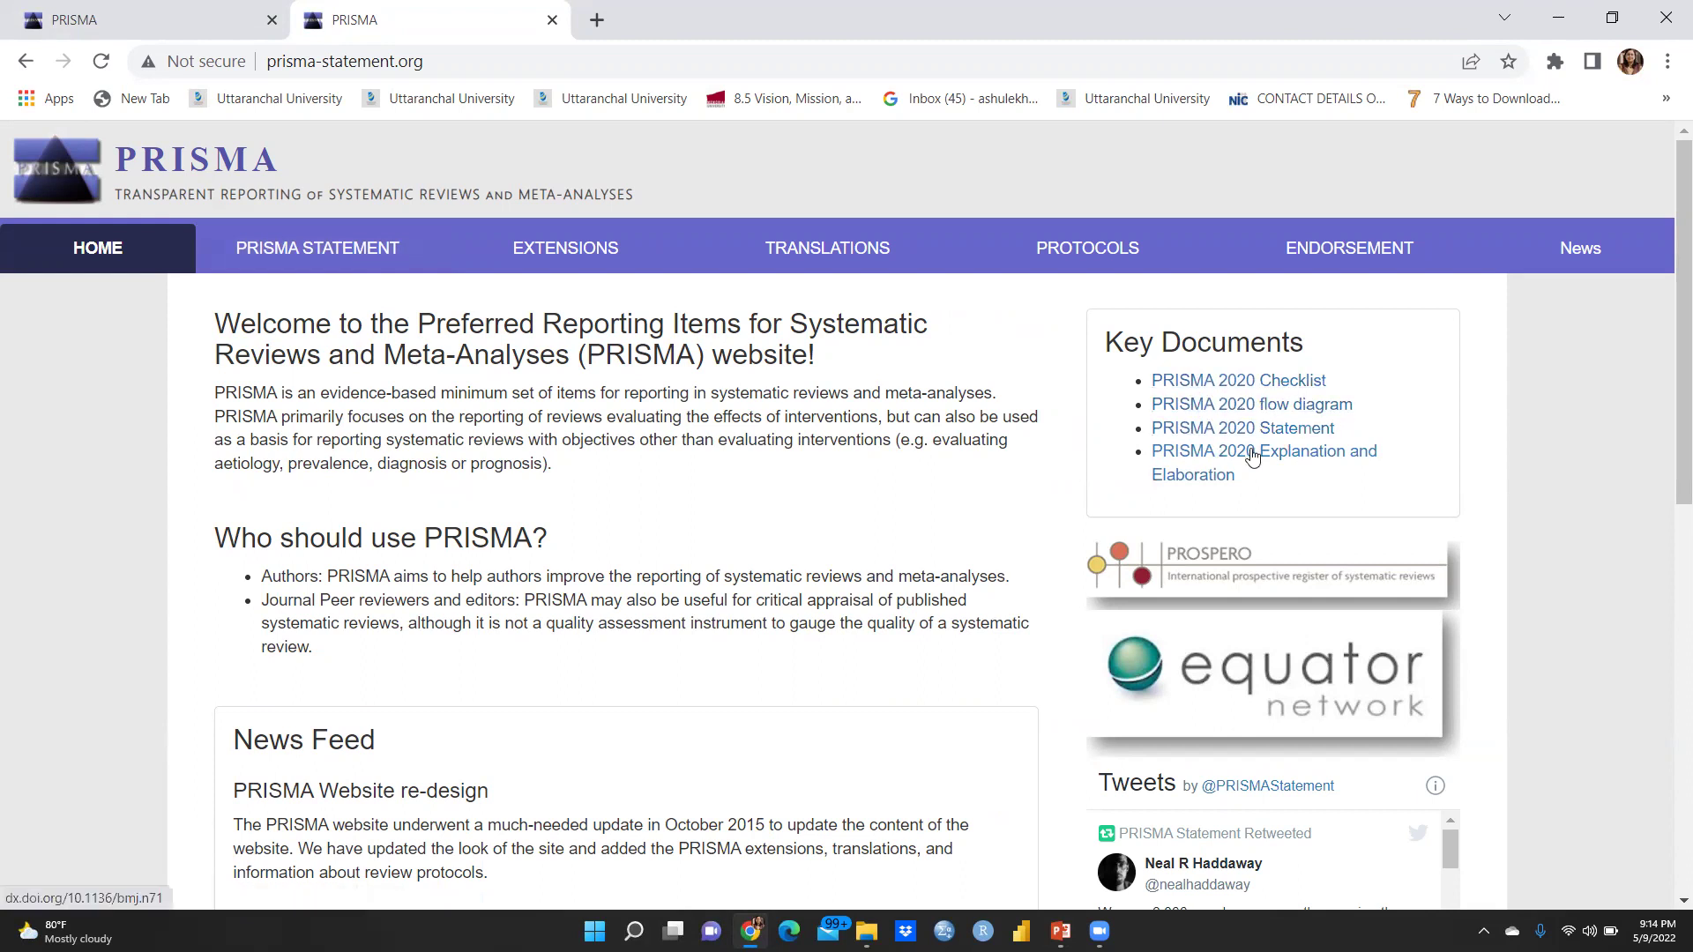
{"action": "mouse_move", "coordinate": [338, 258]}
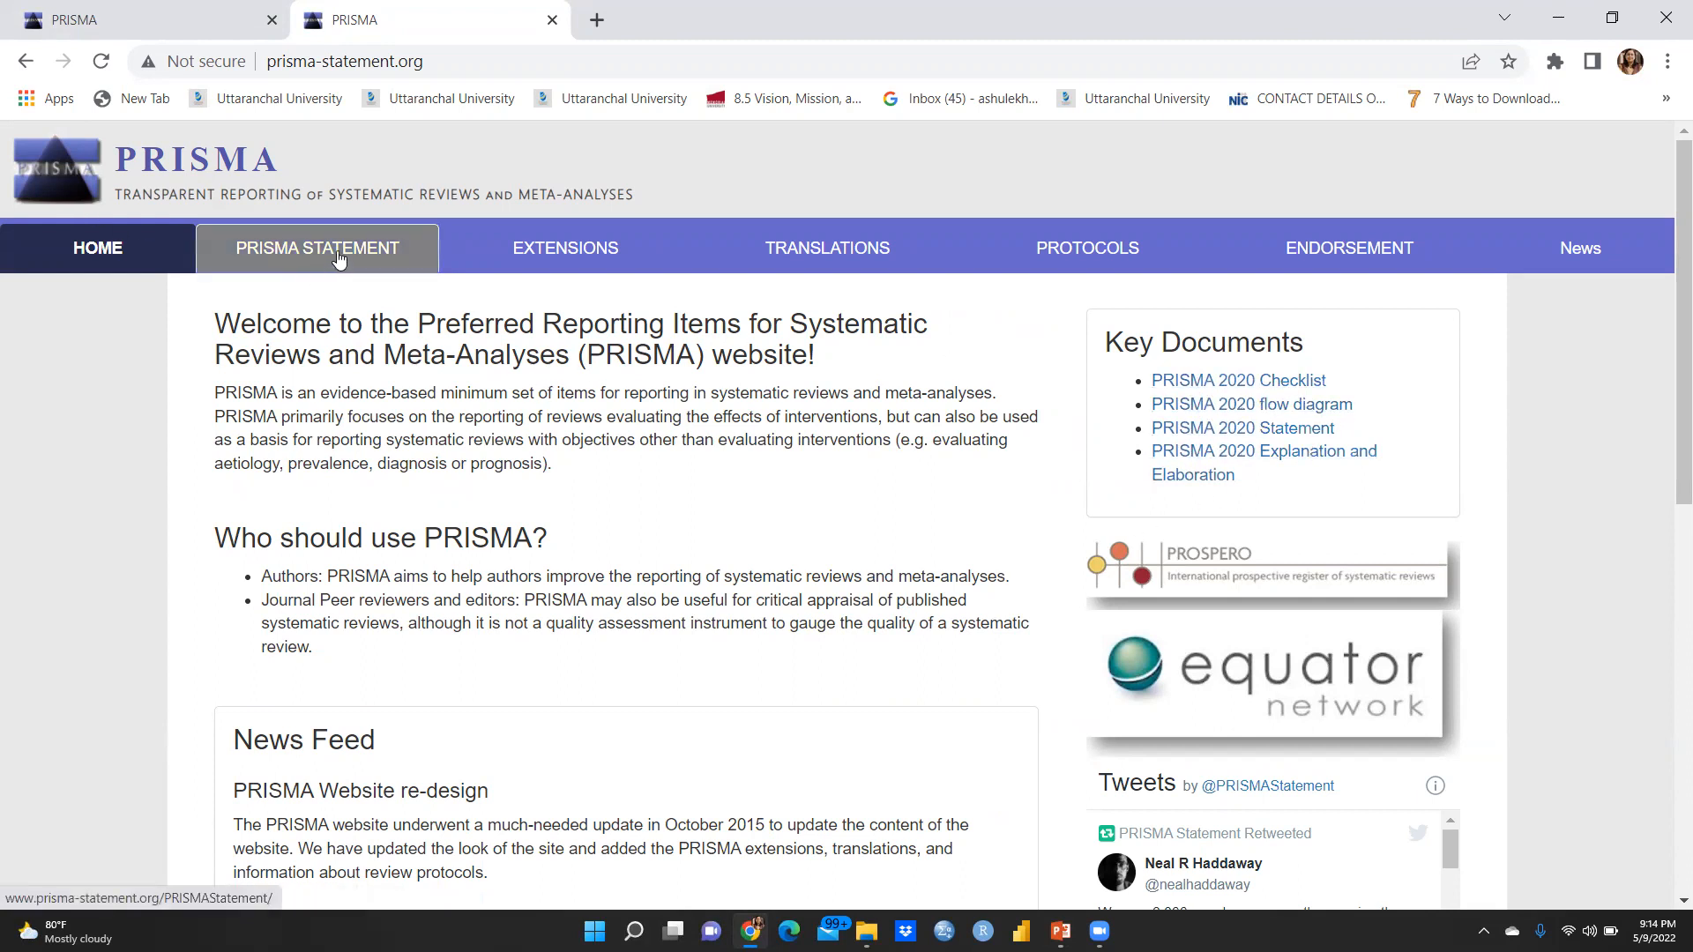
{"action": "left_click", "coordinate": [318, 247]}
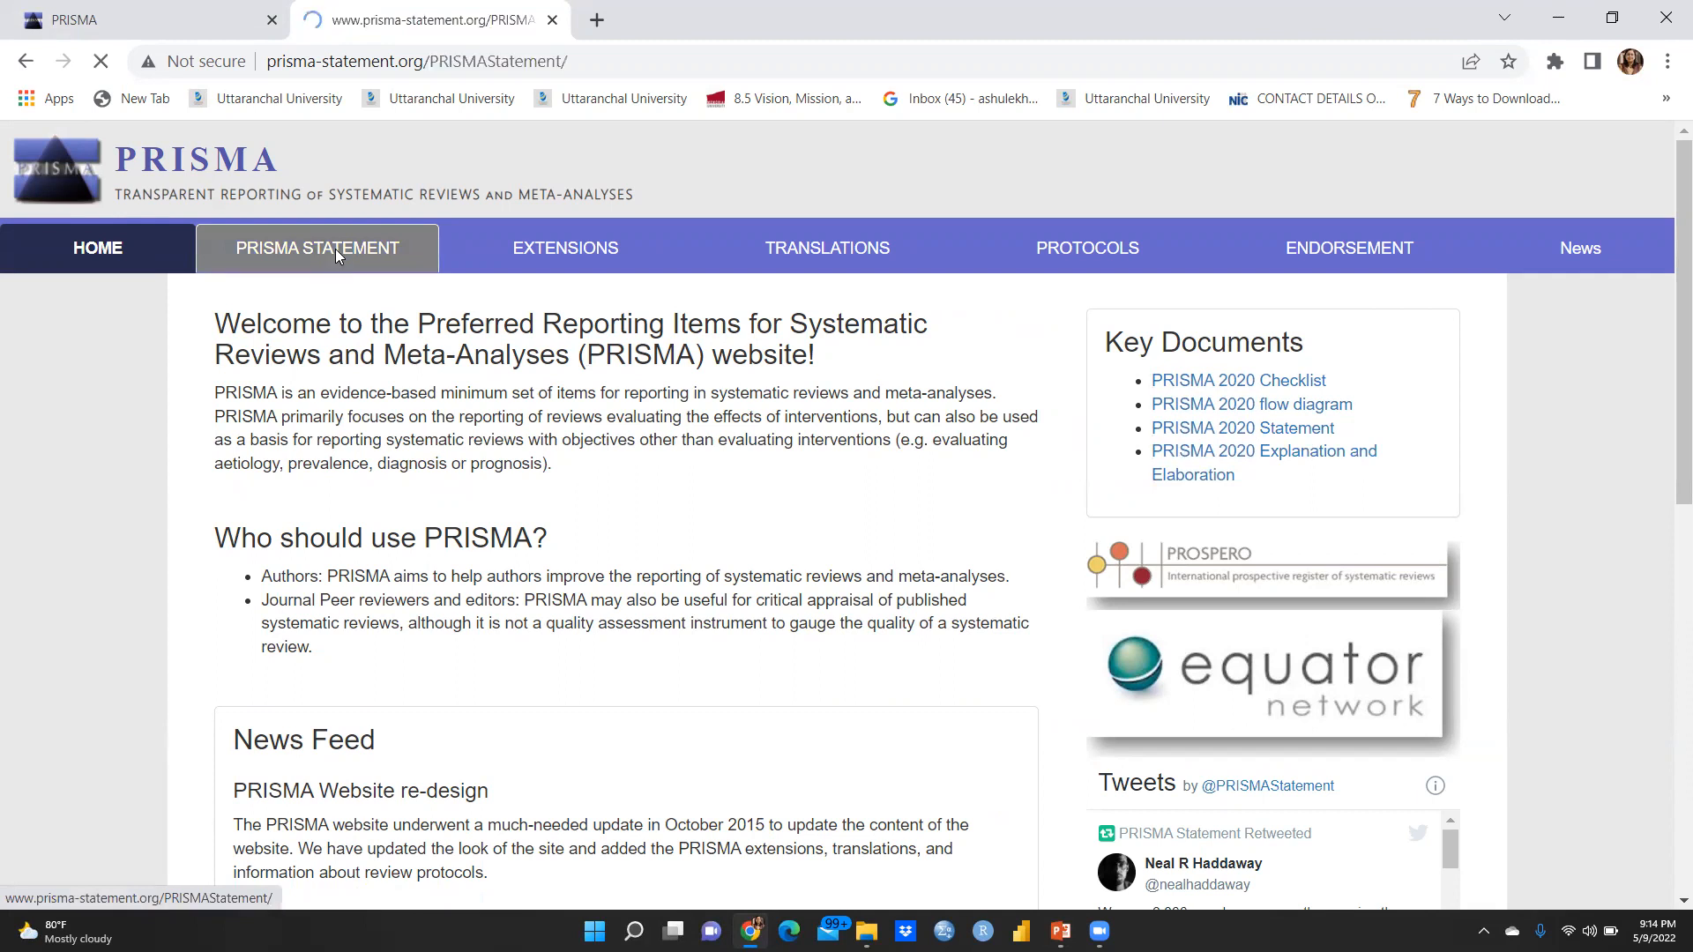
Download the PRISMA 2020 Word flow diagram template for new reviews searching databases and registers only
{"action": "left_click", "coordinate": [318, 247]}
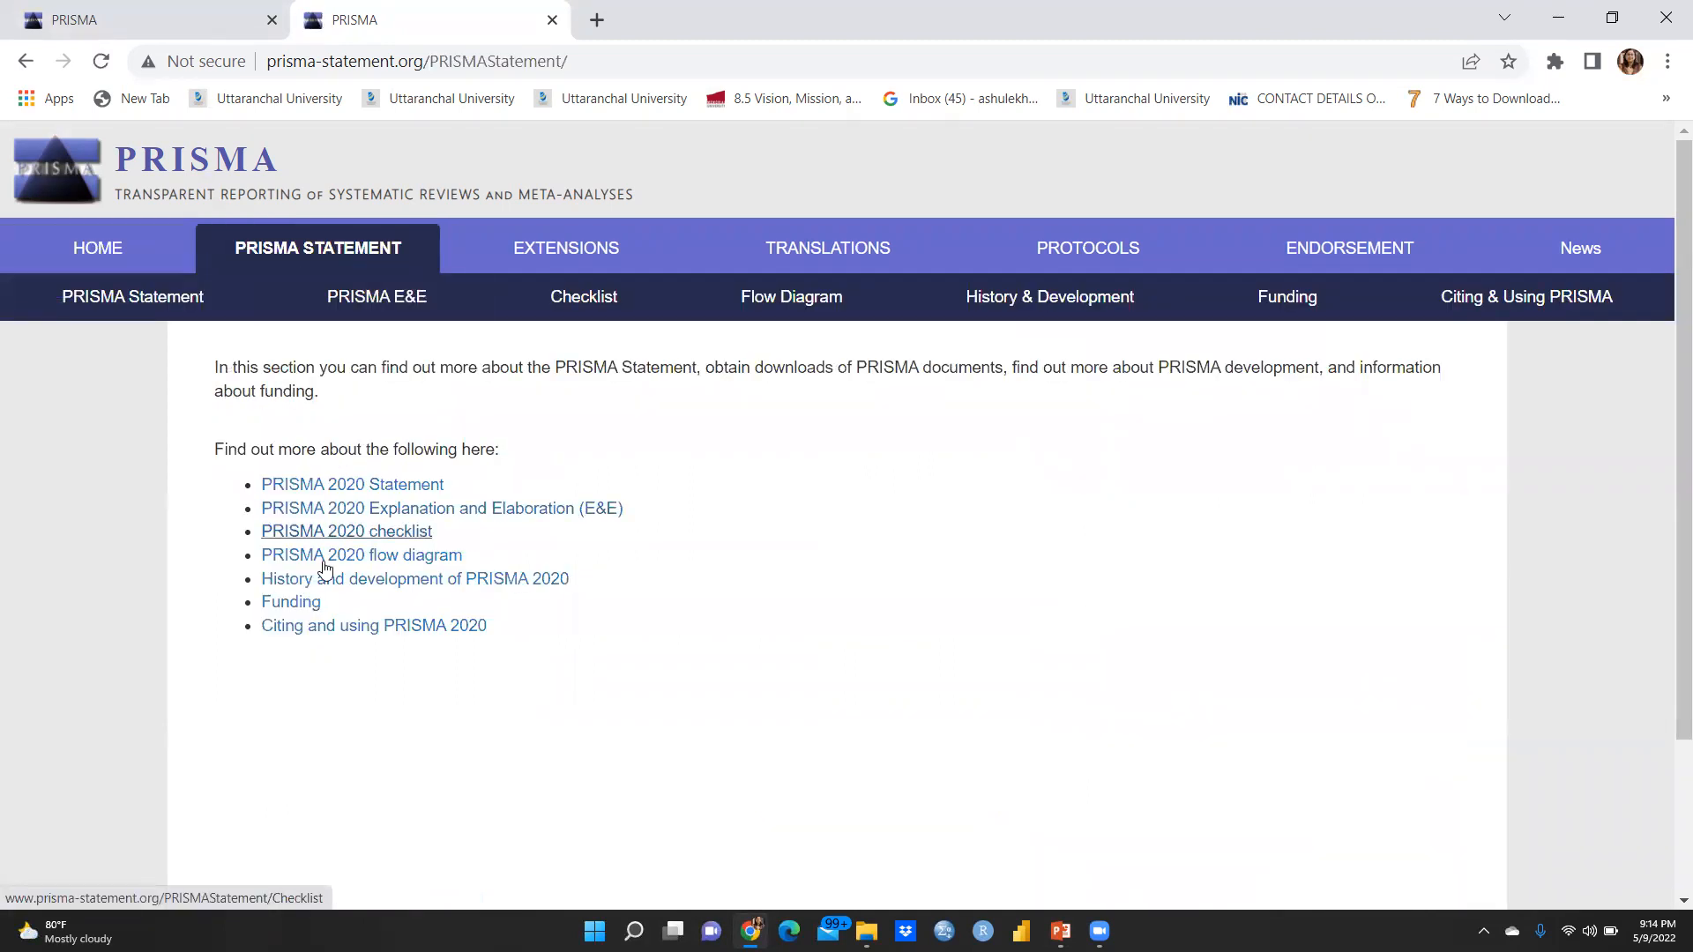
{"action": "mouse_move", "coordinate": [358, 674]}
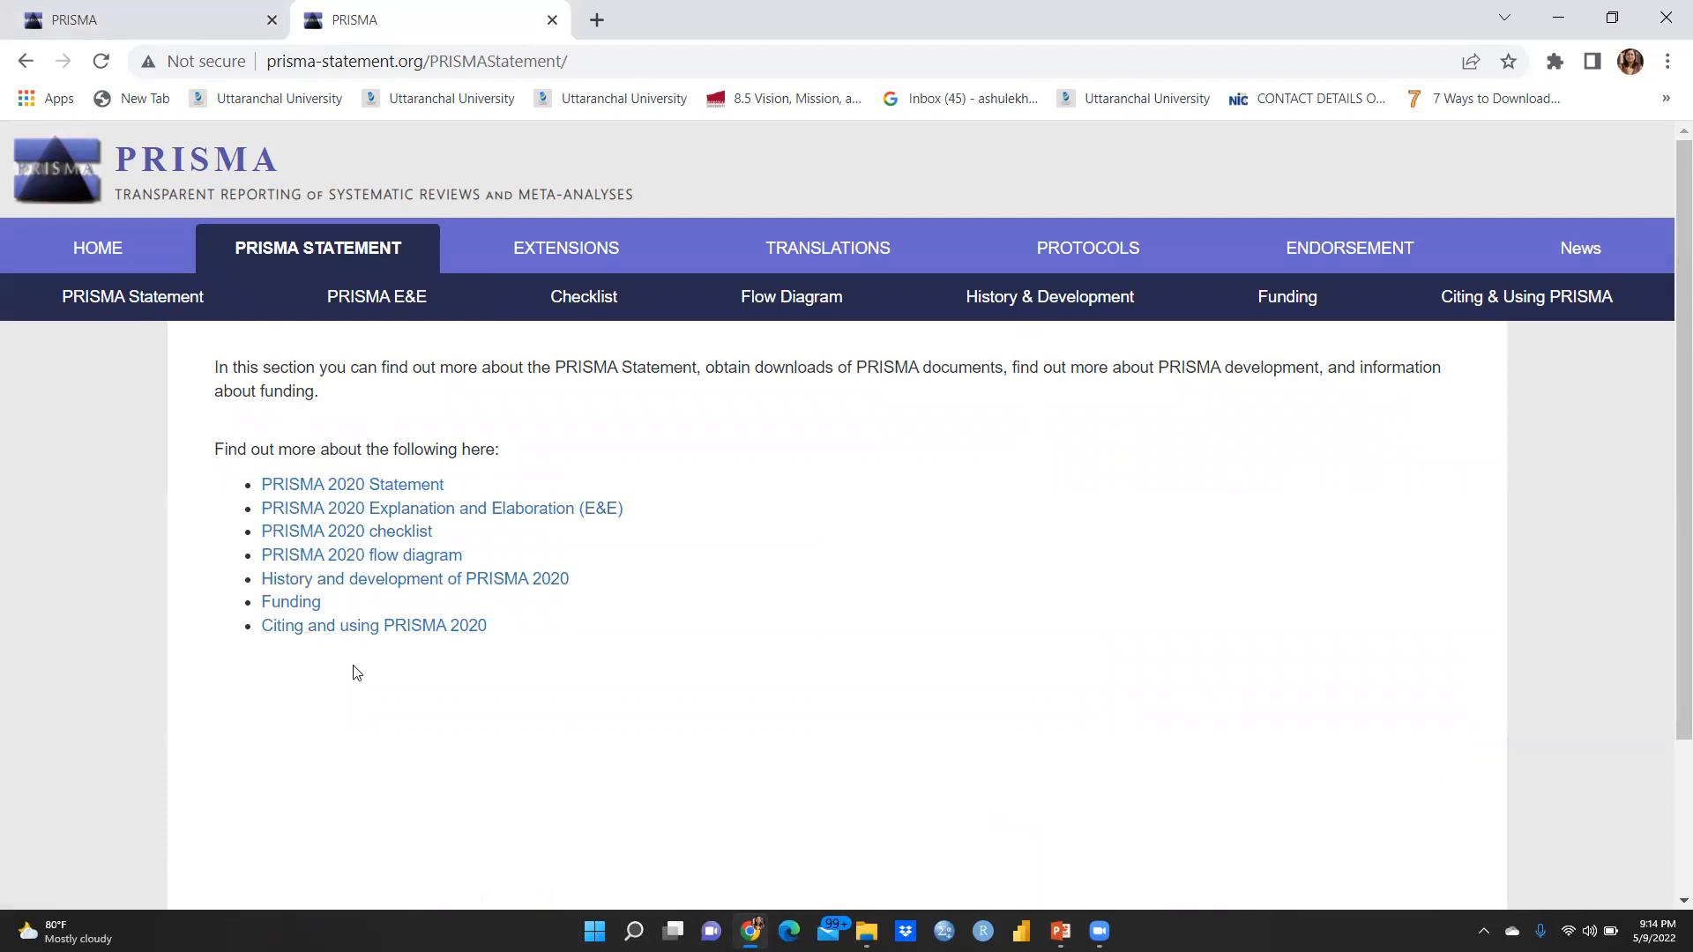
{"action": "mouse_move", "coordinate": [765, 304]}
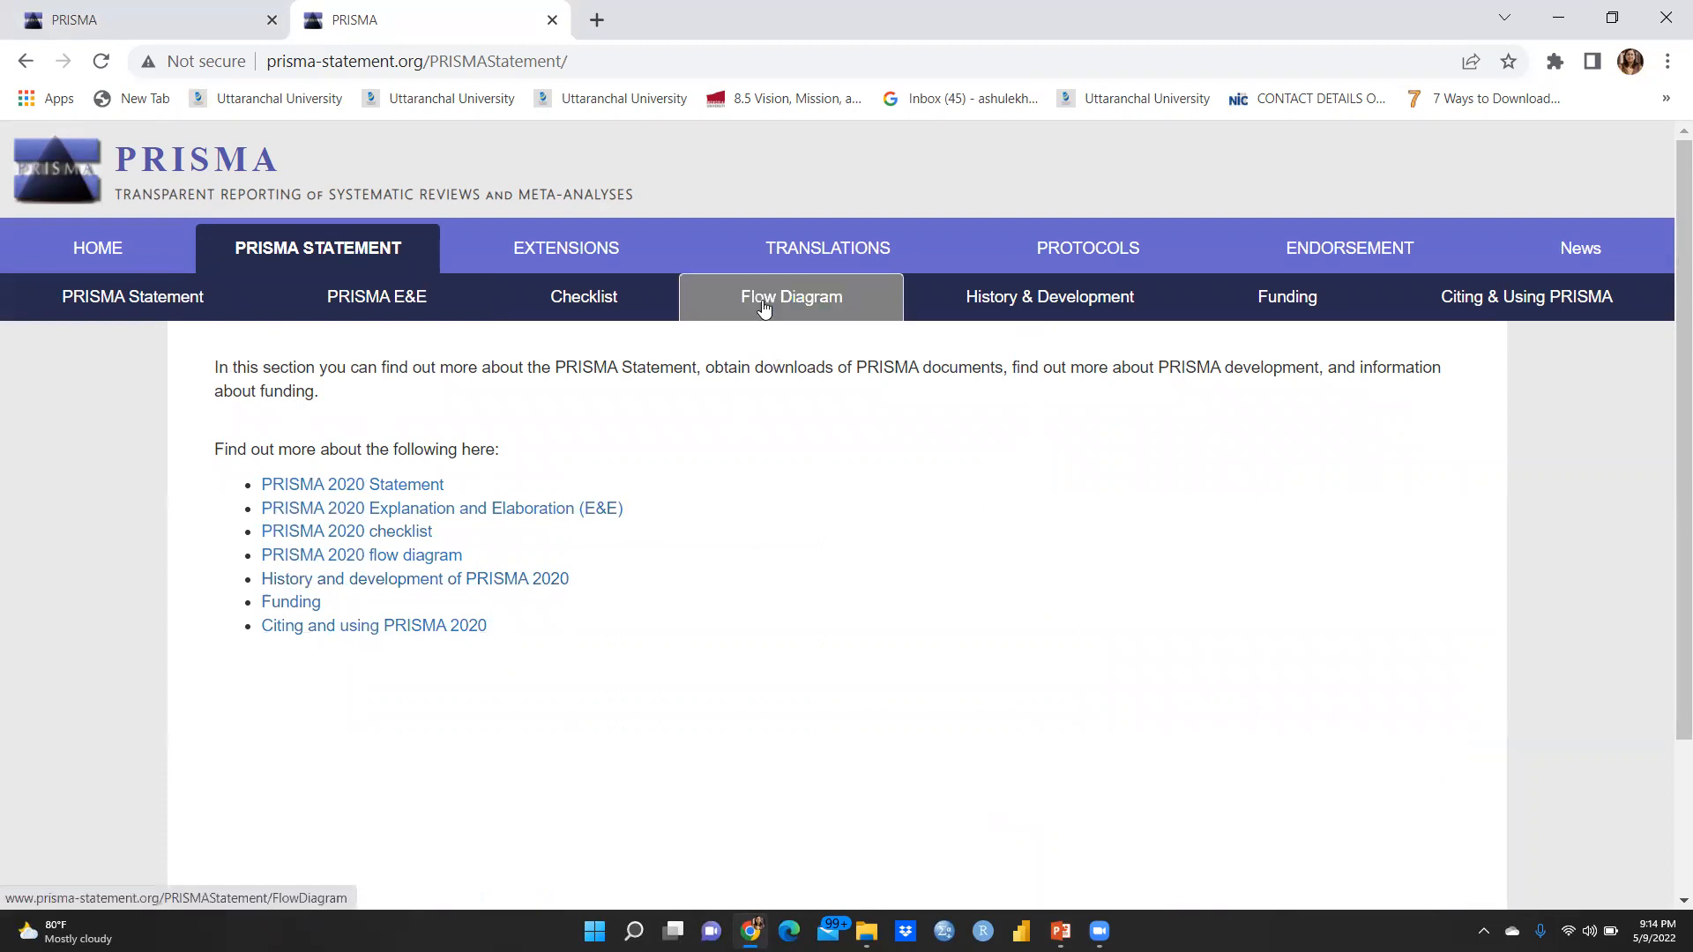
{"action": "left_click", "coordinate": [790, 296]}
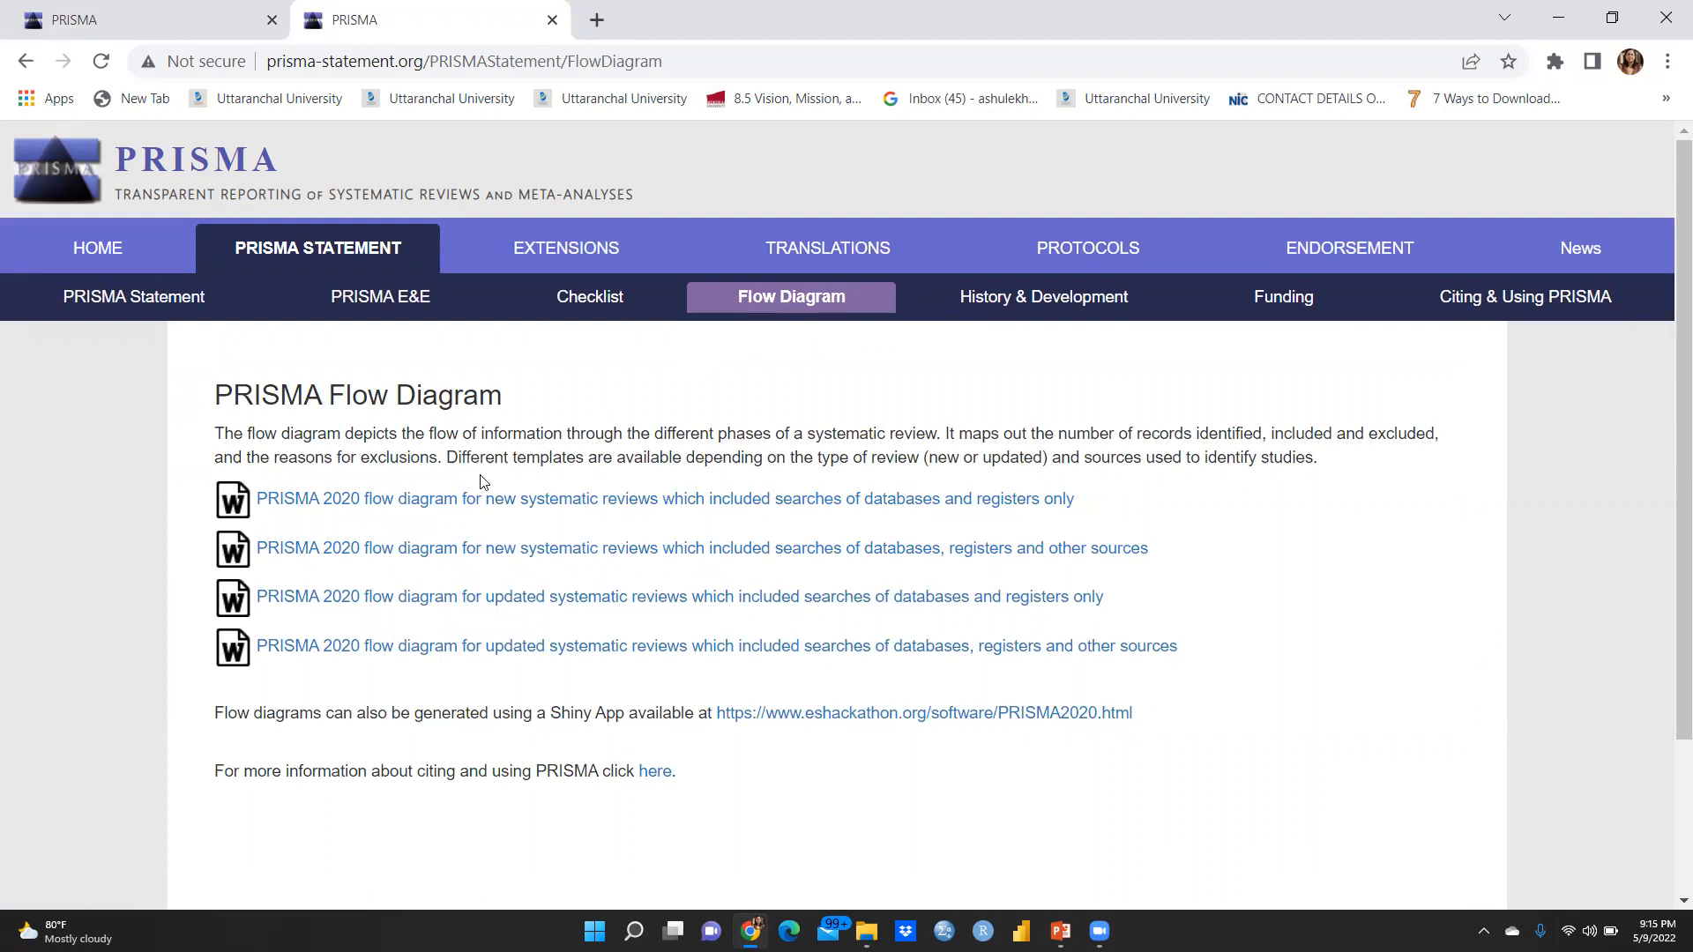
{"action": "mouse_move", "coordinate": [356, 536]}
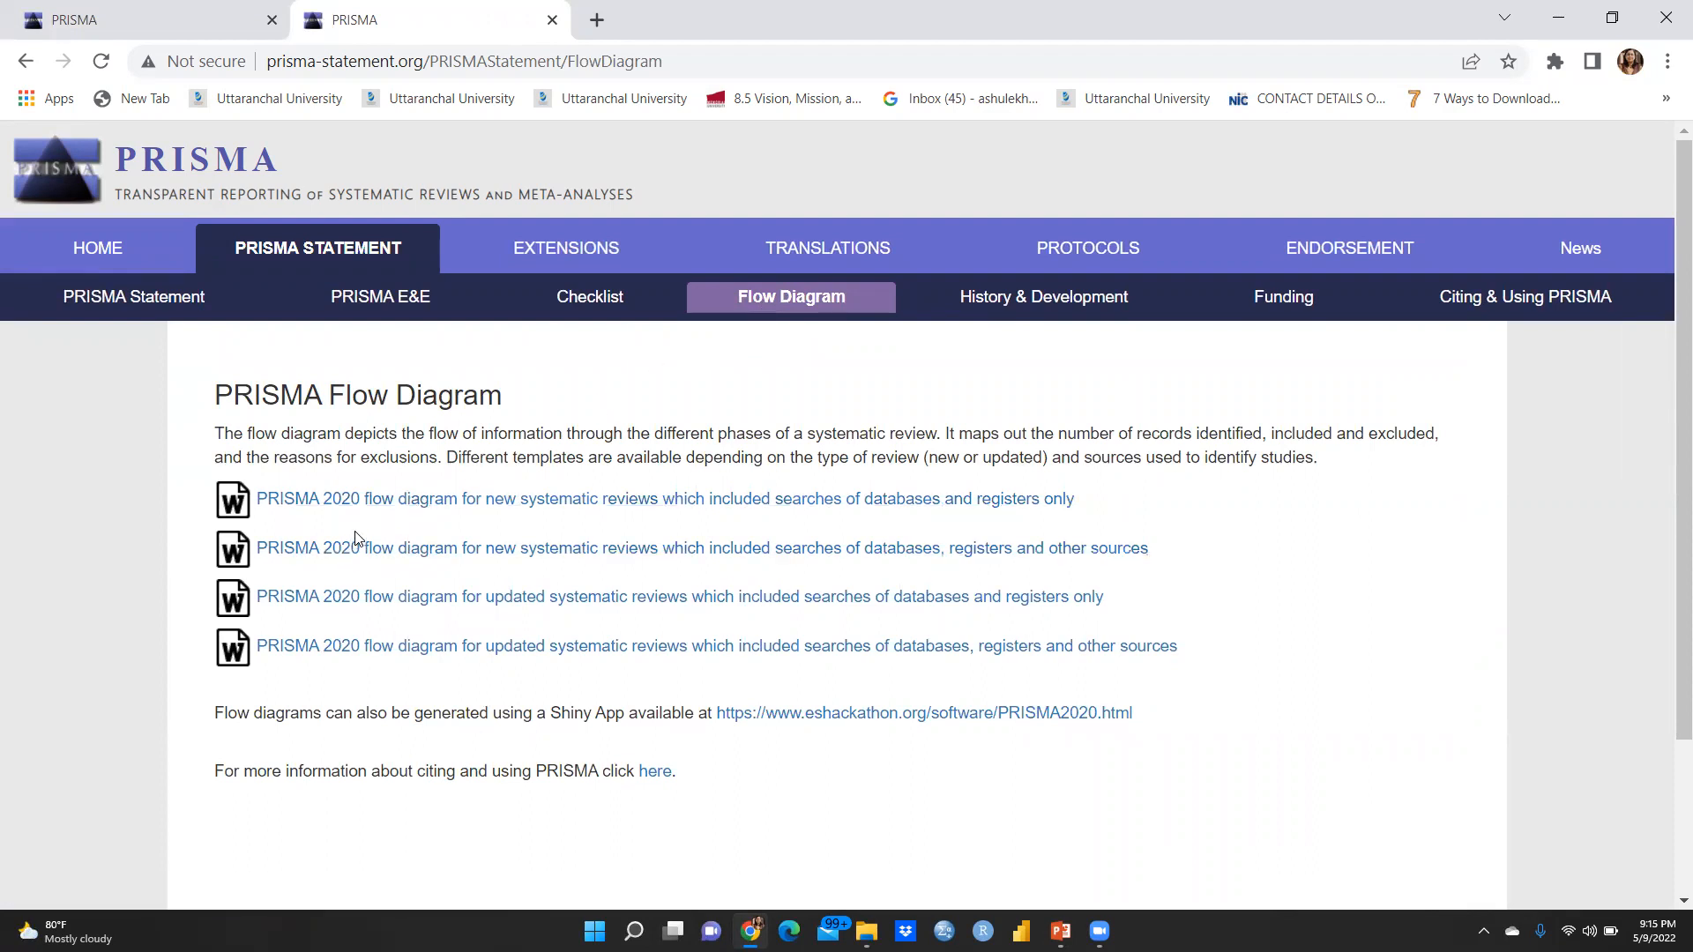
{"action": "mouse_move", "coordinate": [352, 520]}
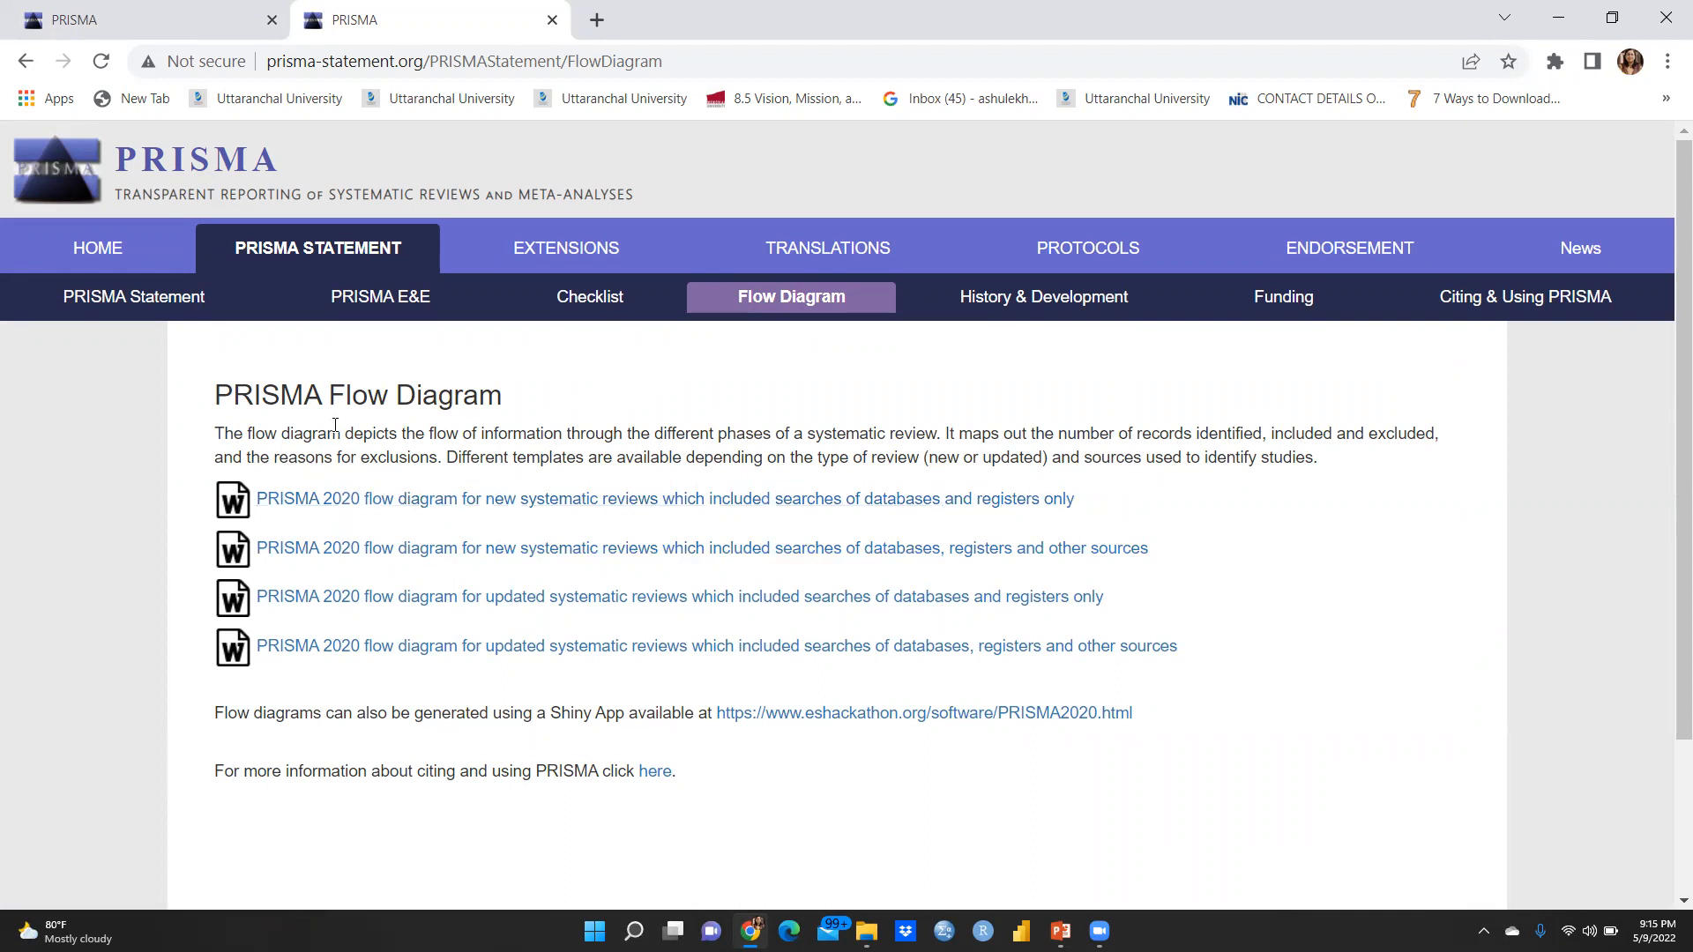
{"action": "mouse_move", "coordinate": [656, 511]}
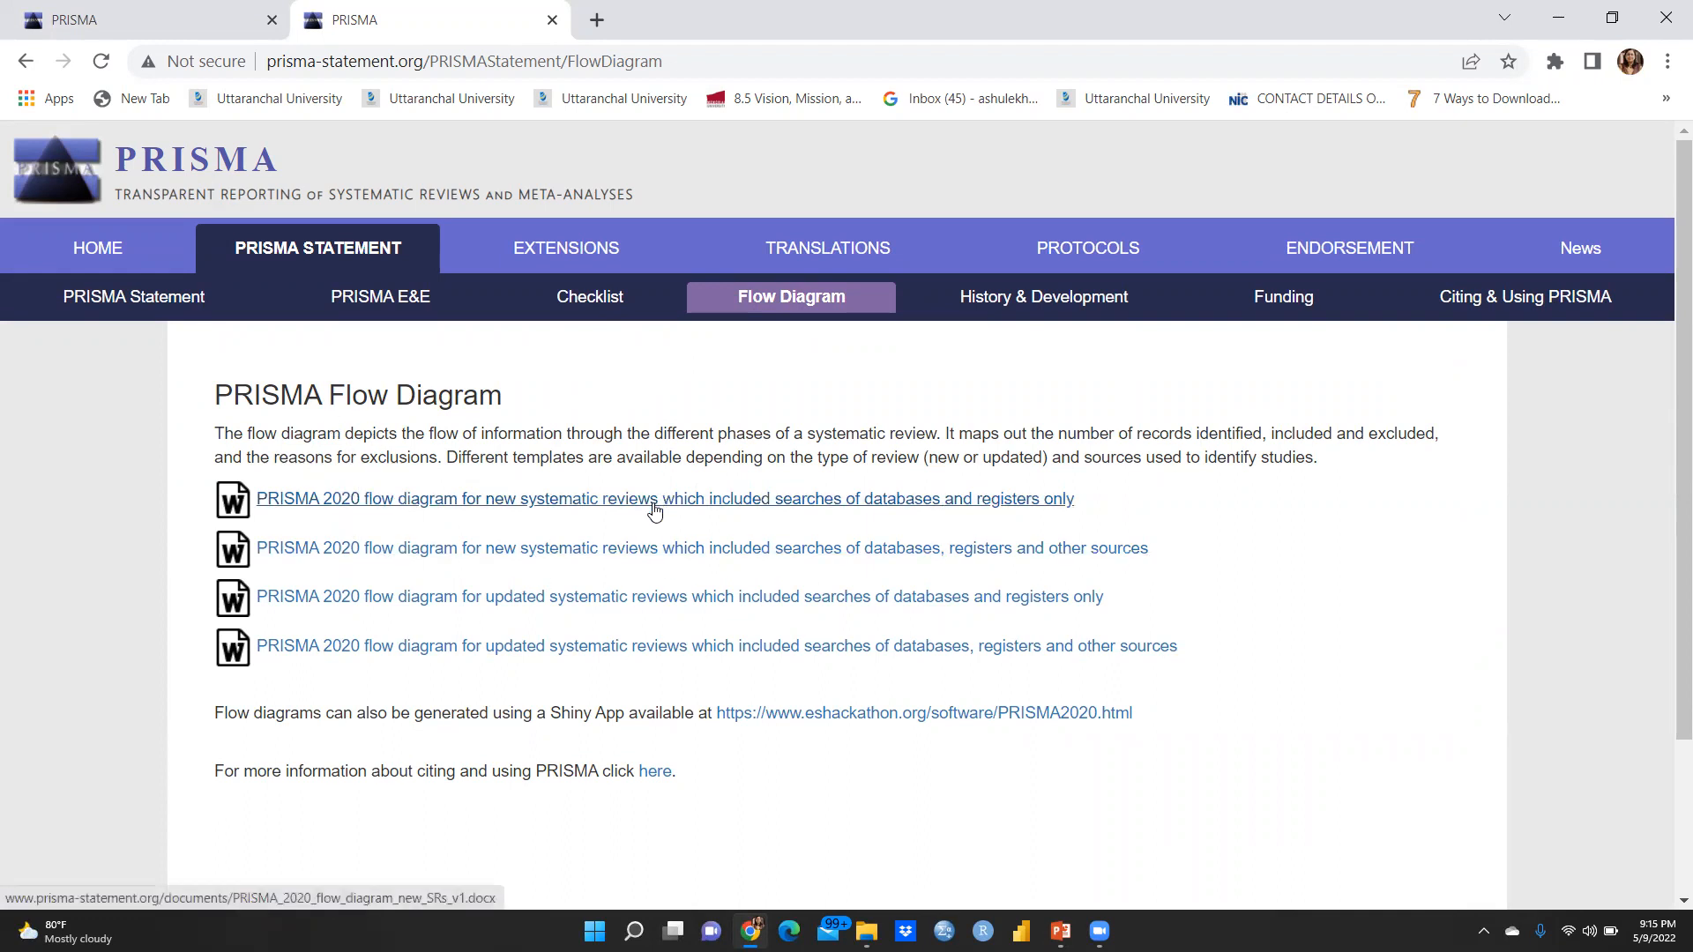
{"action": "left_click", "coordinate": [656, 499]}
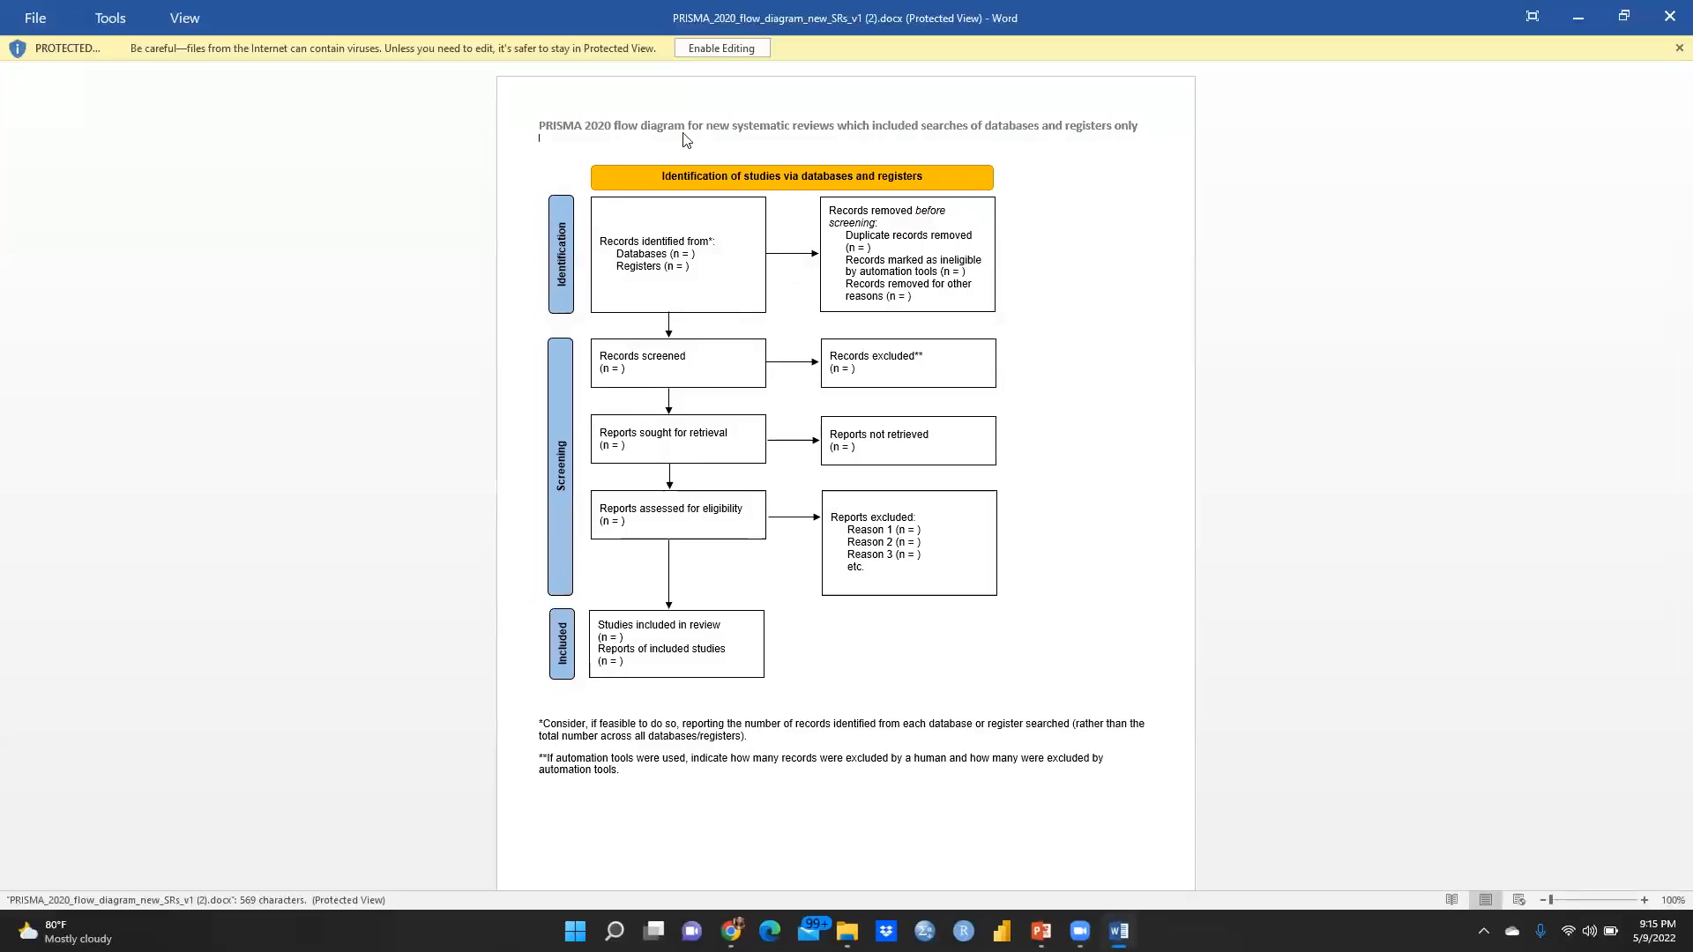
{"action": "mouse_move", "coordinate": [183, 221]}
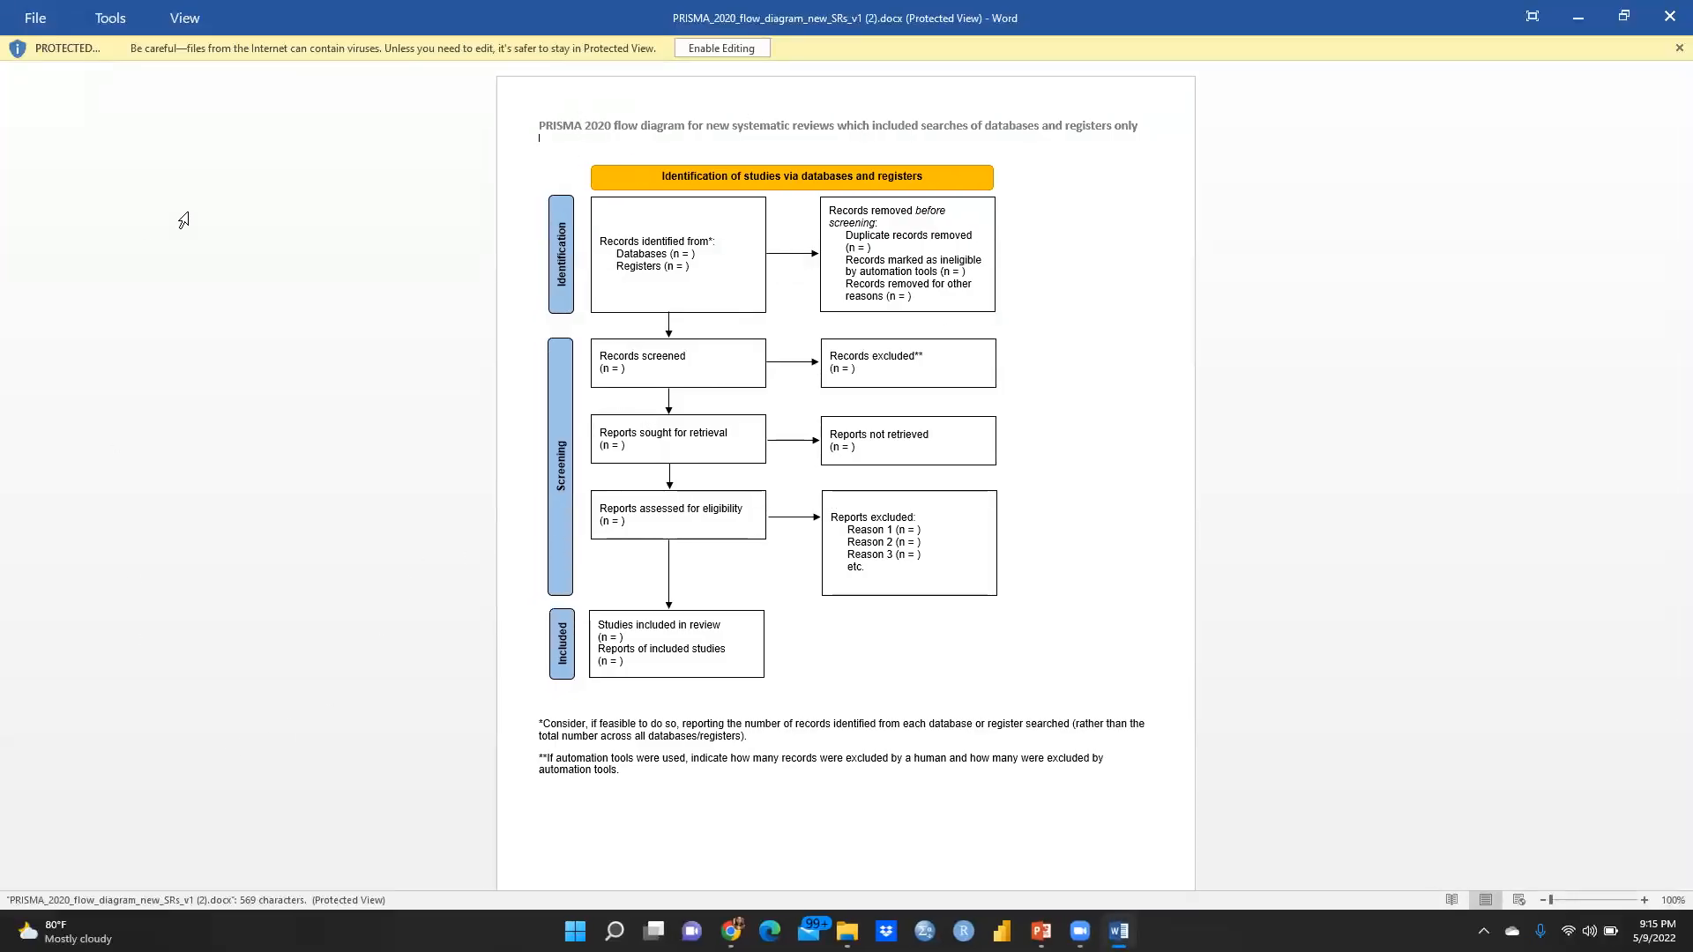
{"action": "mouse_move", "coordinate": [753, 371]}
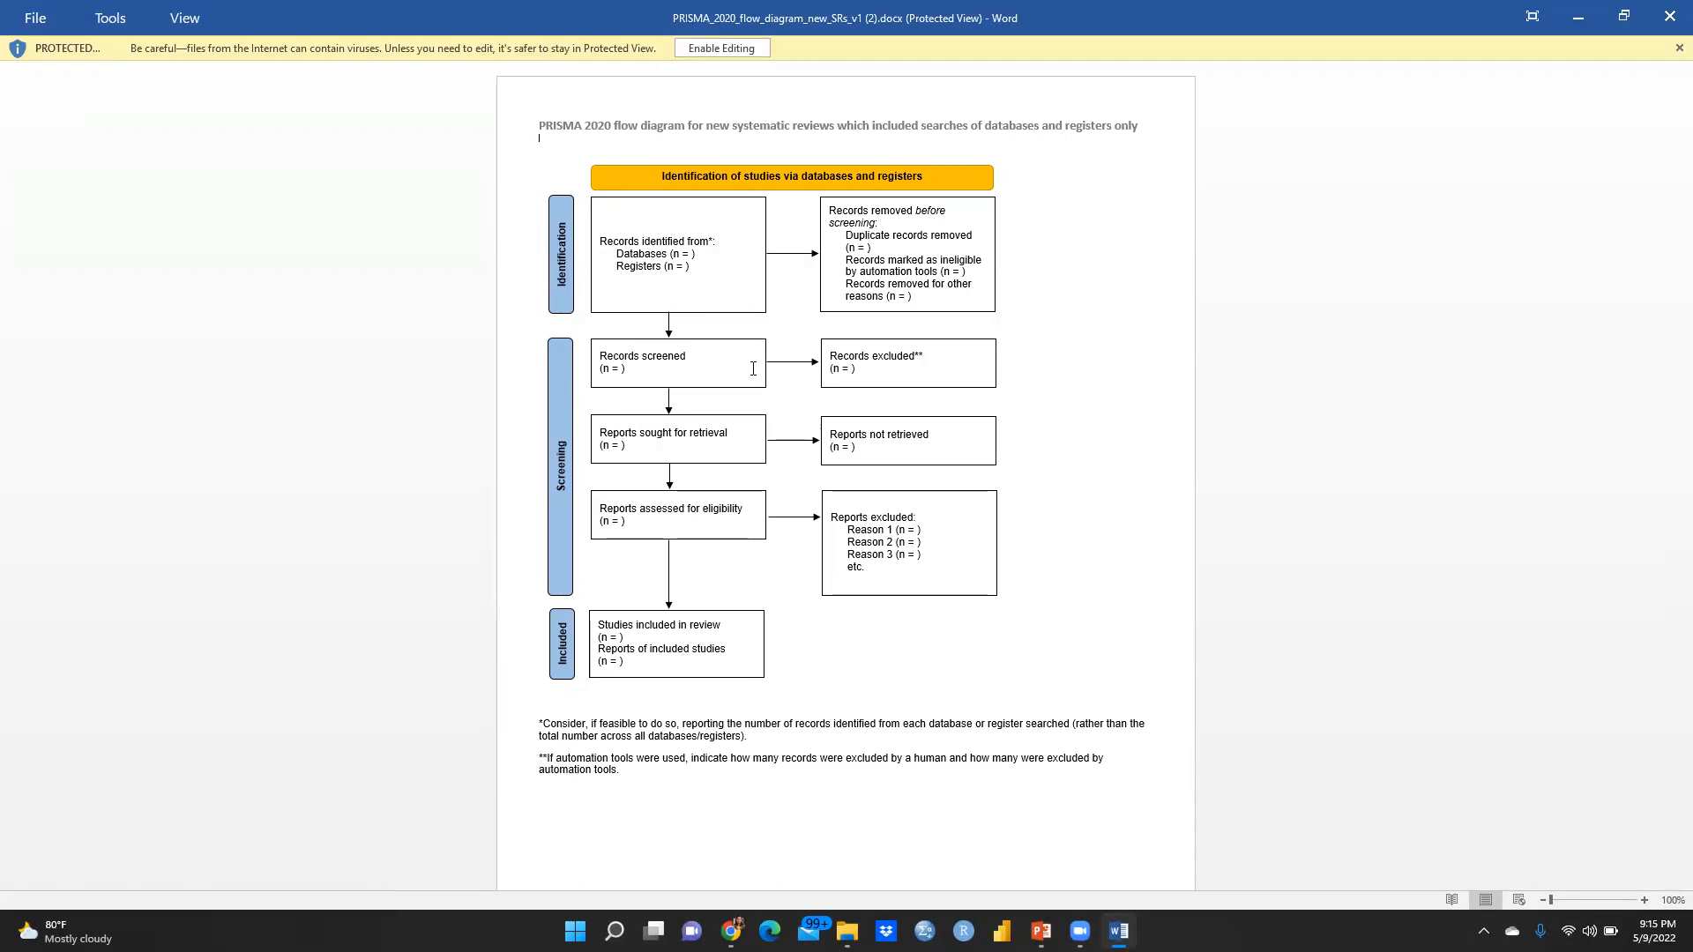
{"action": "mouse_move", "coordinate": [679, 459]}
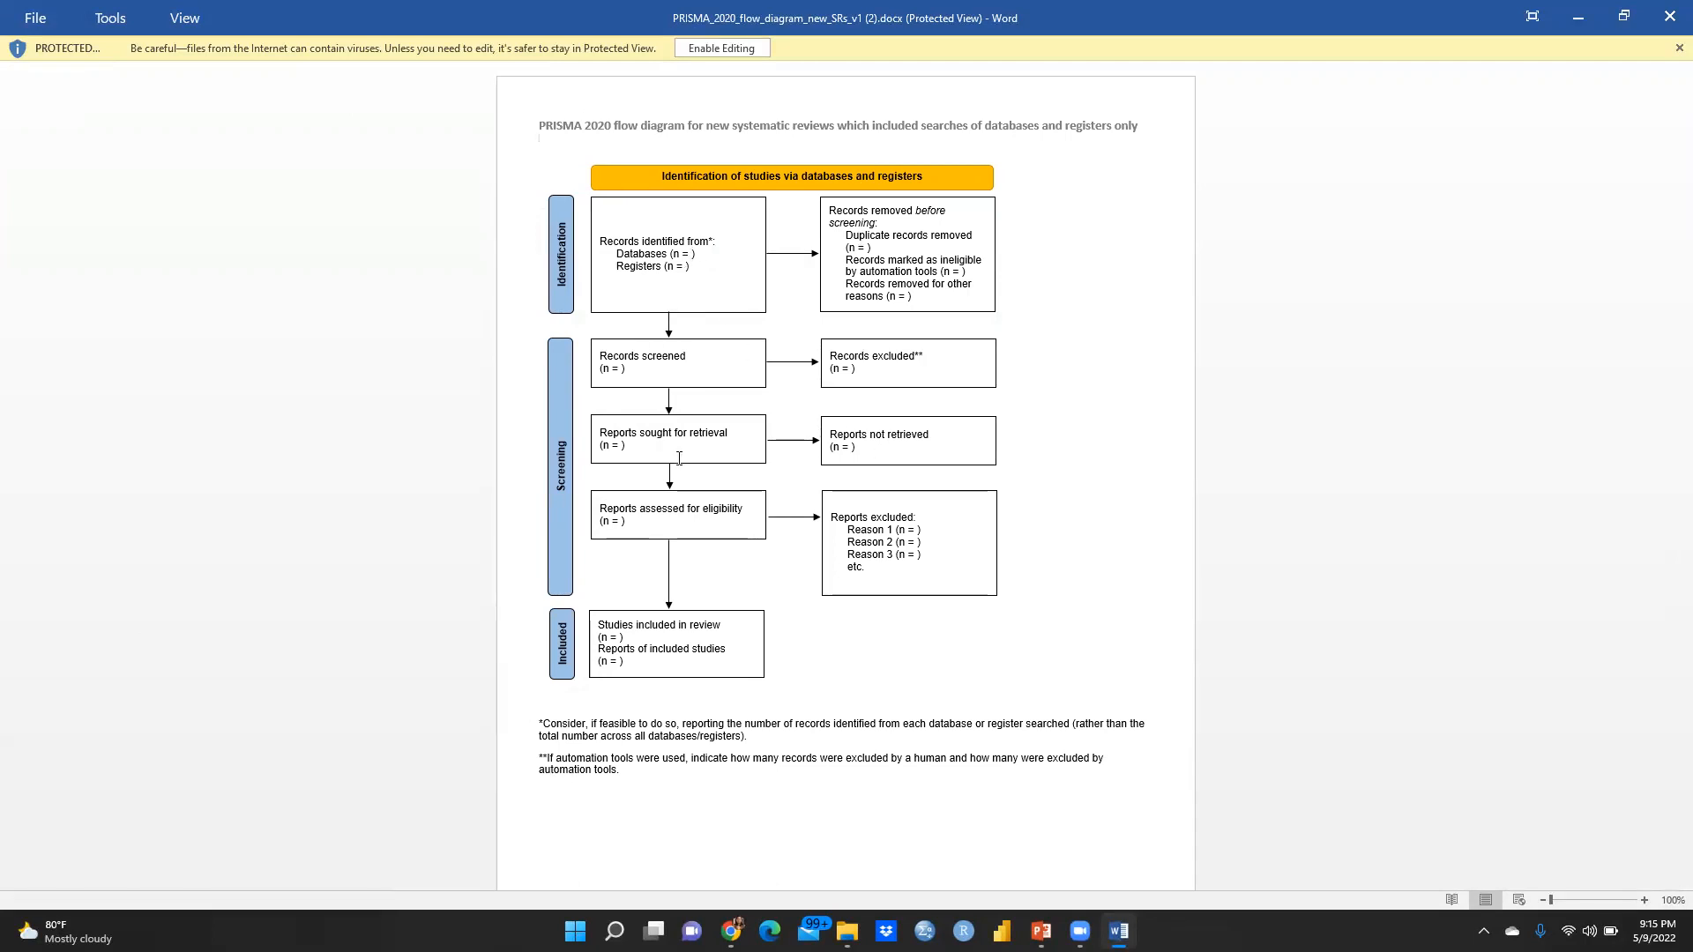
{"action": "mouse_move", "coordinate": [878, 452]}
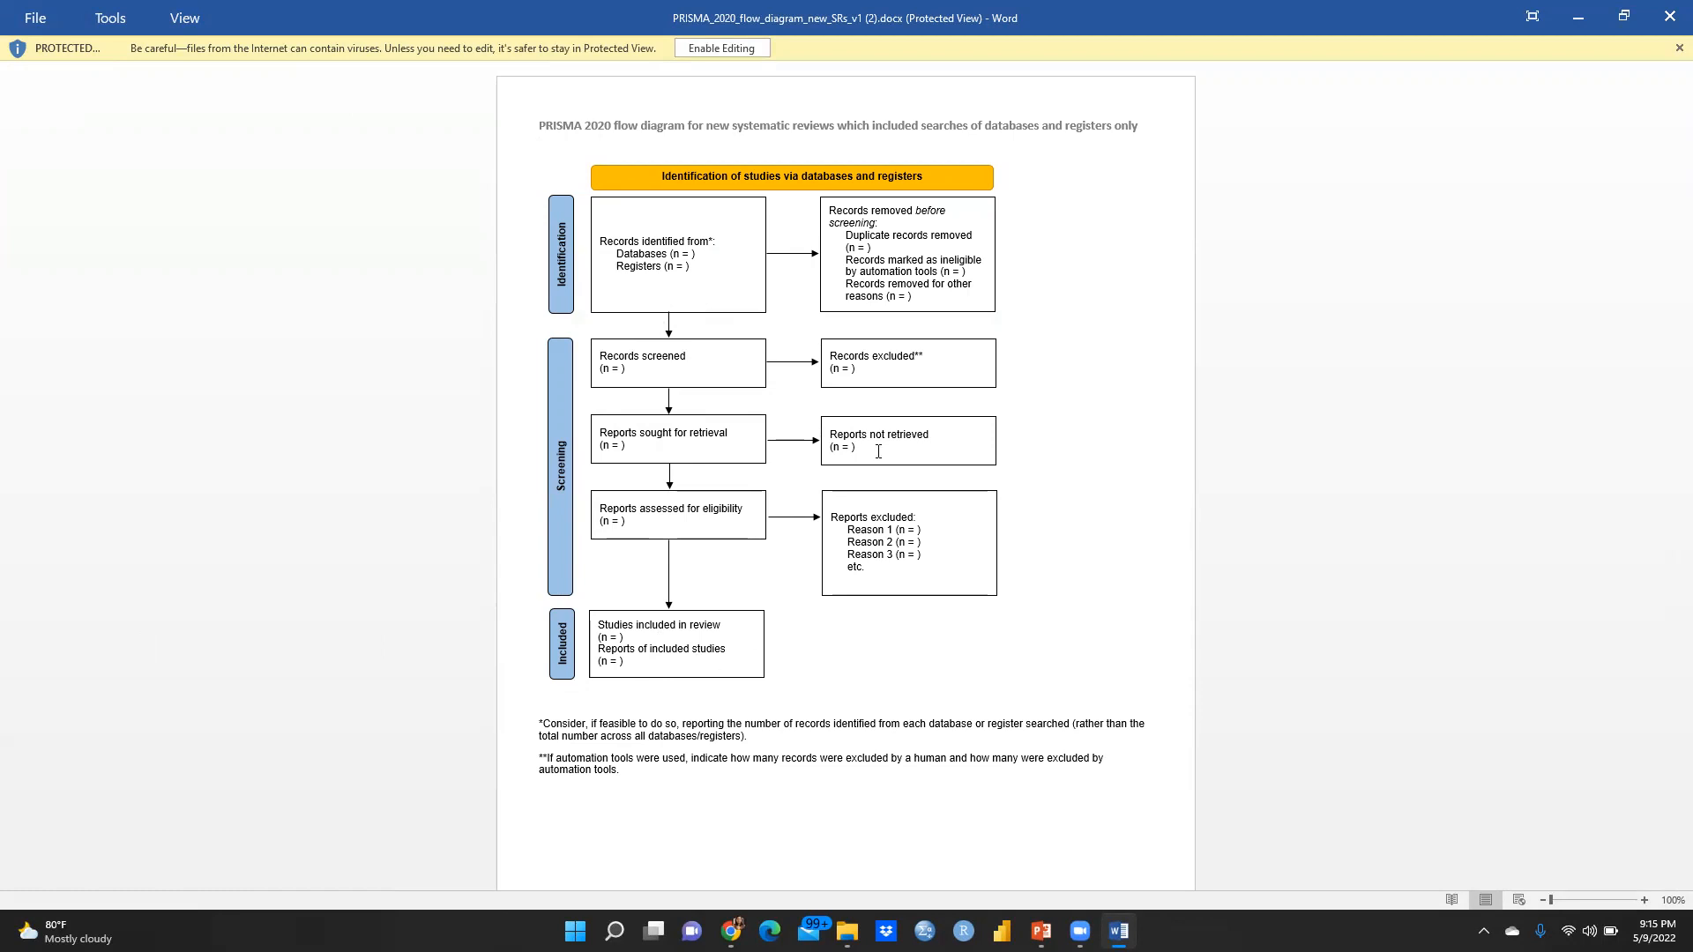
{"action": "mouse_move", "coordinate": [1012, 171]}
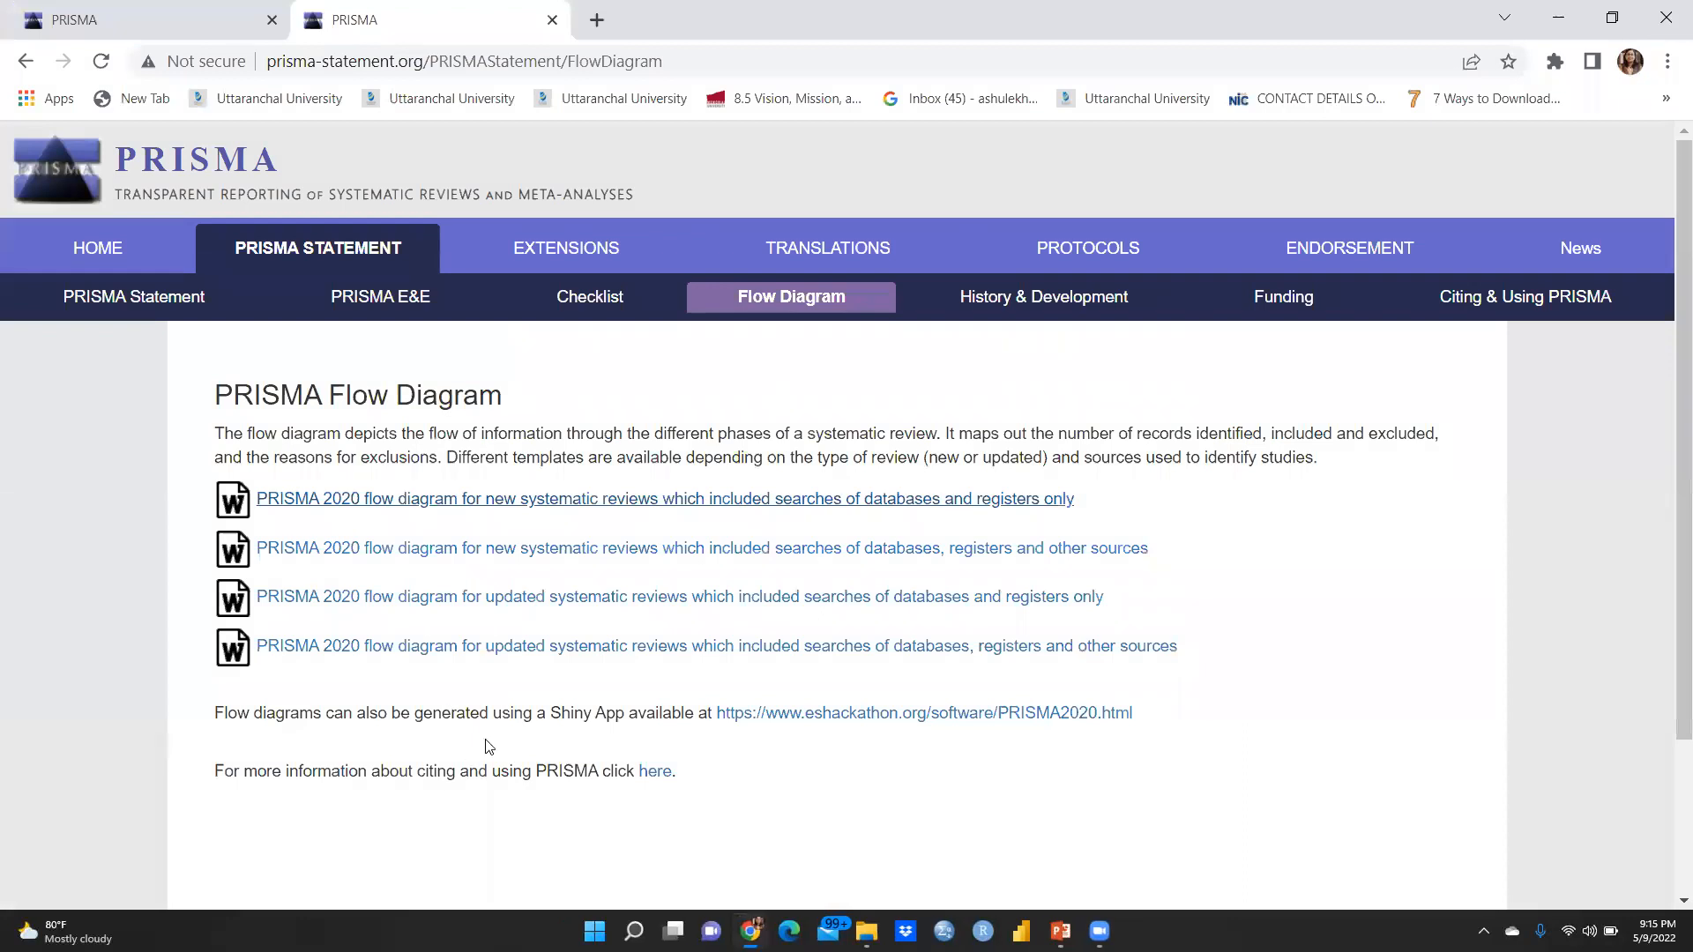
Download the Word flow diagram template for new reviews covering databases, registers and other sources
{"action": "left_click", "coordinate": [531, 548]}
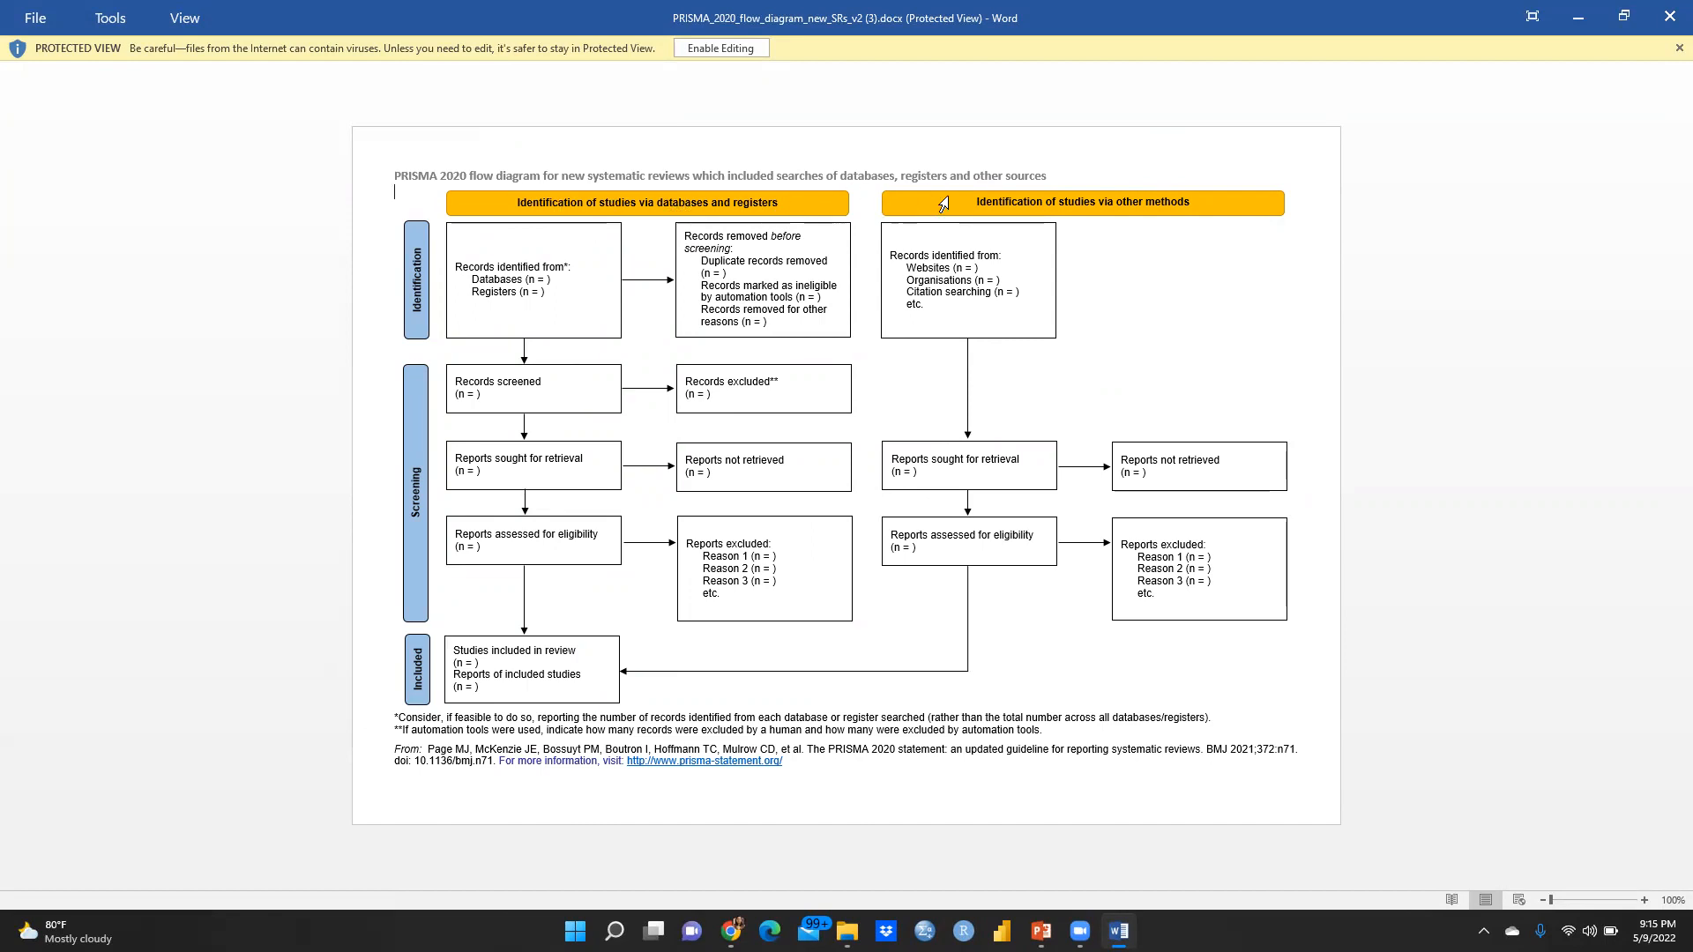
{"action": "mouse_move", "coordinate": [1216, 219]}
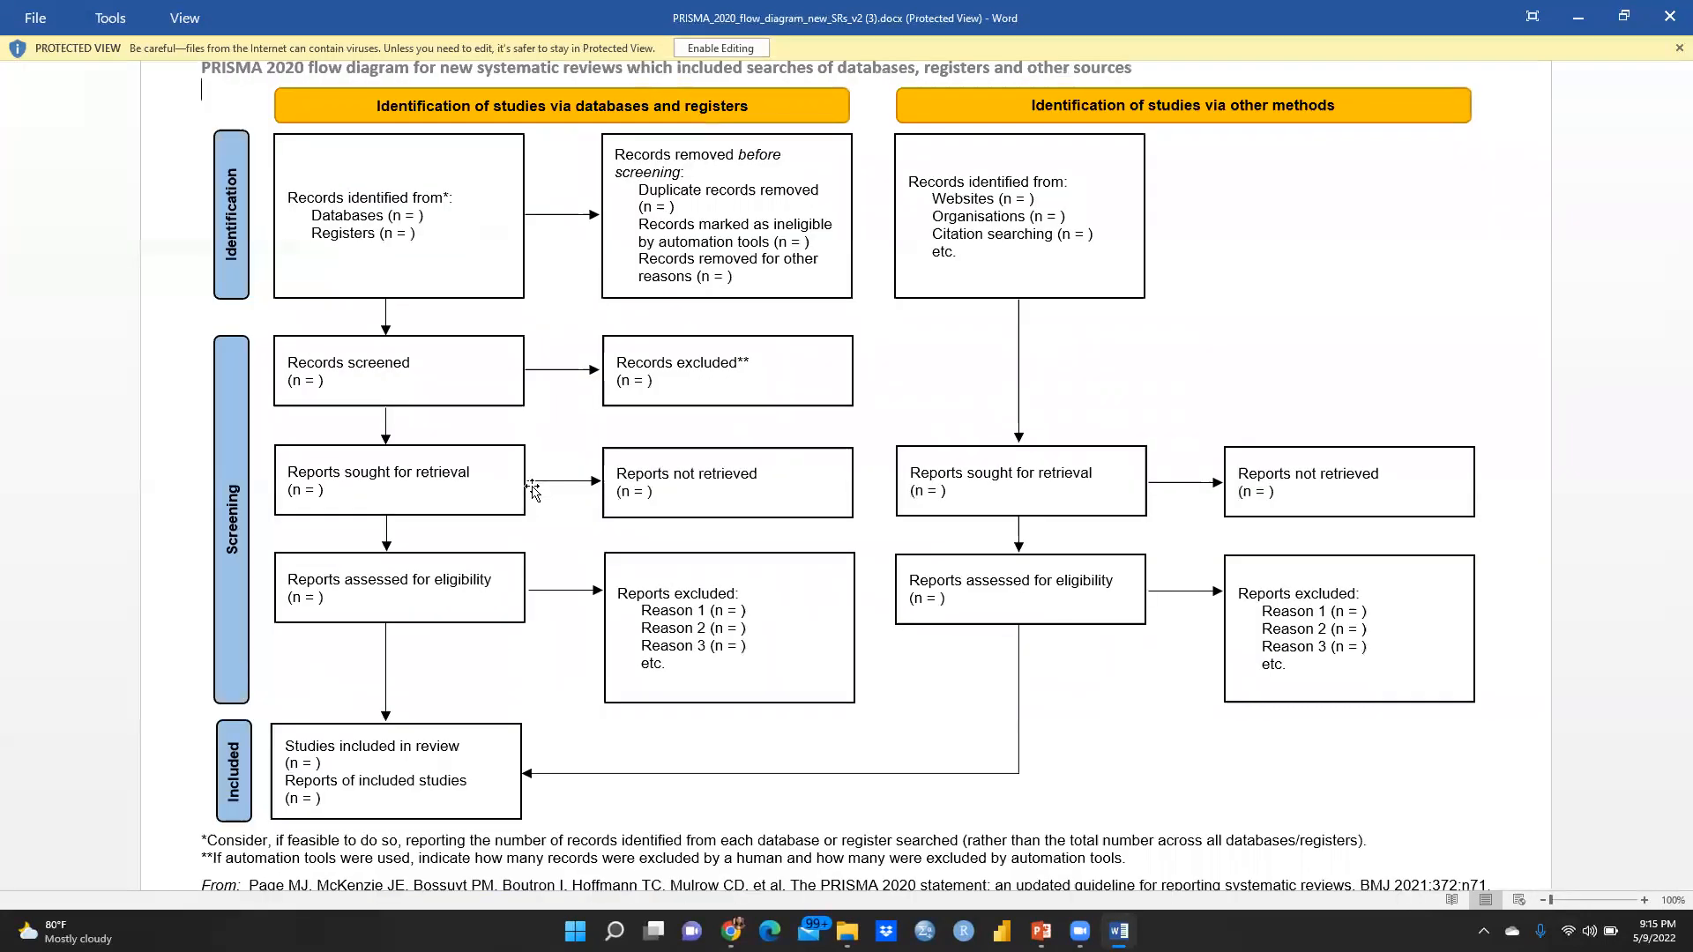
{"action": "mouse_move", "coordinate": [37, 381]}
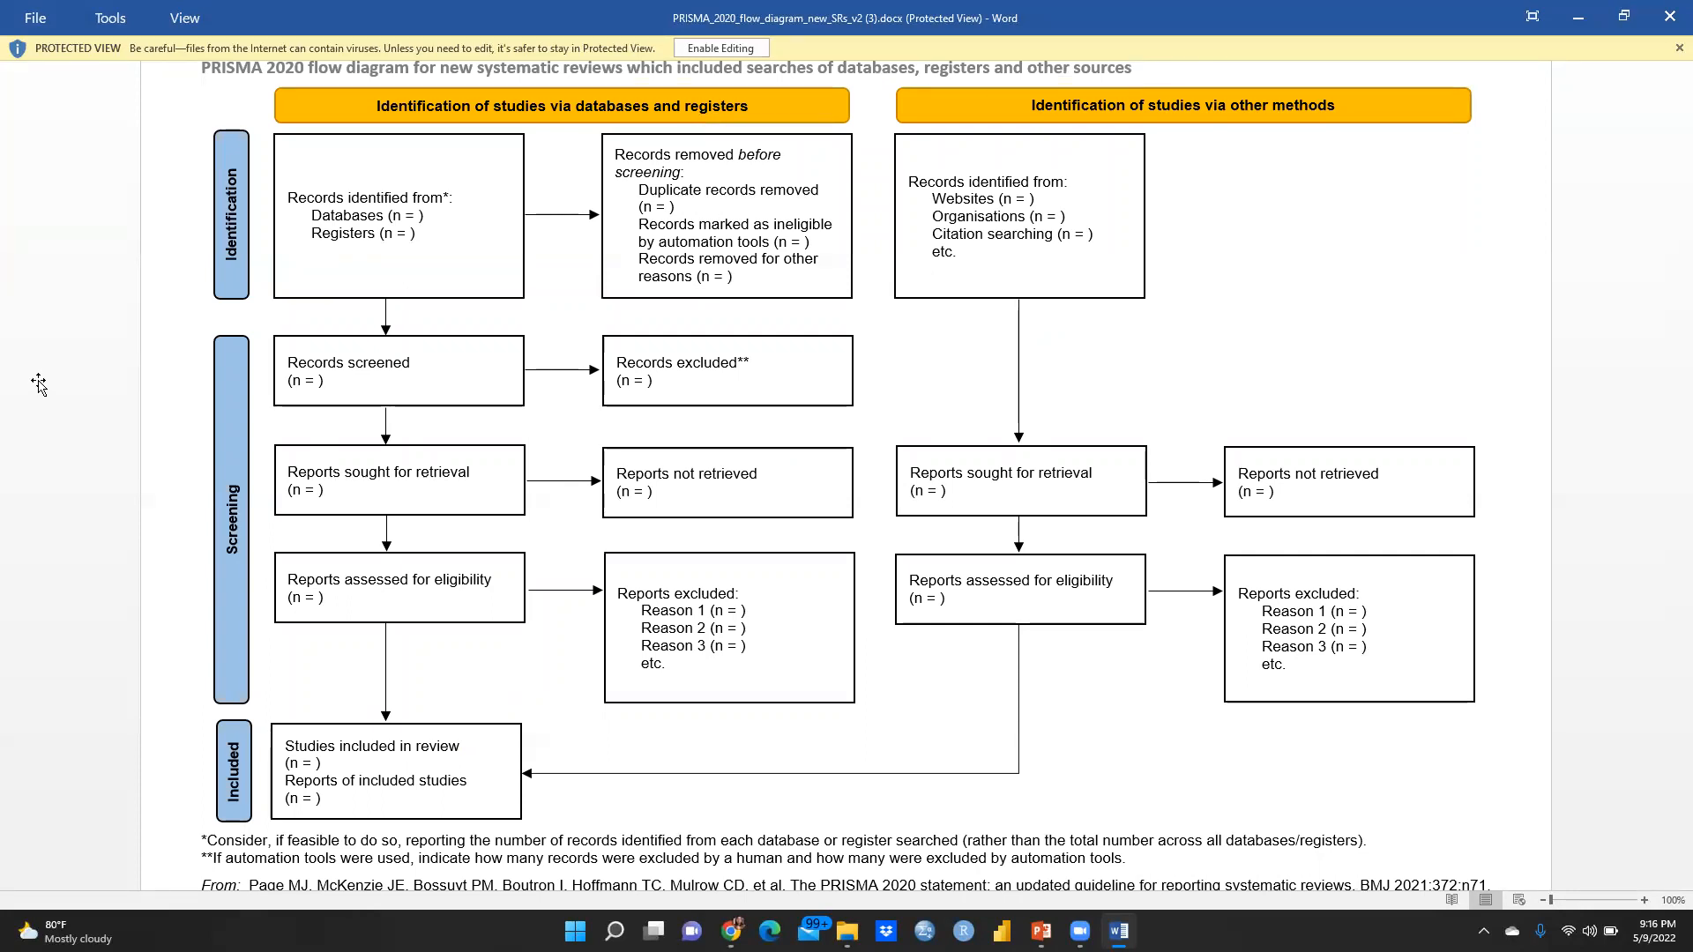
{"action": "mouse_move", "coordinate": [1041, 518]}
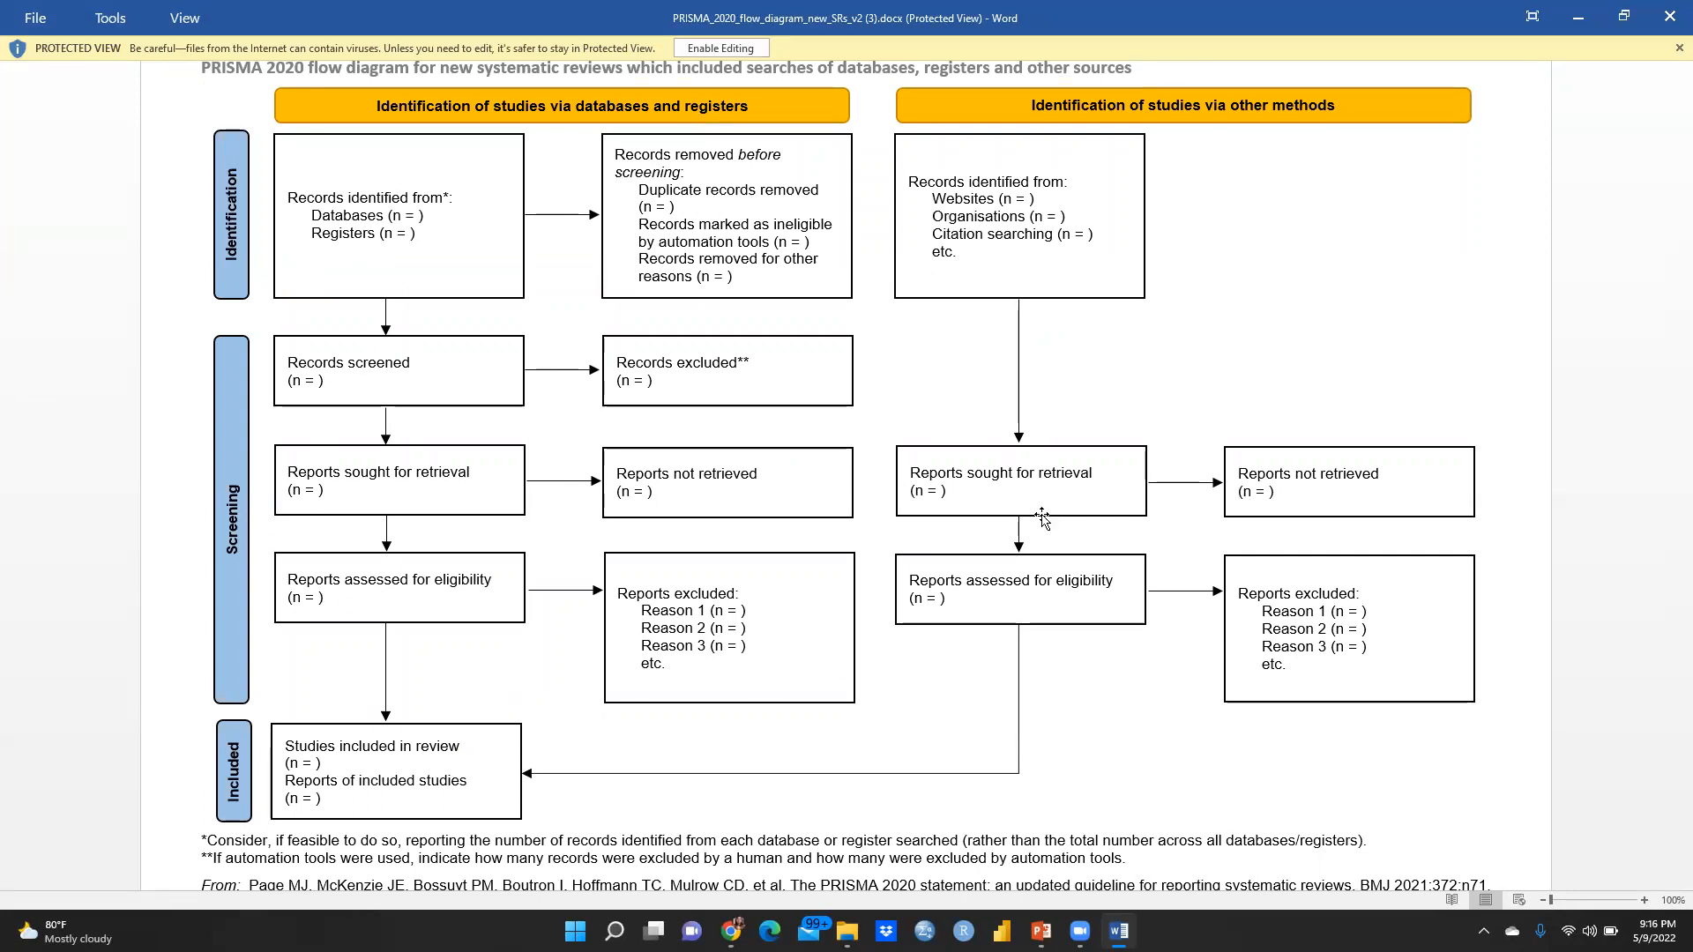
{"action": "mouse_move", "coordinate": [1488, 169]}
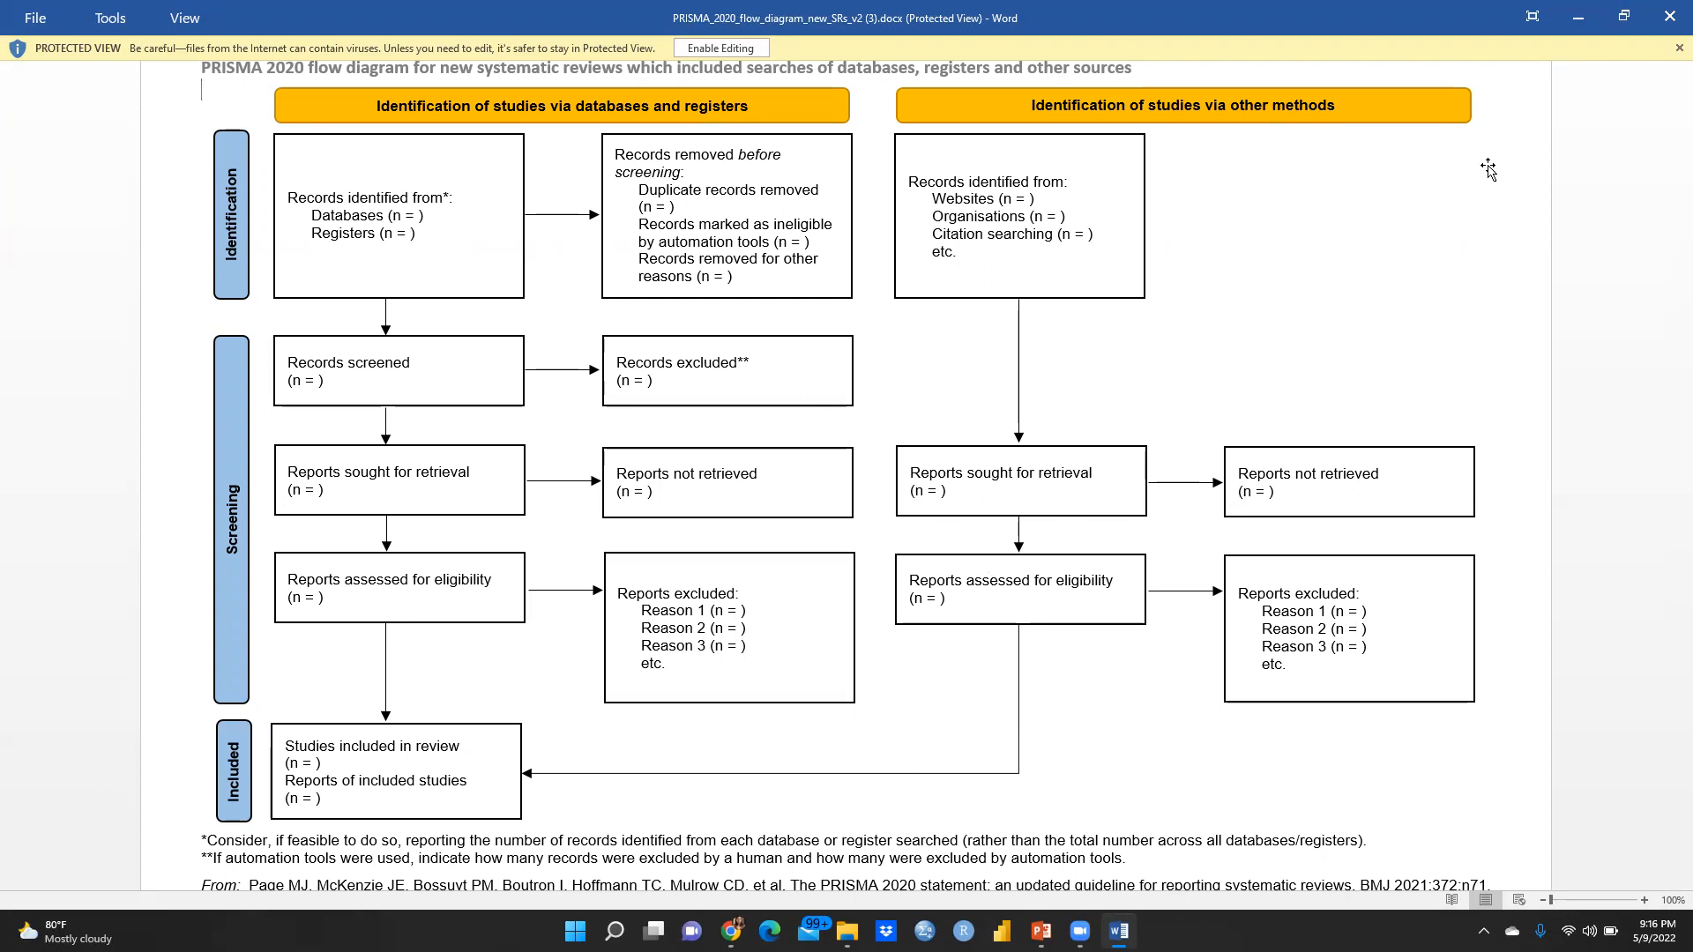
{"action": "mouse_move", "coordinate": [1185, 374]}
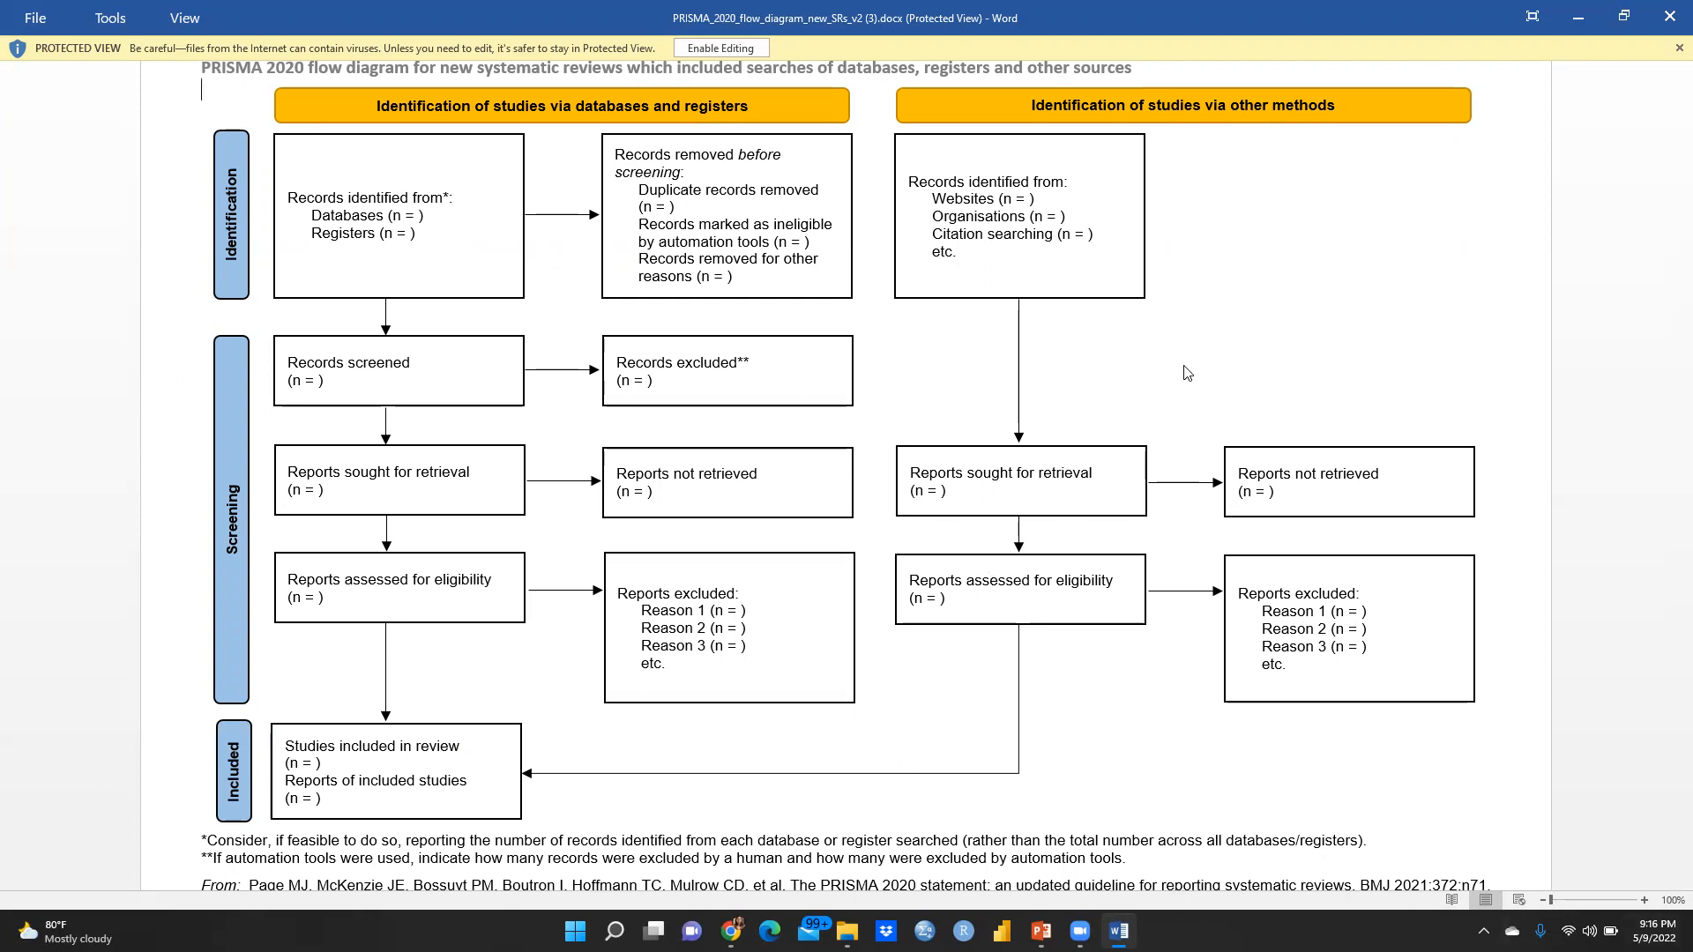
{"action": "mouse_move", "coordinate": [852, 552]}
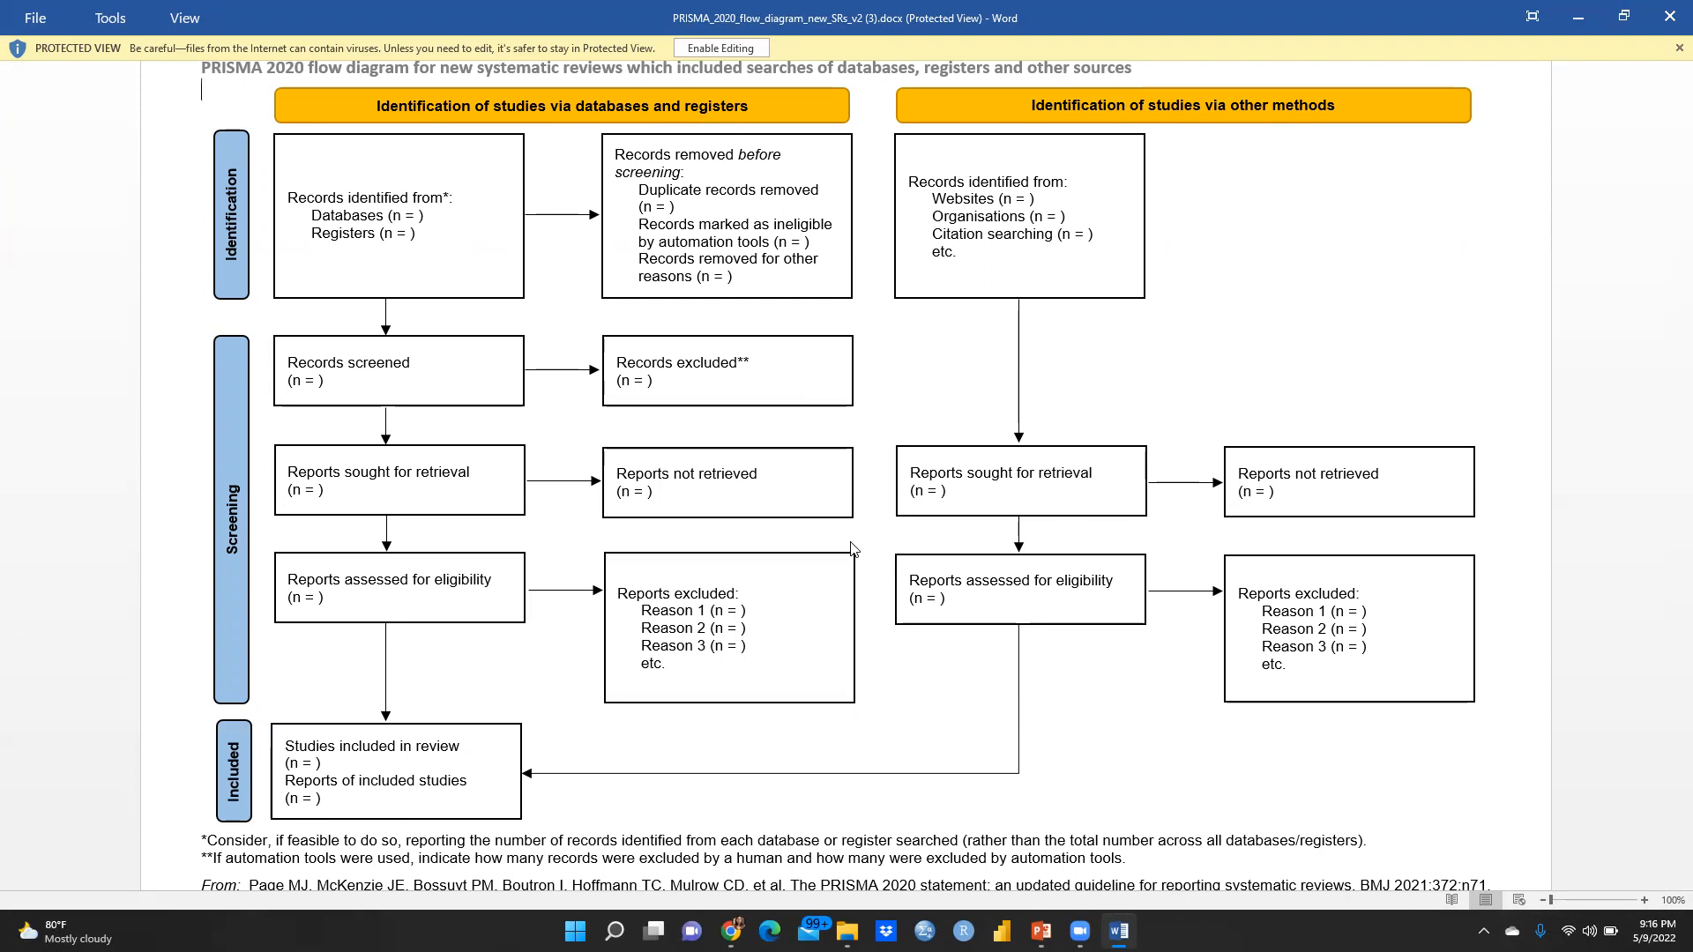
{"action": "mouse_move", "coordinate": [250, 807]}
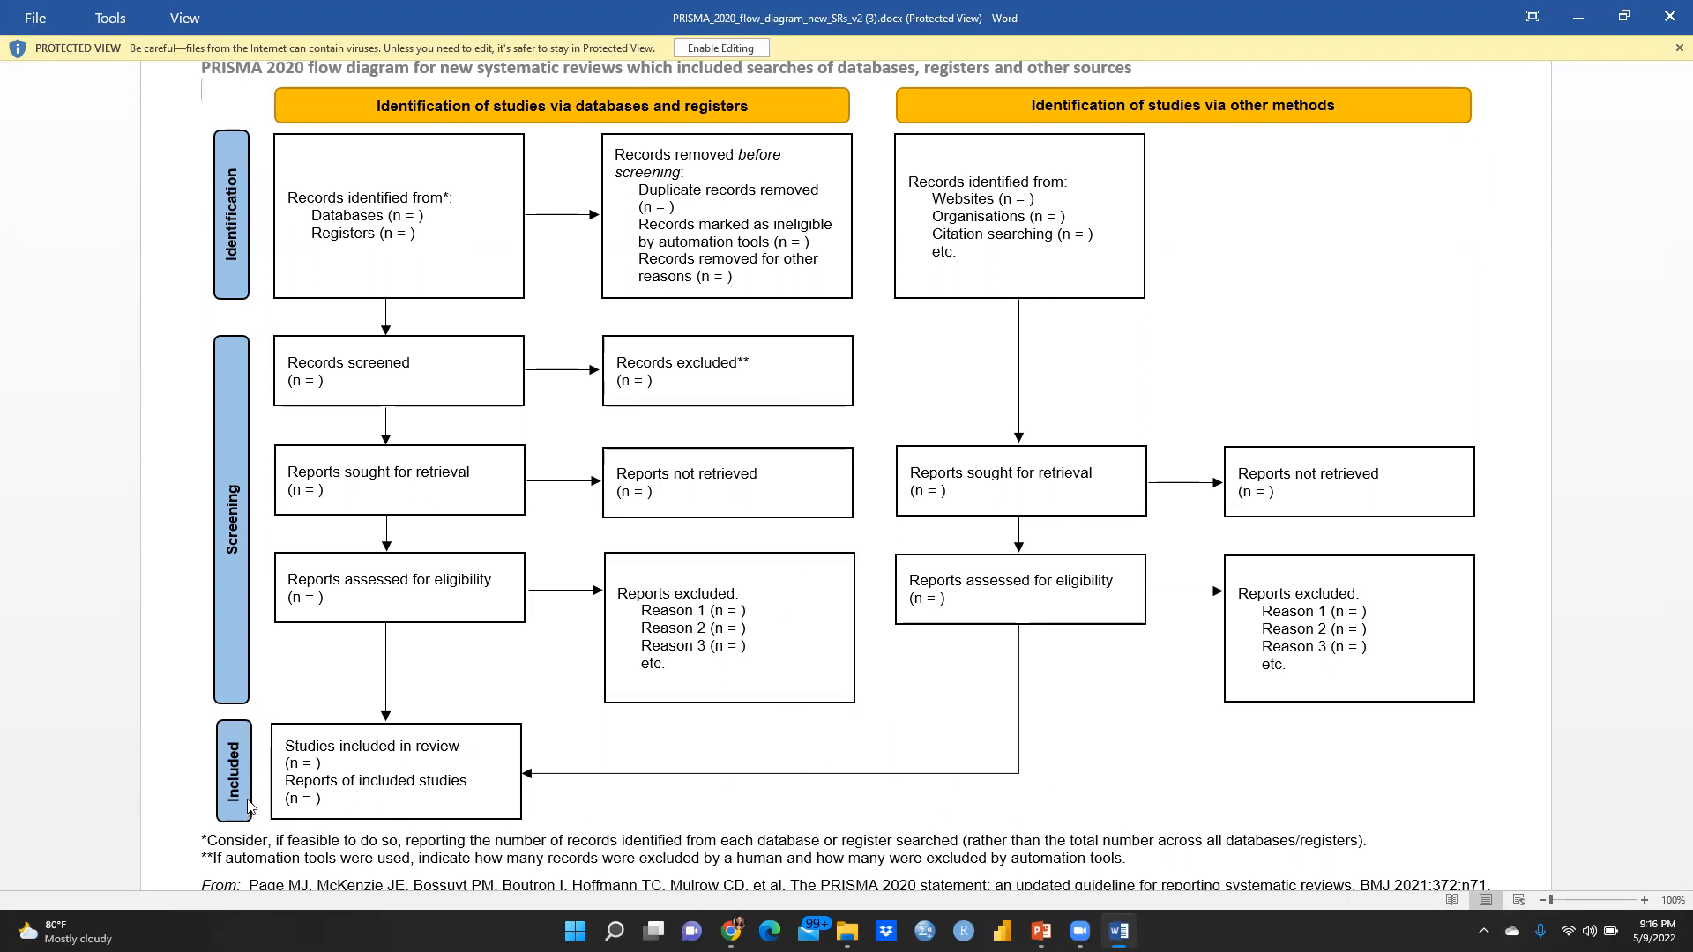
{"action": "mouse_move", "coordinate": [798, 770]}
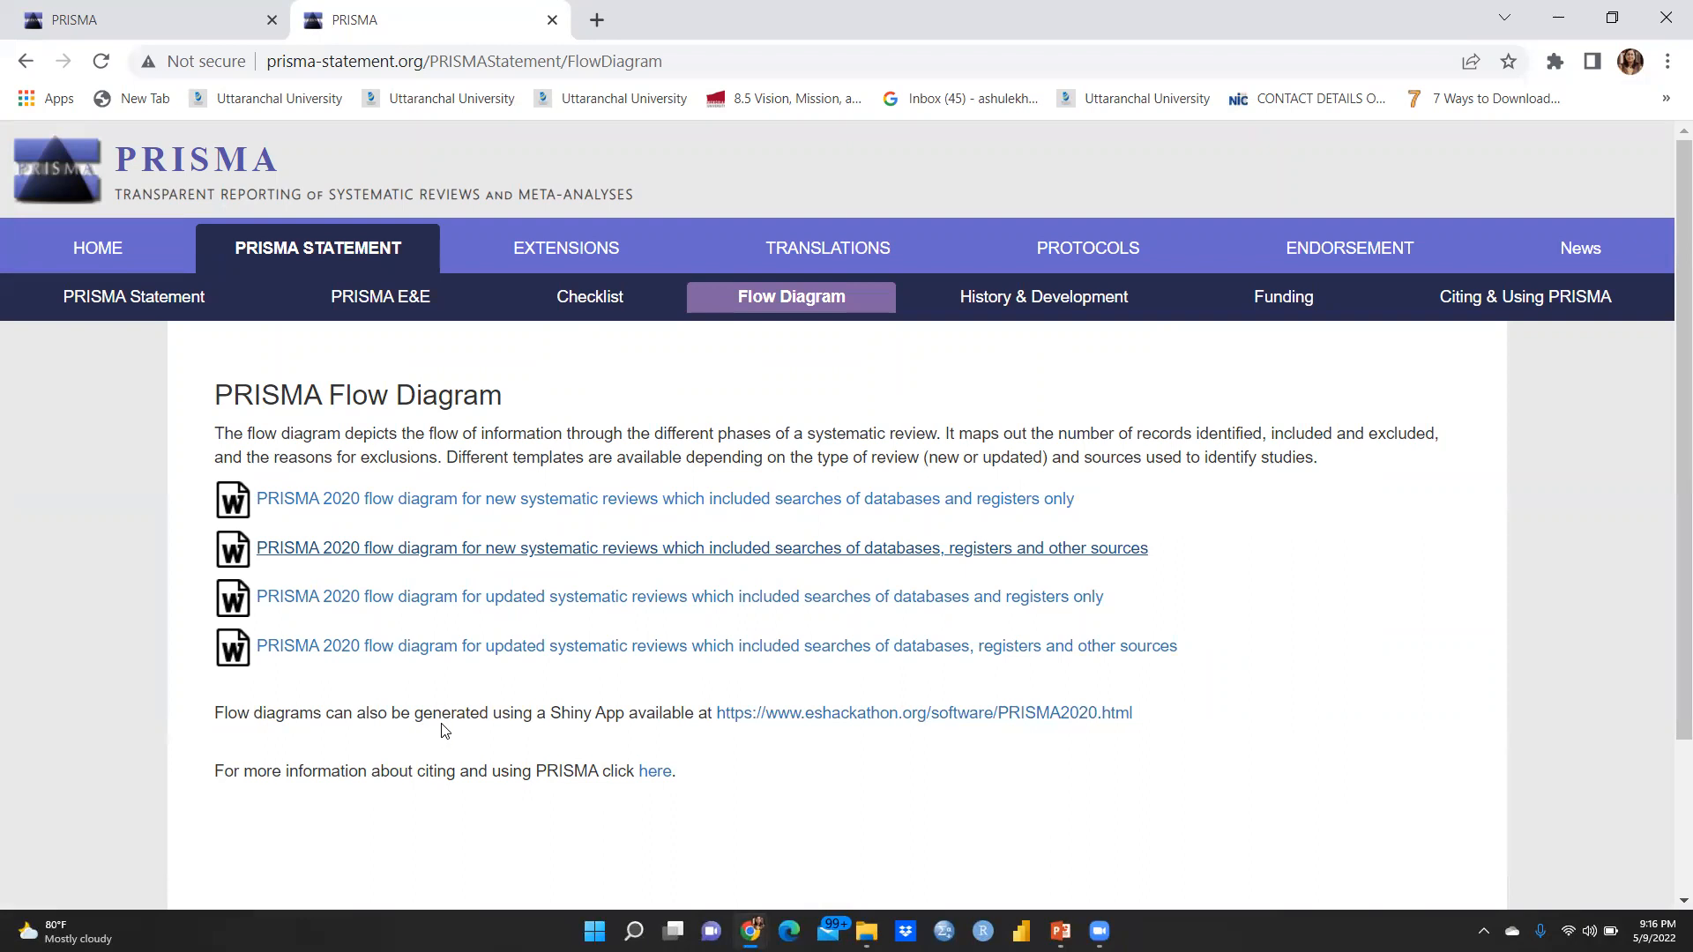
{"action": "mouse_move", "coordinate": [642, 720]}
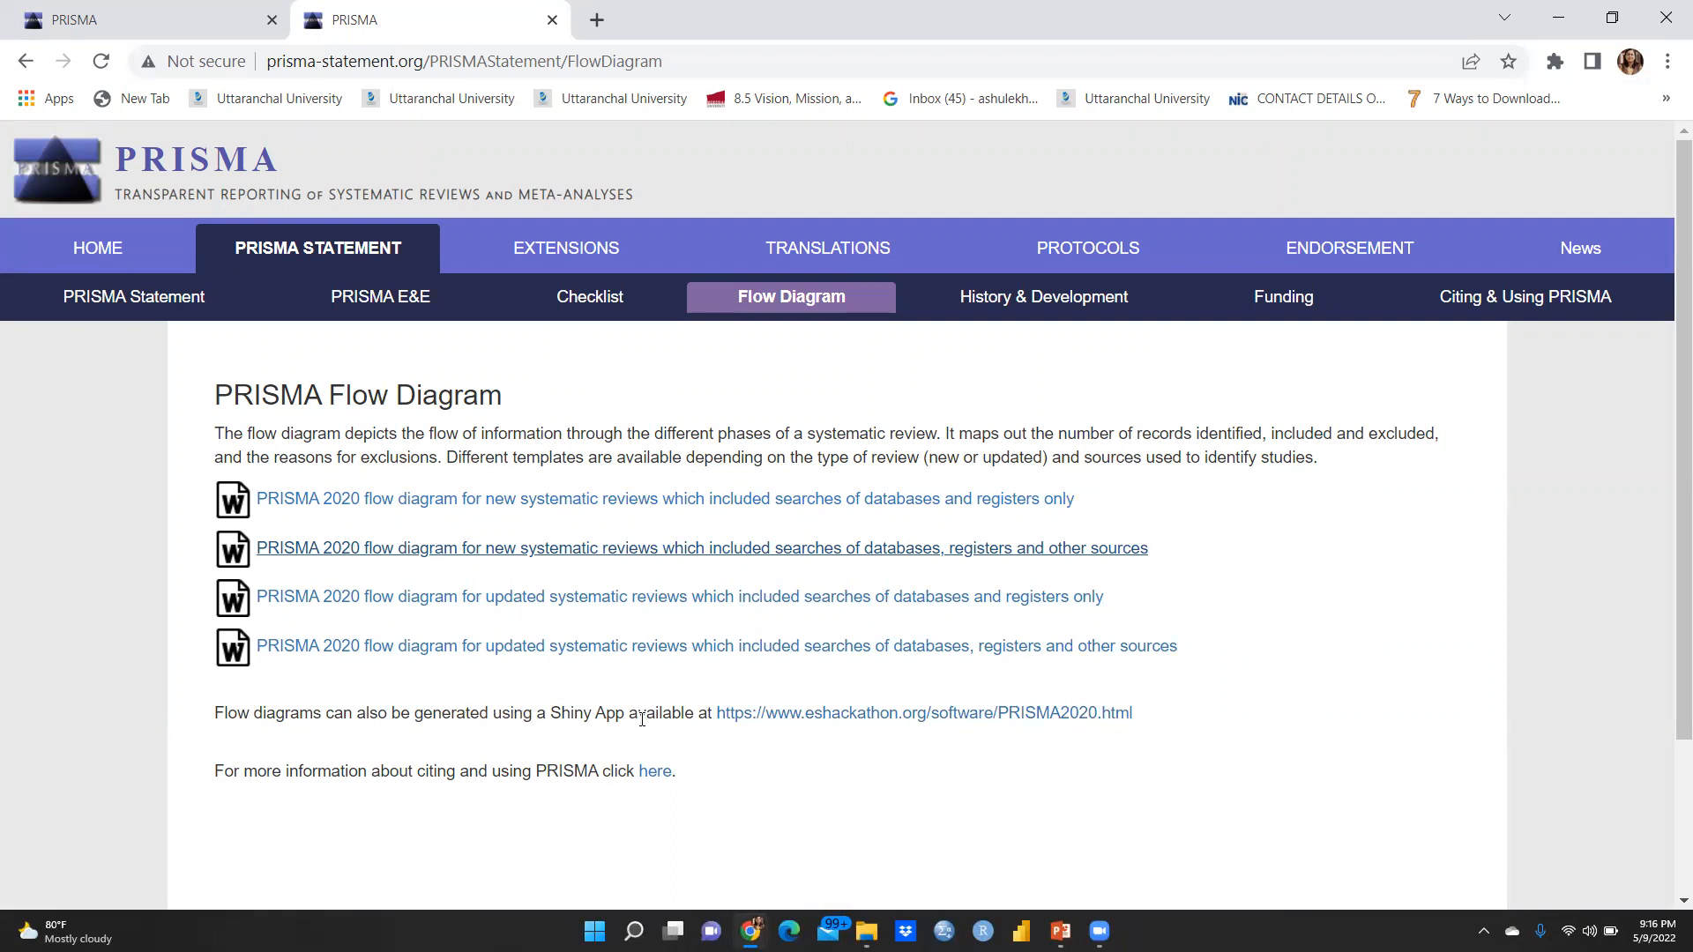
{"action": "mouse_move", "coordinate": [829, 723]}
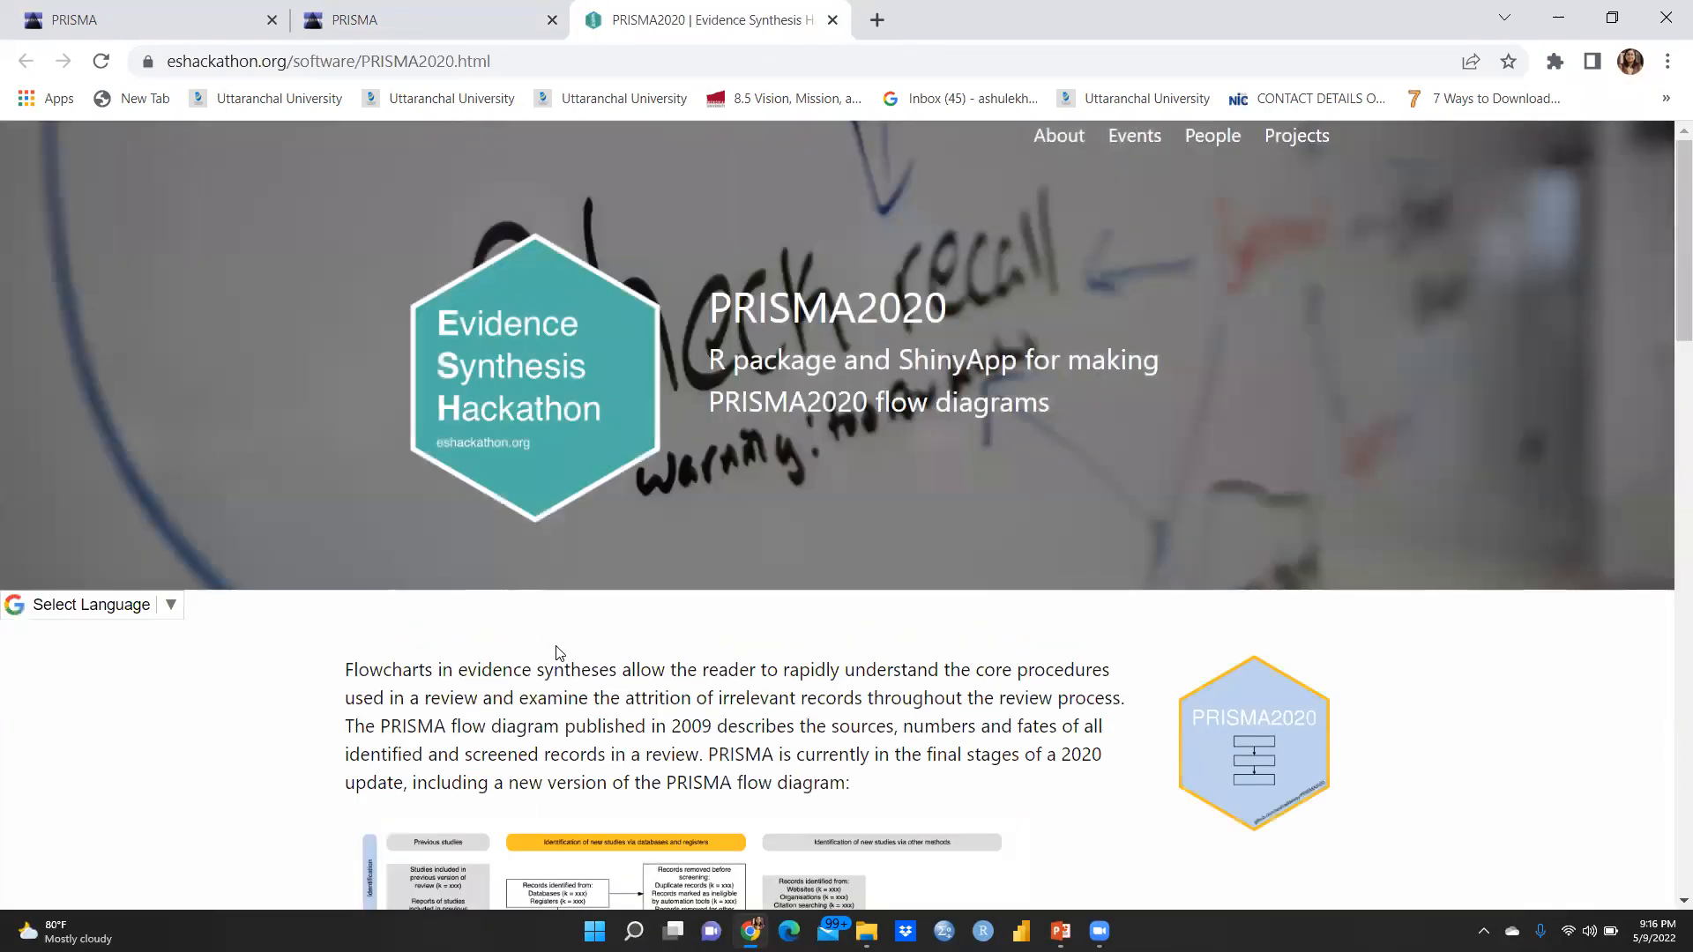
{"action": "mouse_move", "coordinate": [554, 658]}
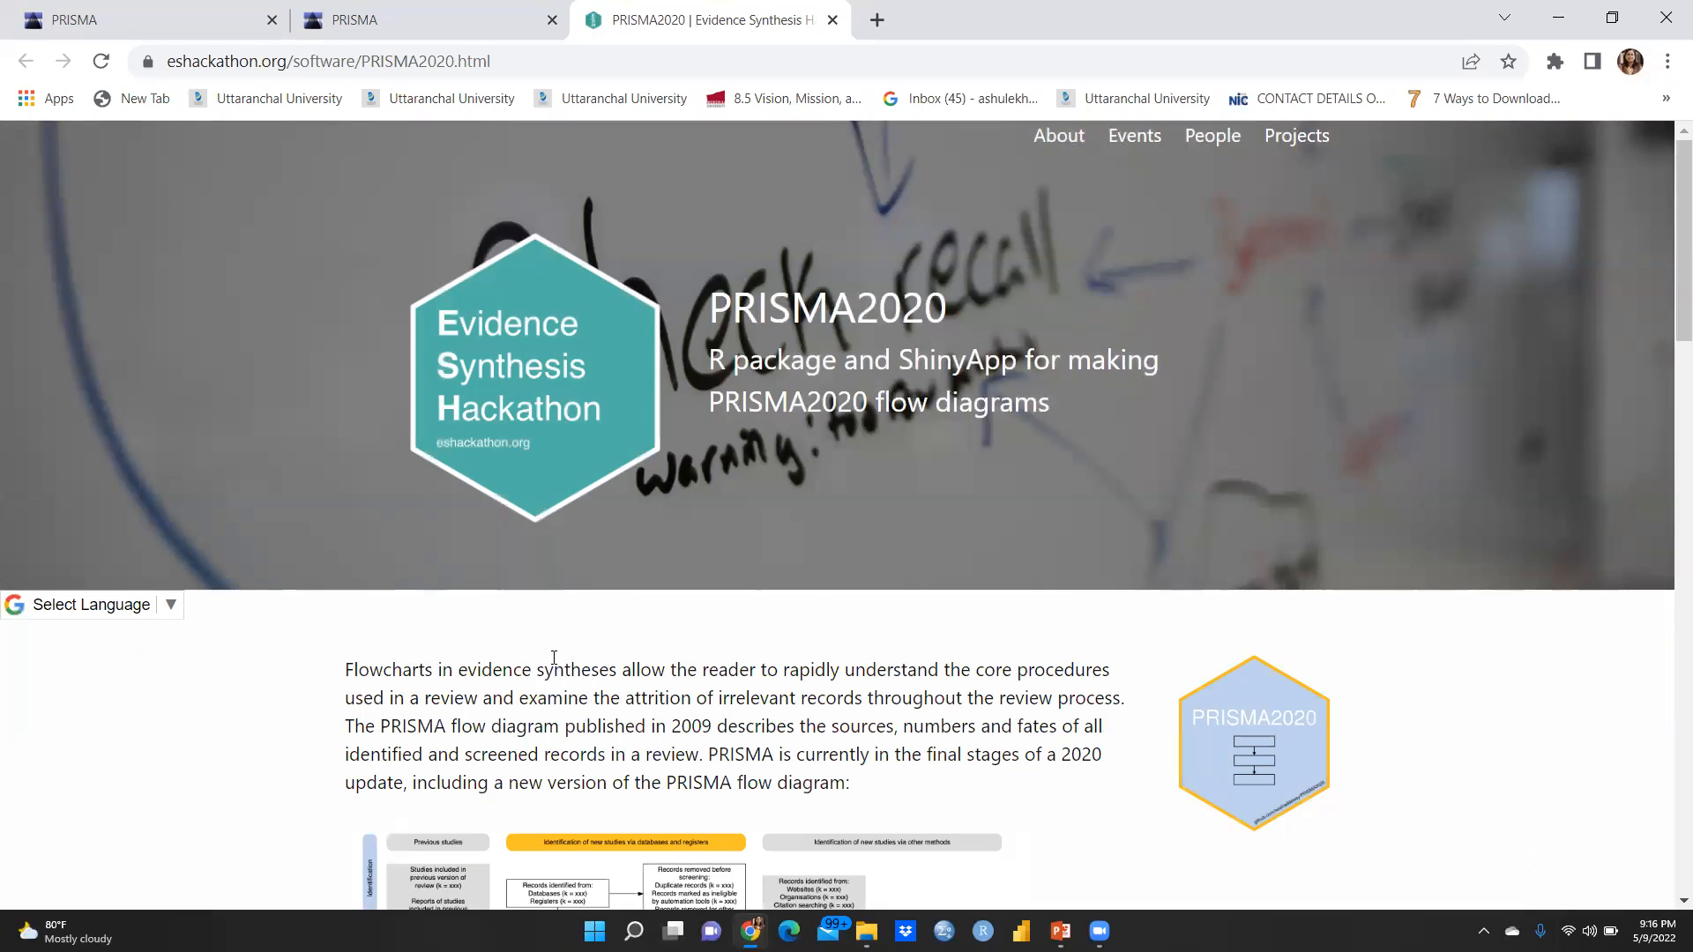
Read down the PRISMA2020 page and follow its link to the online flow diagram tool
{"action": "scroll", "scroll_direction": "down", "scroll_amount": 3}
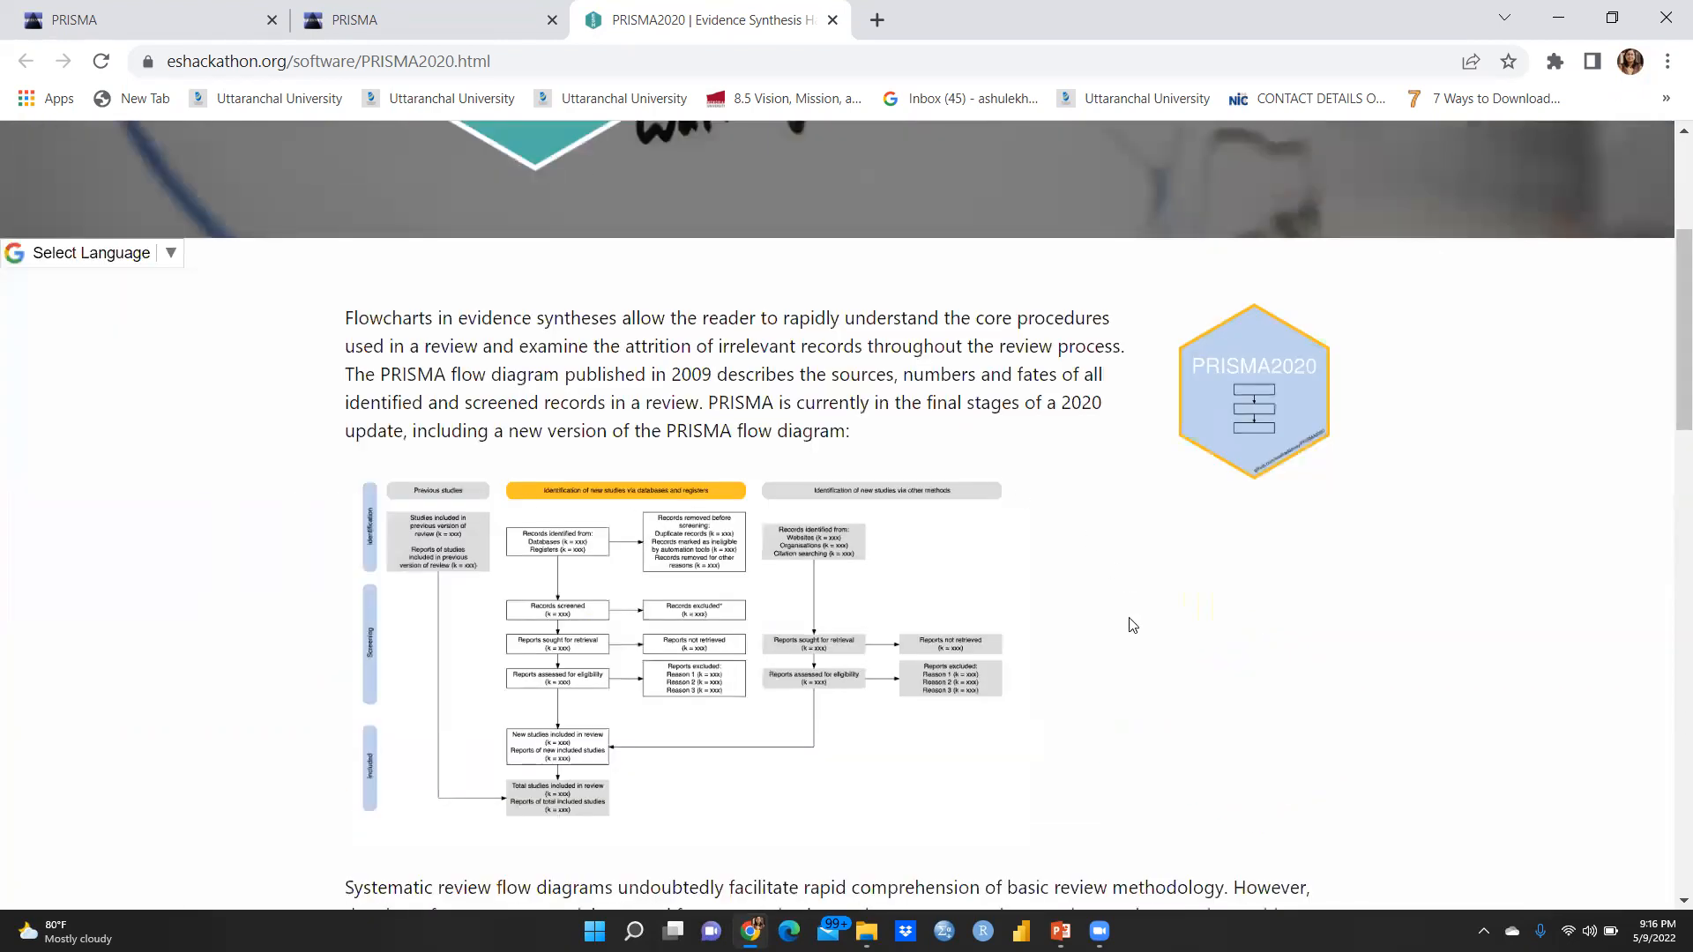
{"action": "mouse_move", "coordinate": [1262, 522]}
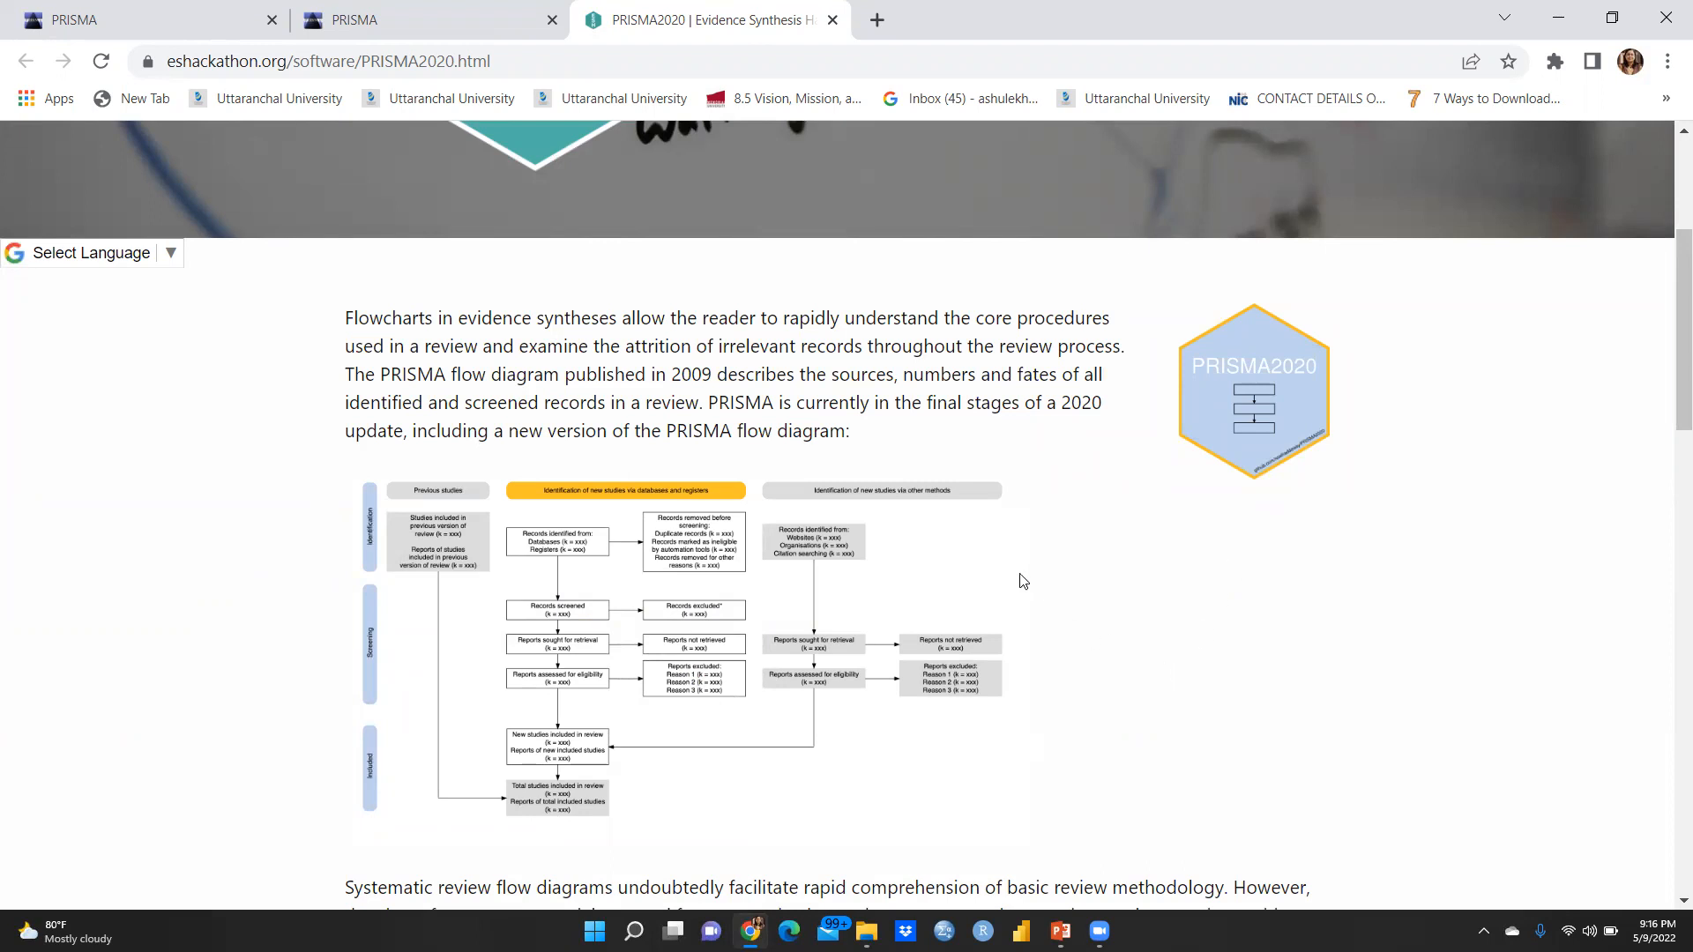
{"action": "mouse_move", "coordinate": [698, 642]}
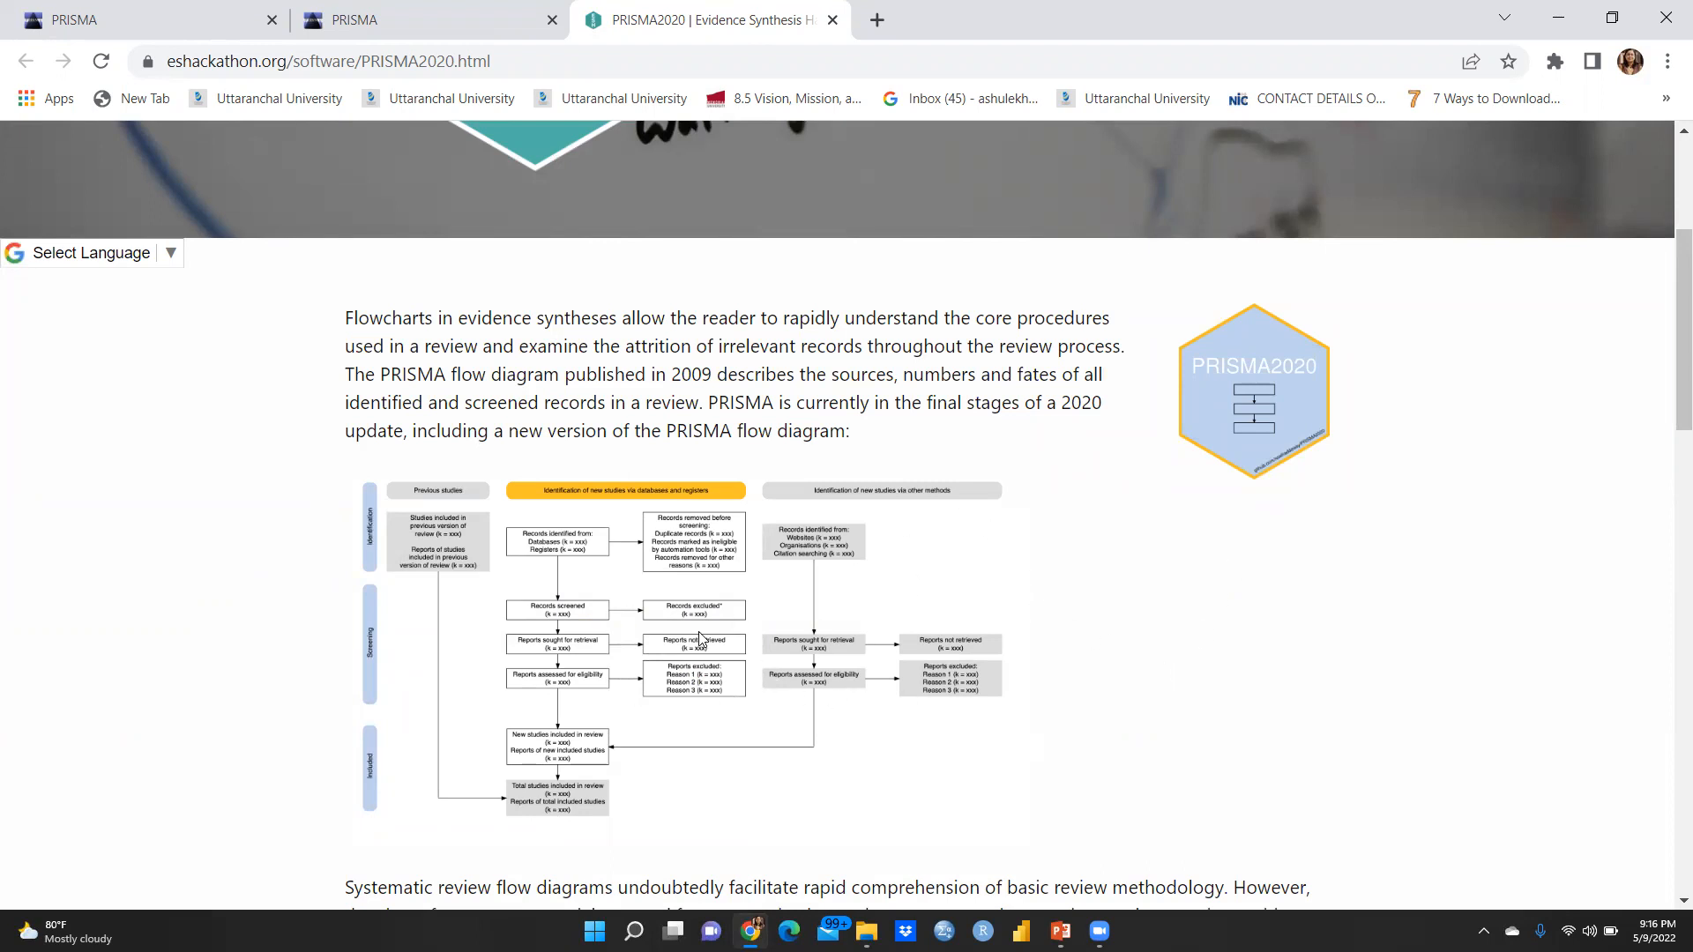
{"action": "scroll", "scroll_direction": "down", "scroll_amount": 3}
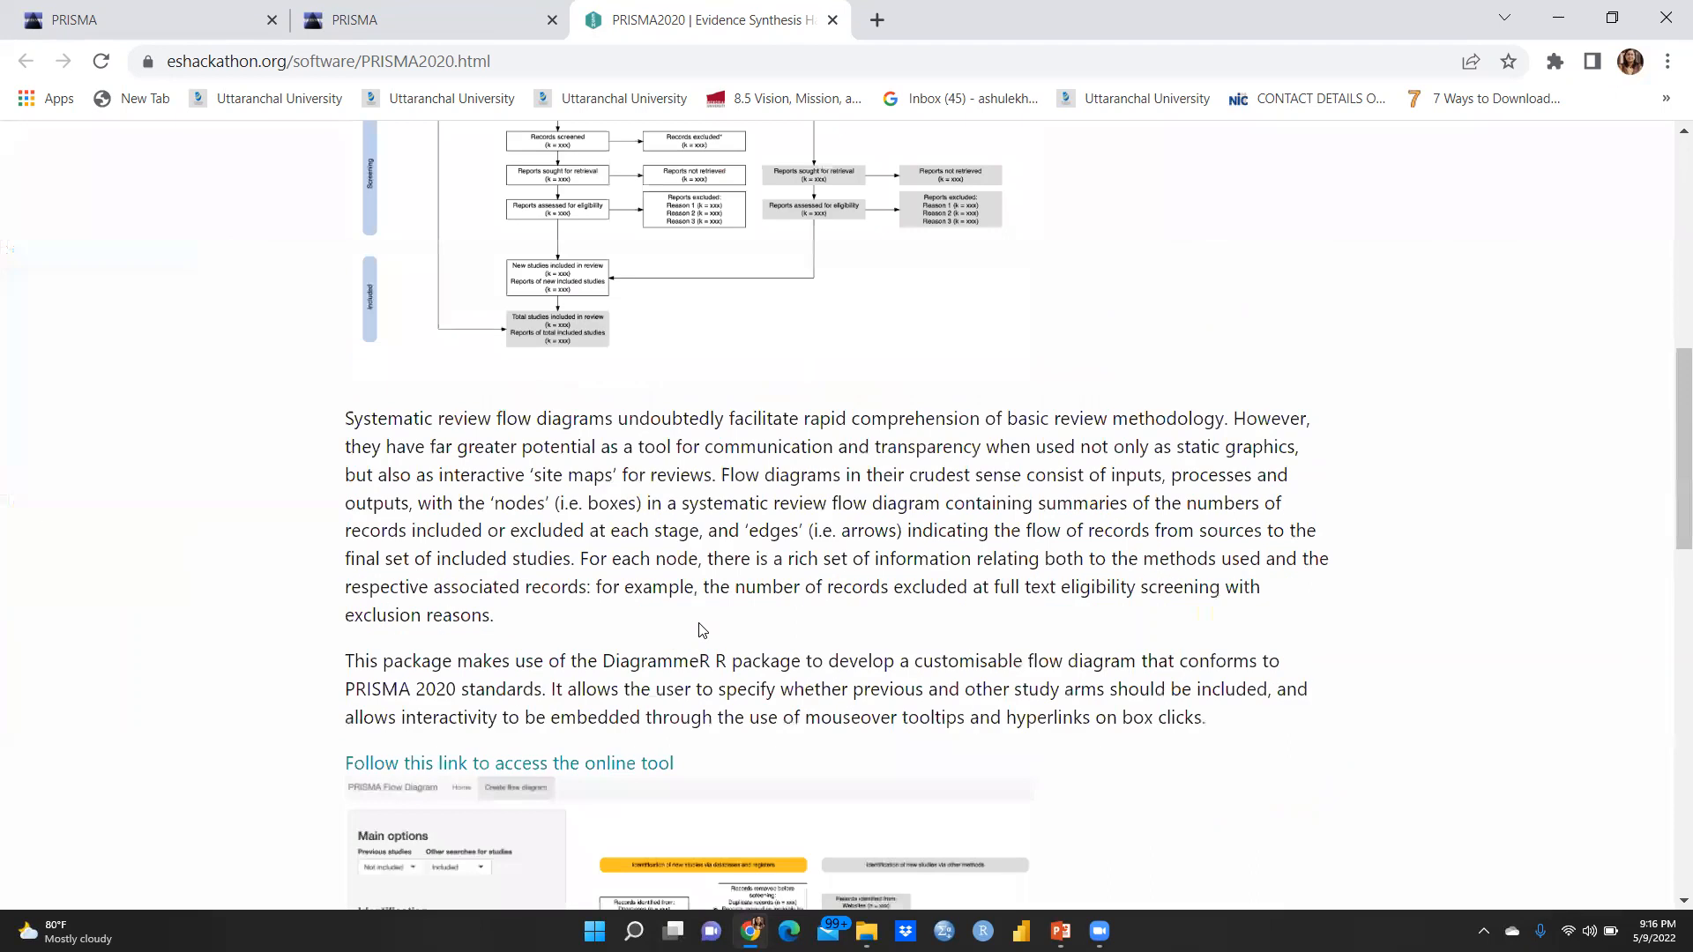
{"action": "scroll", "scroll_direction": "down", "scroll_amount": 3}
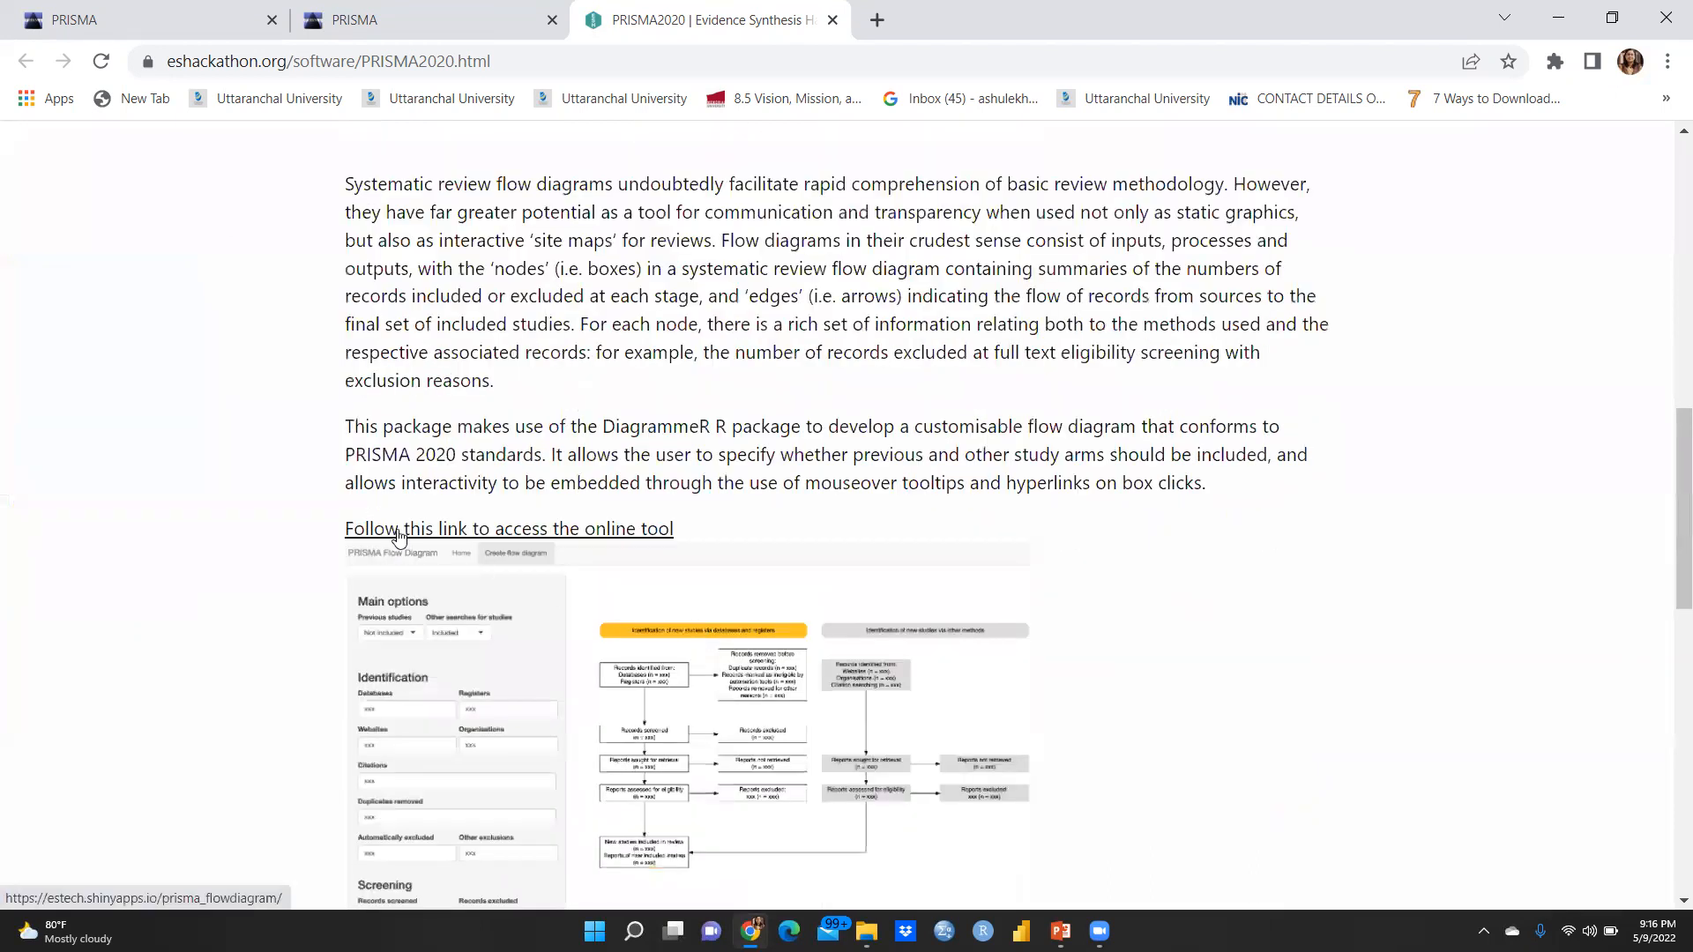
{"action": "mouse_move", "coordinate": [568, 536]}
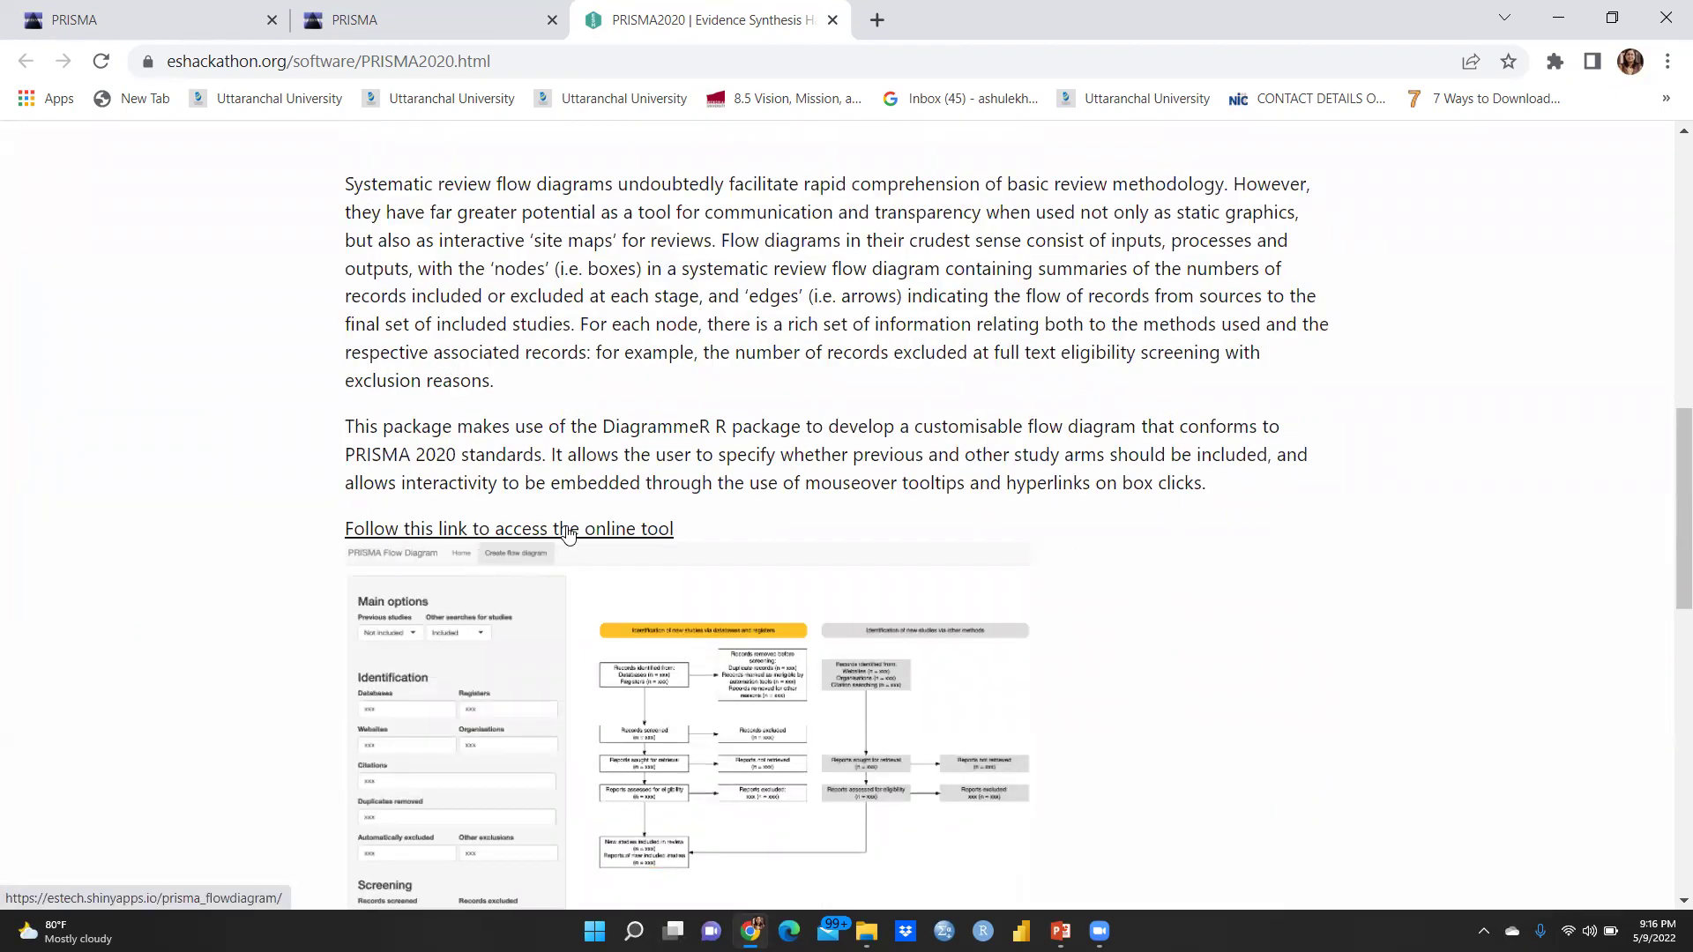
{"action": "left_click", "coordinate": [506, 529]}
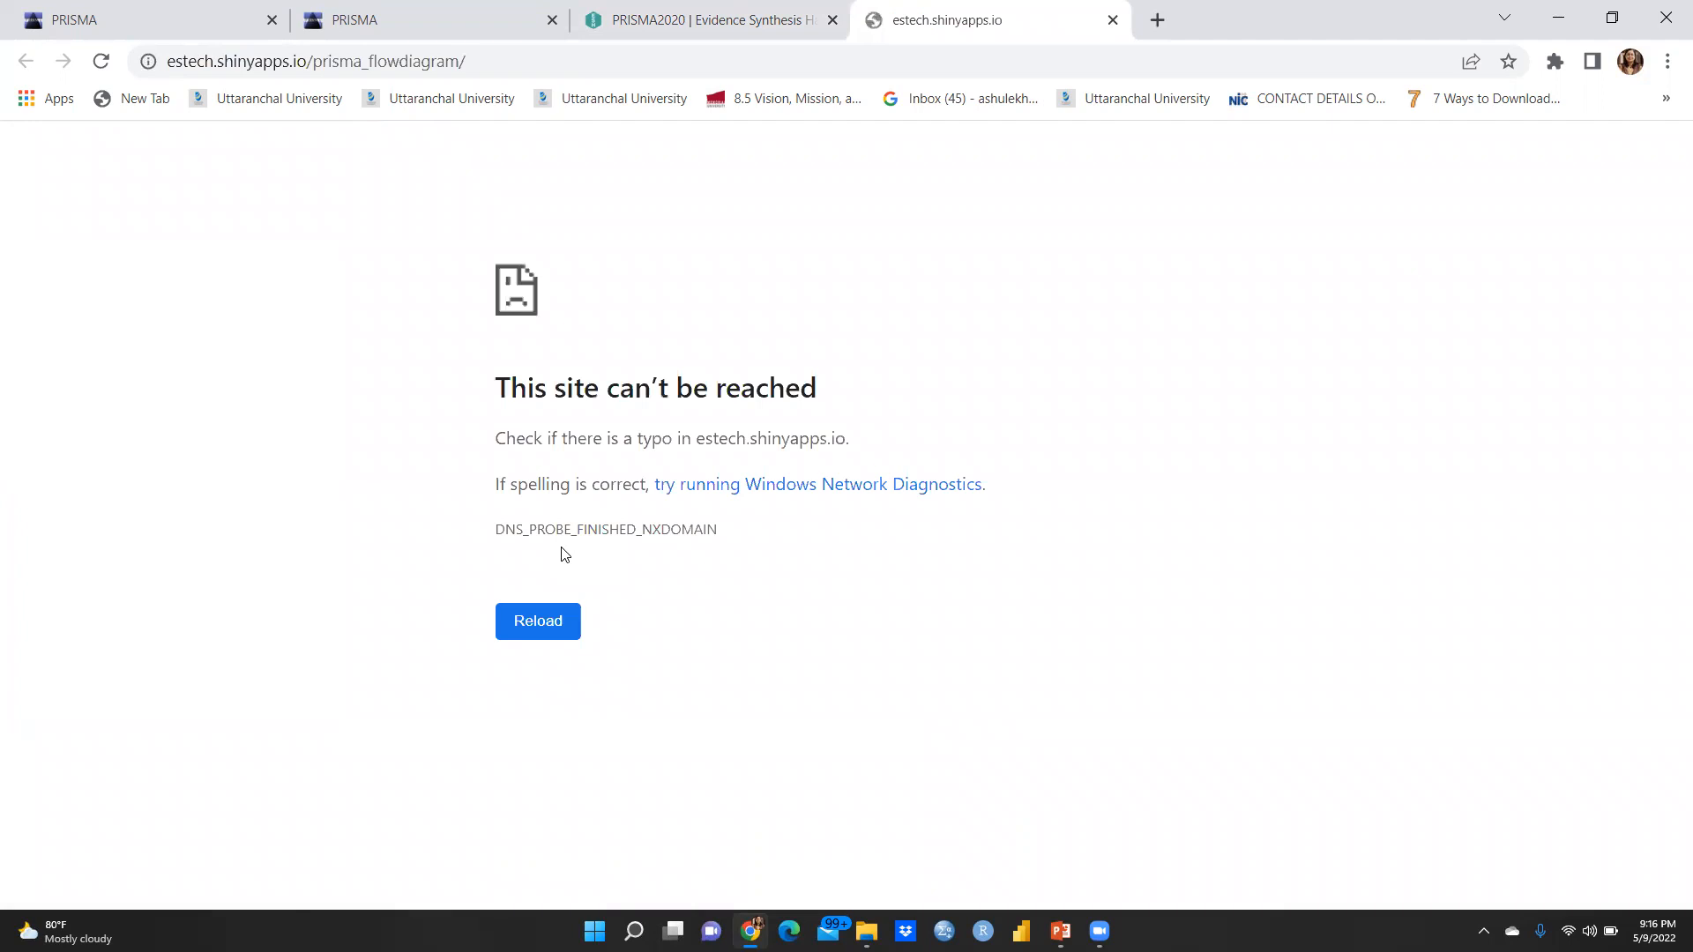
{"action": "mouse_move", "coordinate": [596, 671]}
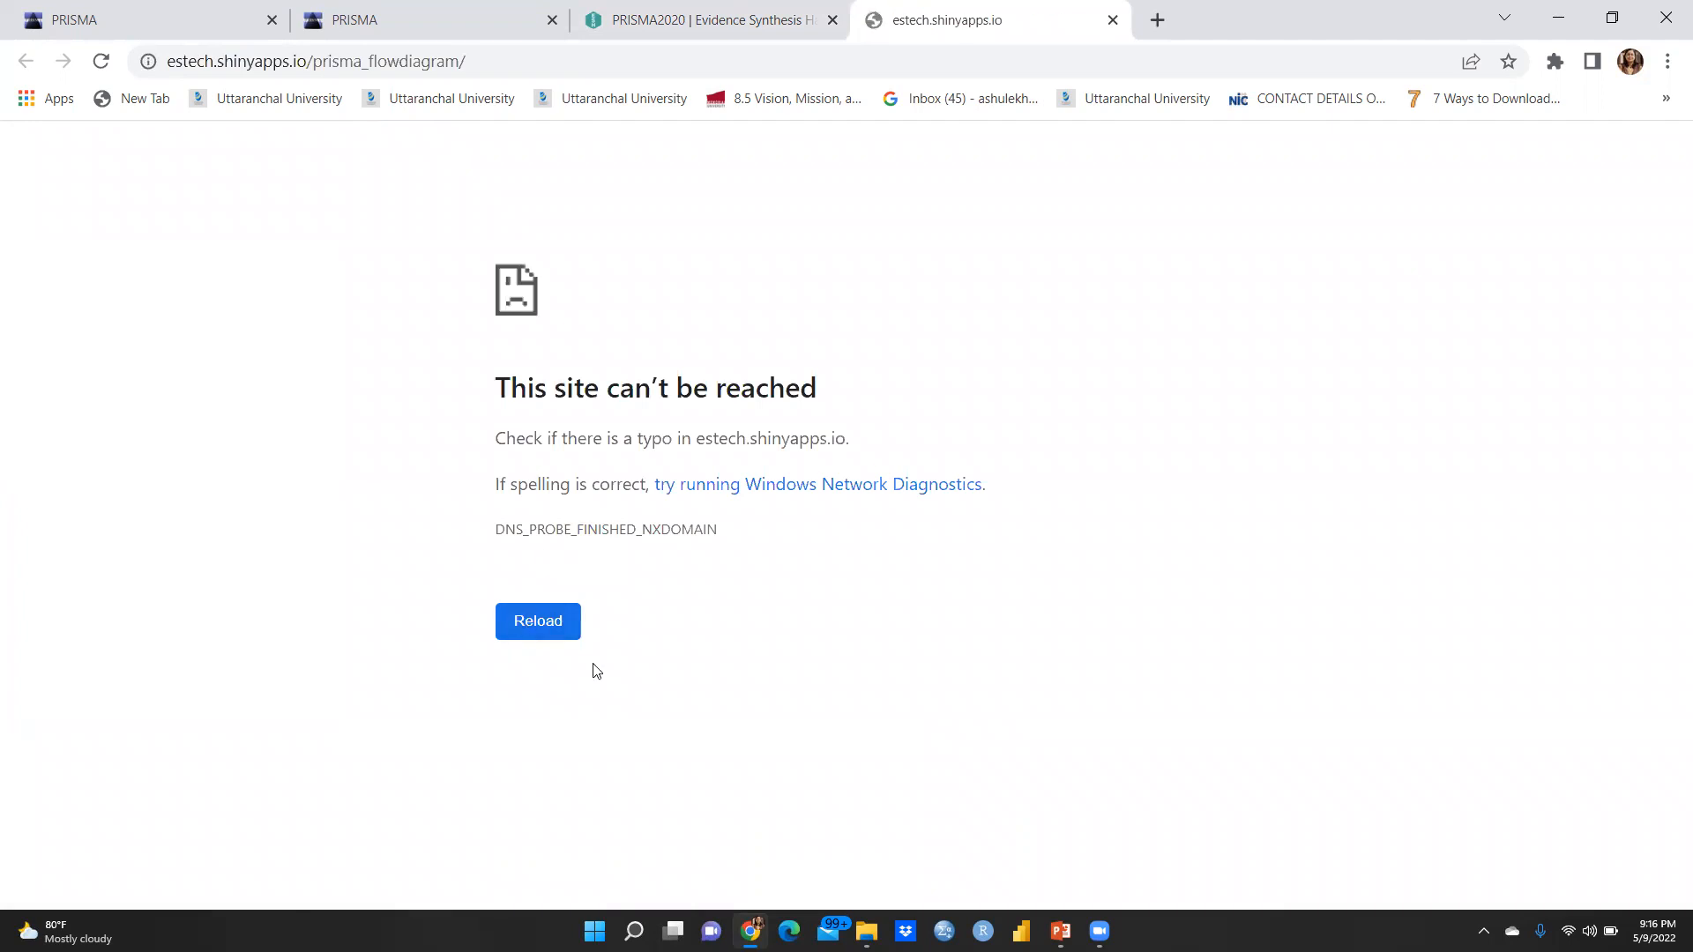
{"action": "mouse_move", "coordinate": [568, 638]}
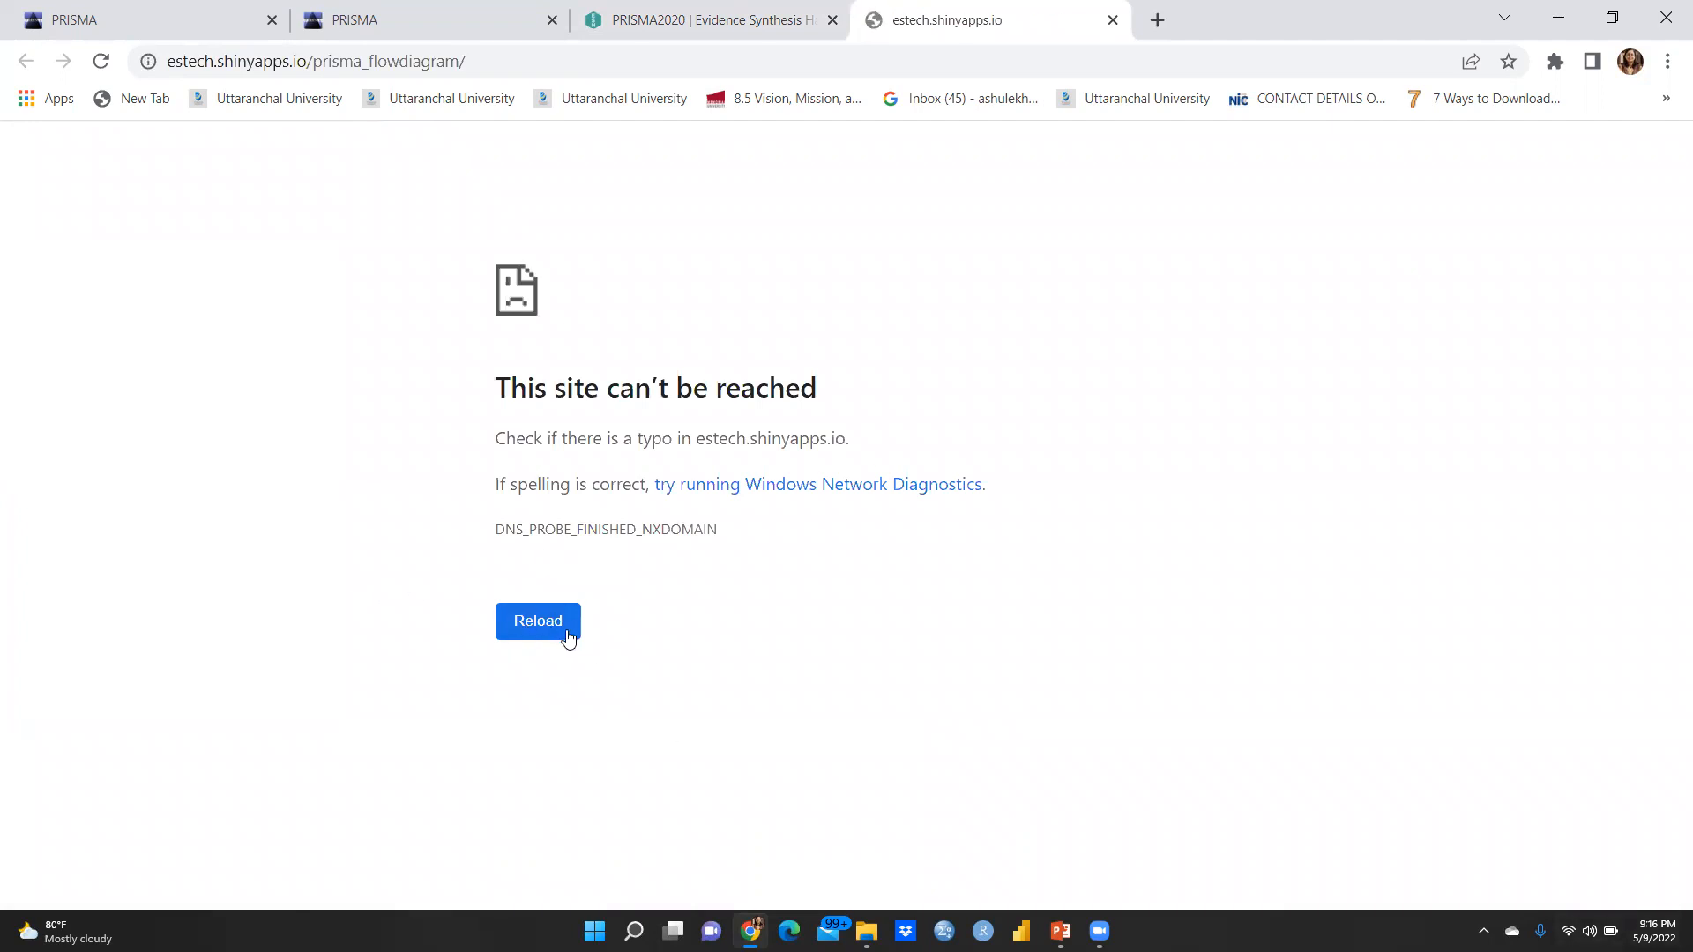
Reload the unreachable estech.shinyapps.io tab until the PRISMA Flow Diagram app loads
{"action": "left_click", "coordinate": [698, 19]}
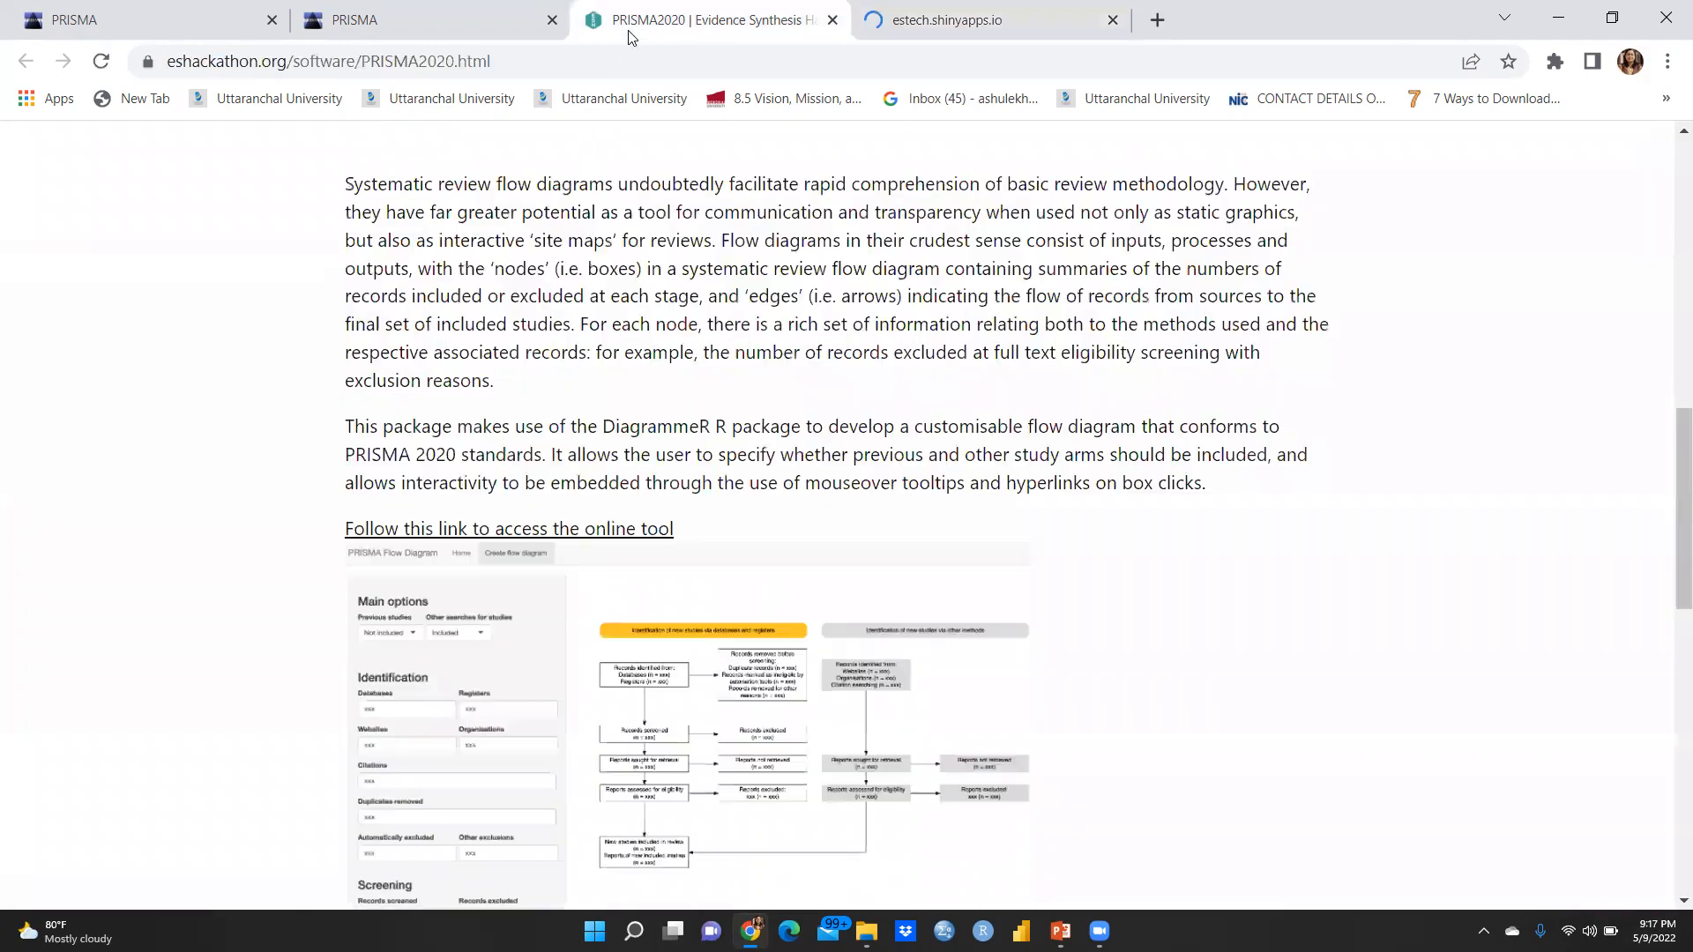
{"action": "left_click", "coordinate": [476, 529]}
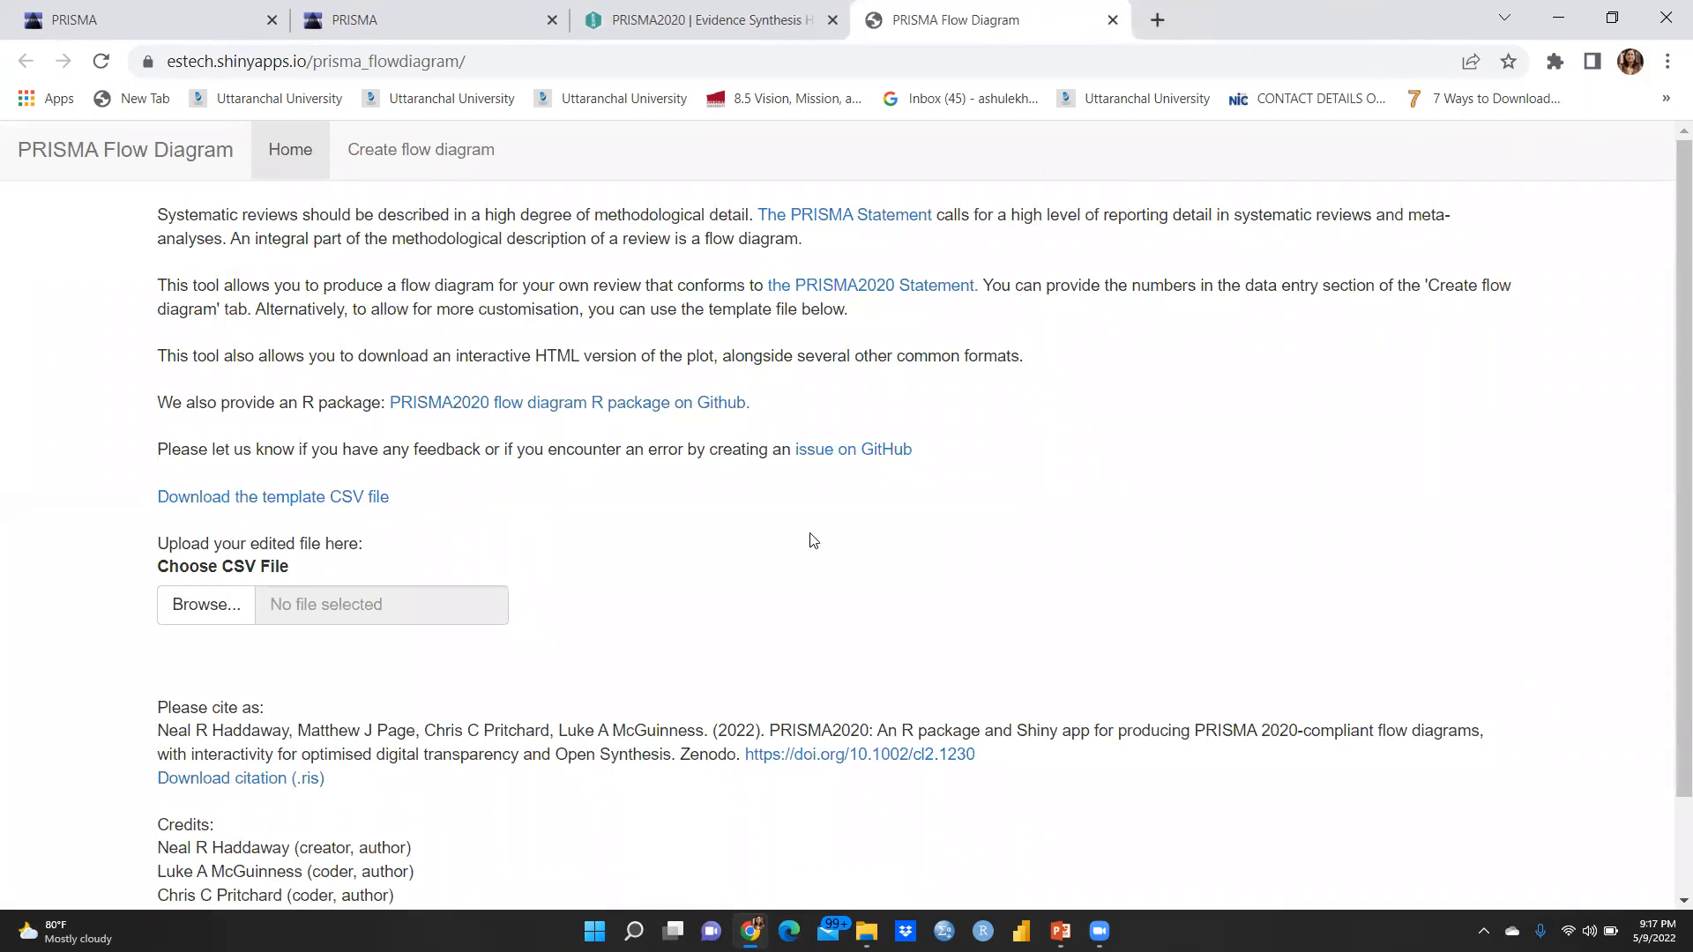
{"action": "mouse_move", "coordinate": [266, 577]}
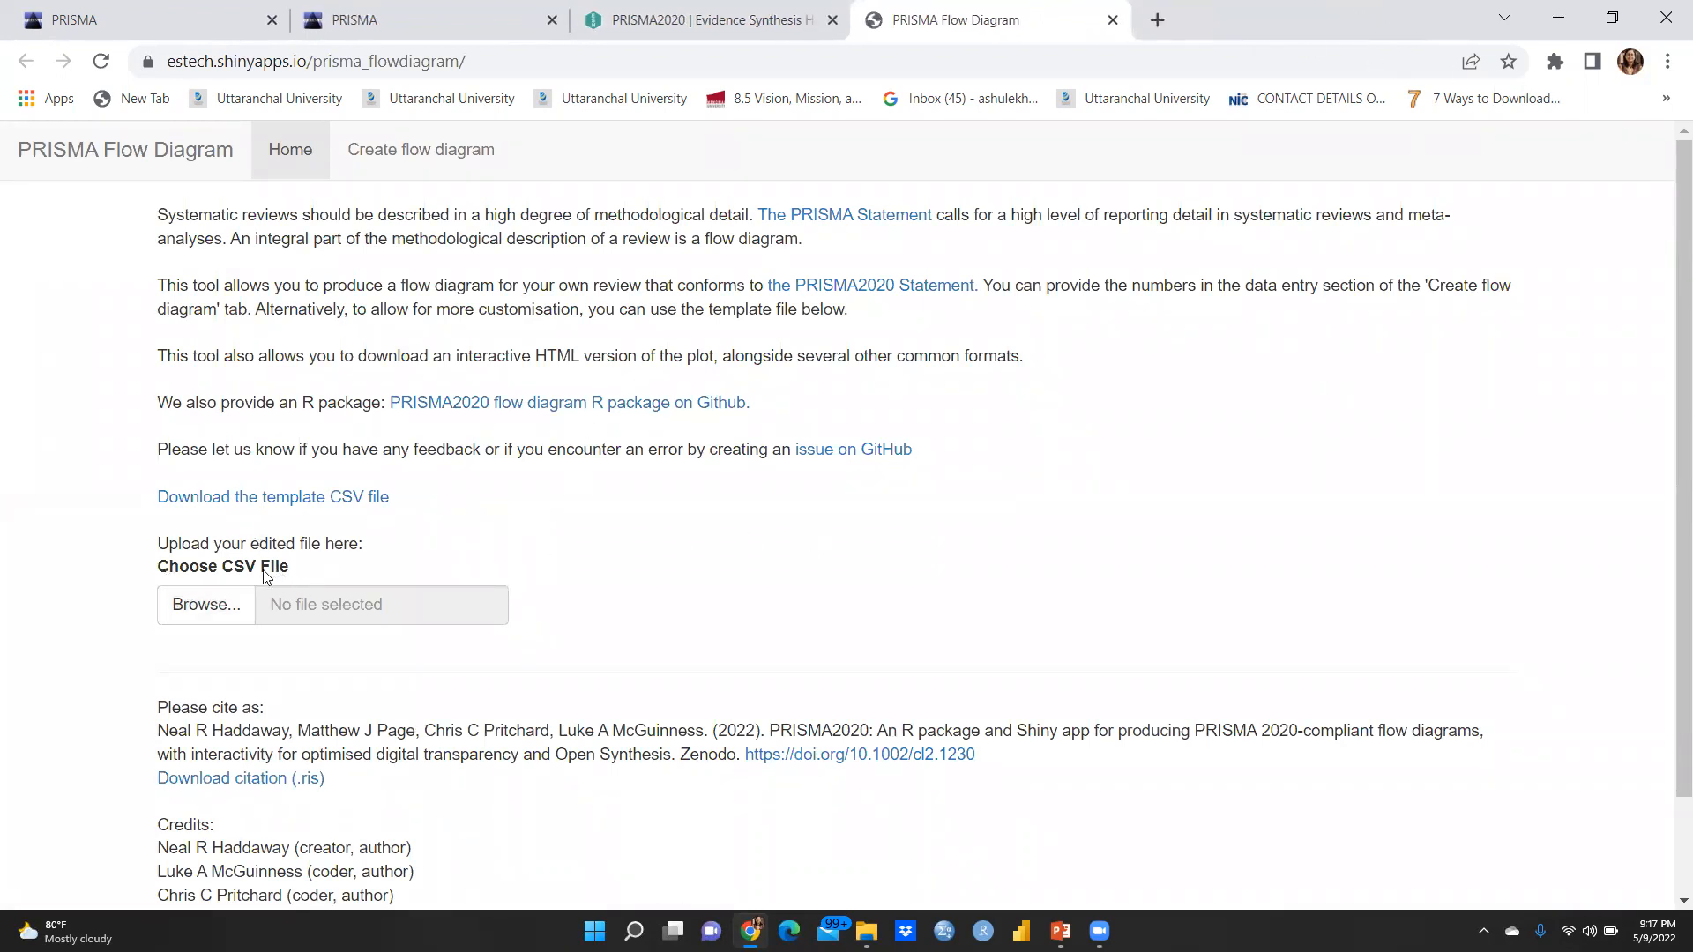
{"action": "mouse_move", "coordinate": [203, 573]}
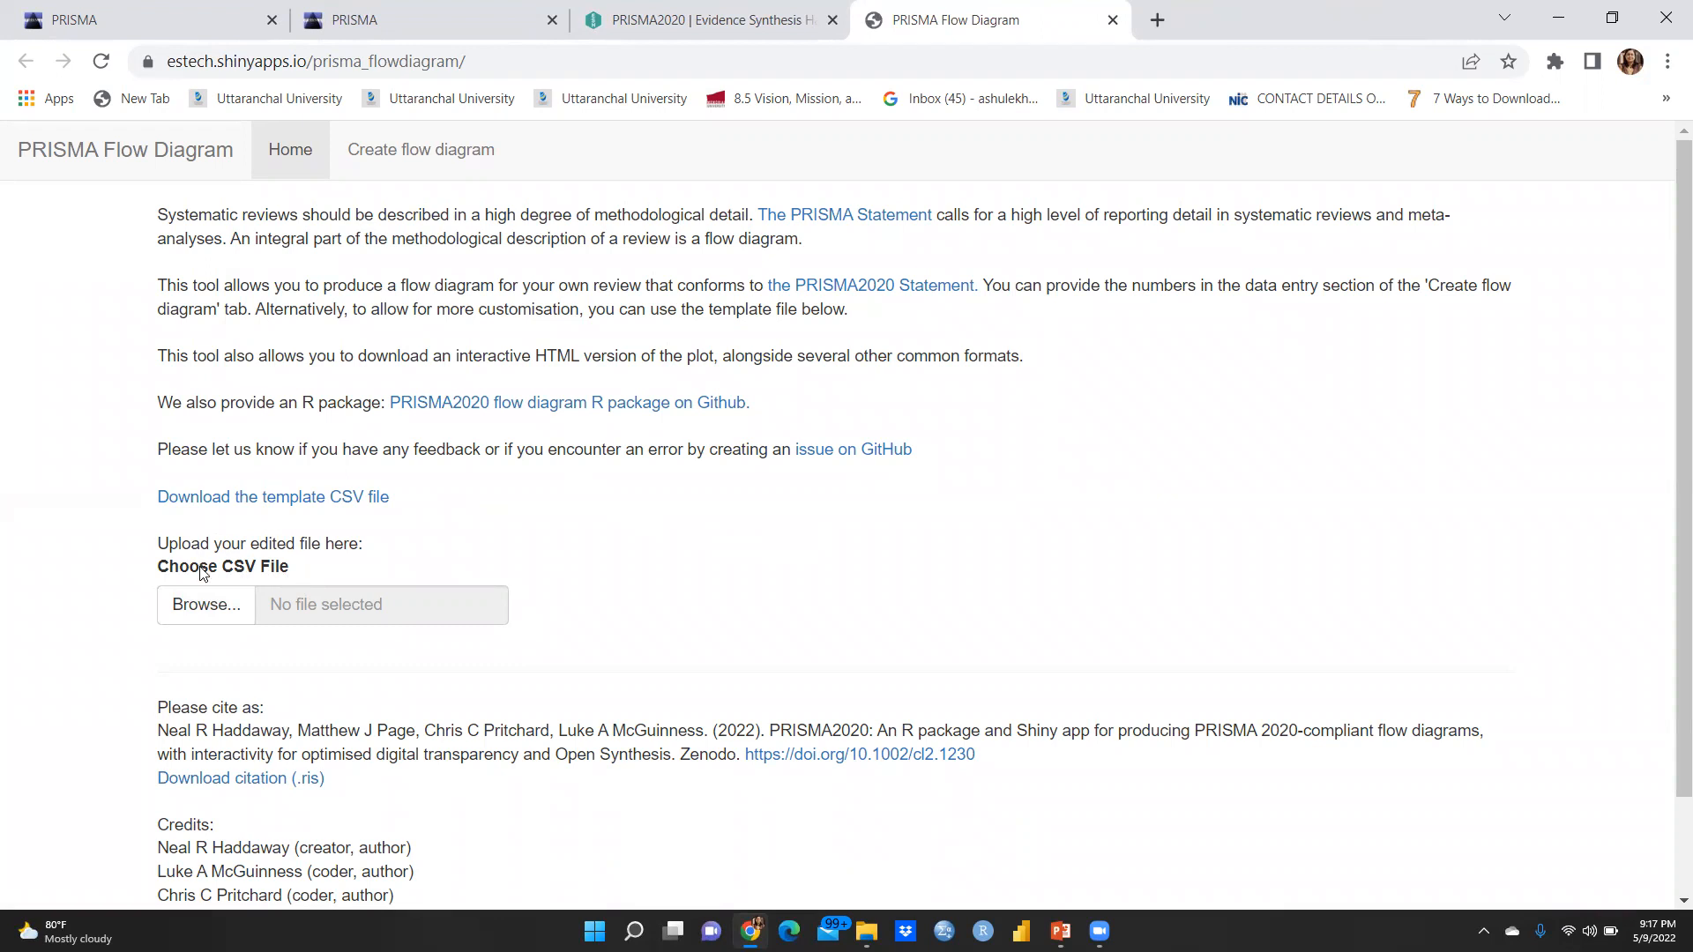
{"action": "mouse_move", "coordinate": [264, 568]}
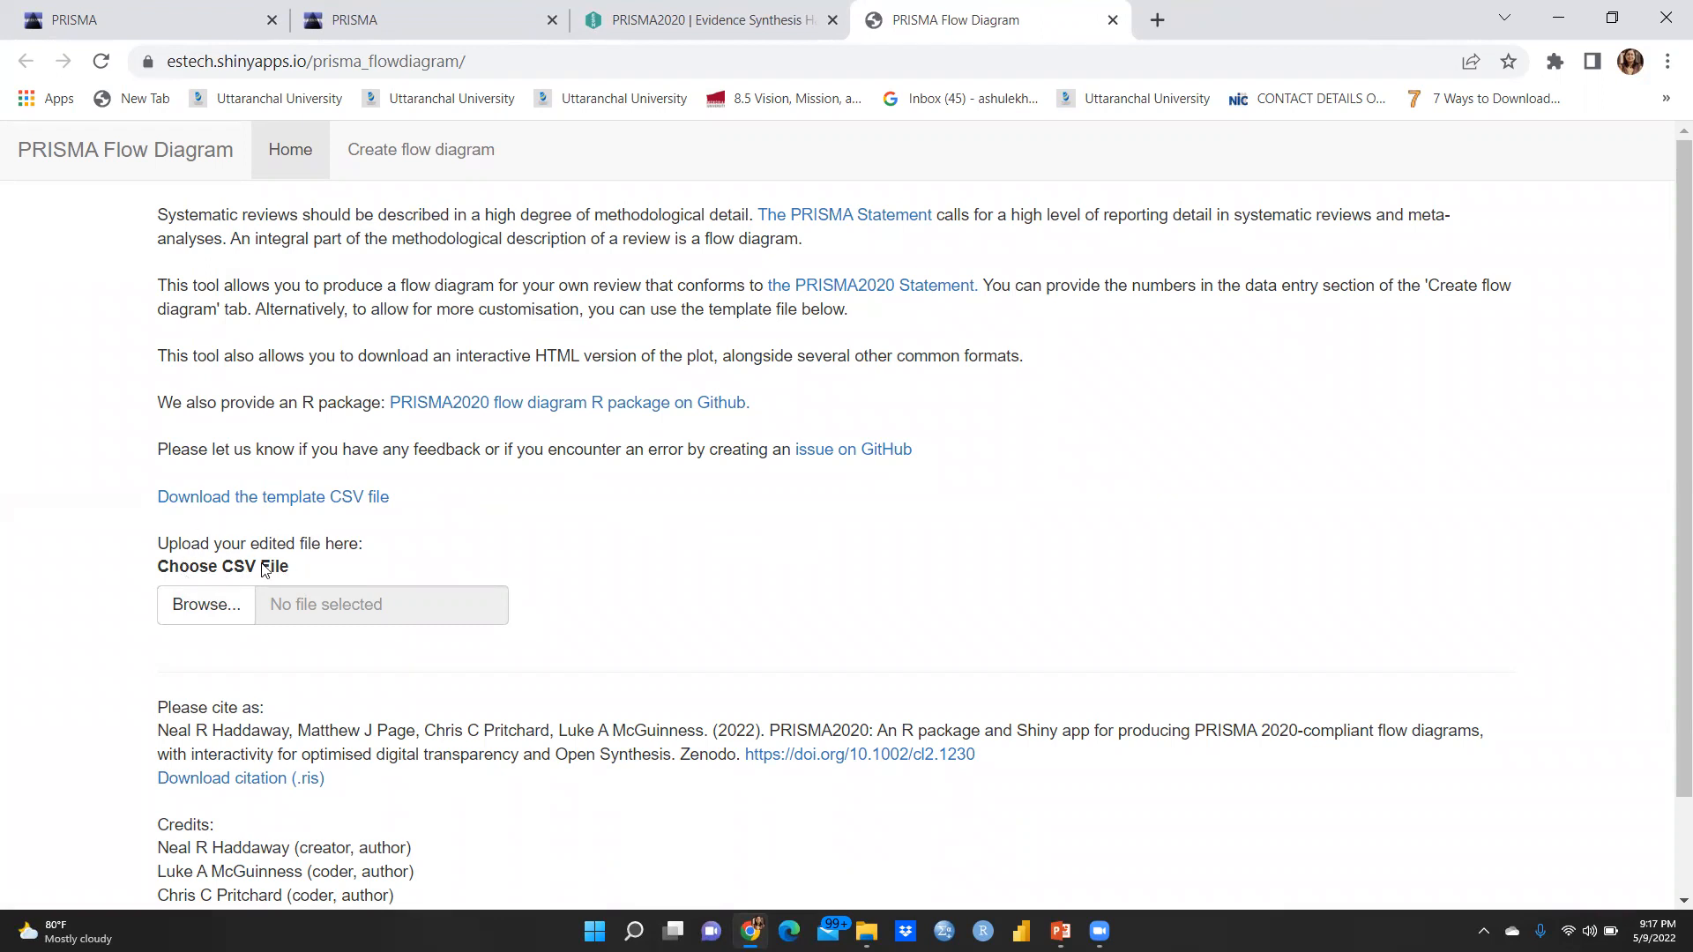
Cancel the CSV upload chooser, download the template CSV, and open PRISMA (1).csv in Excel
{"action": "left_click", "coordinate": [205, 603]}
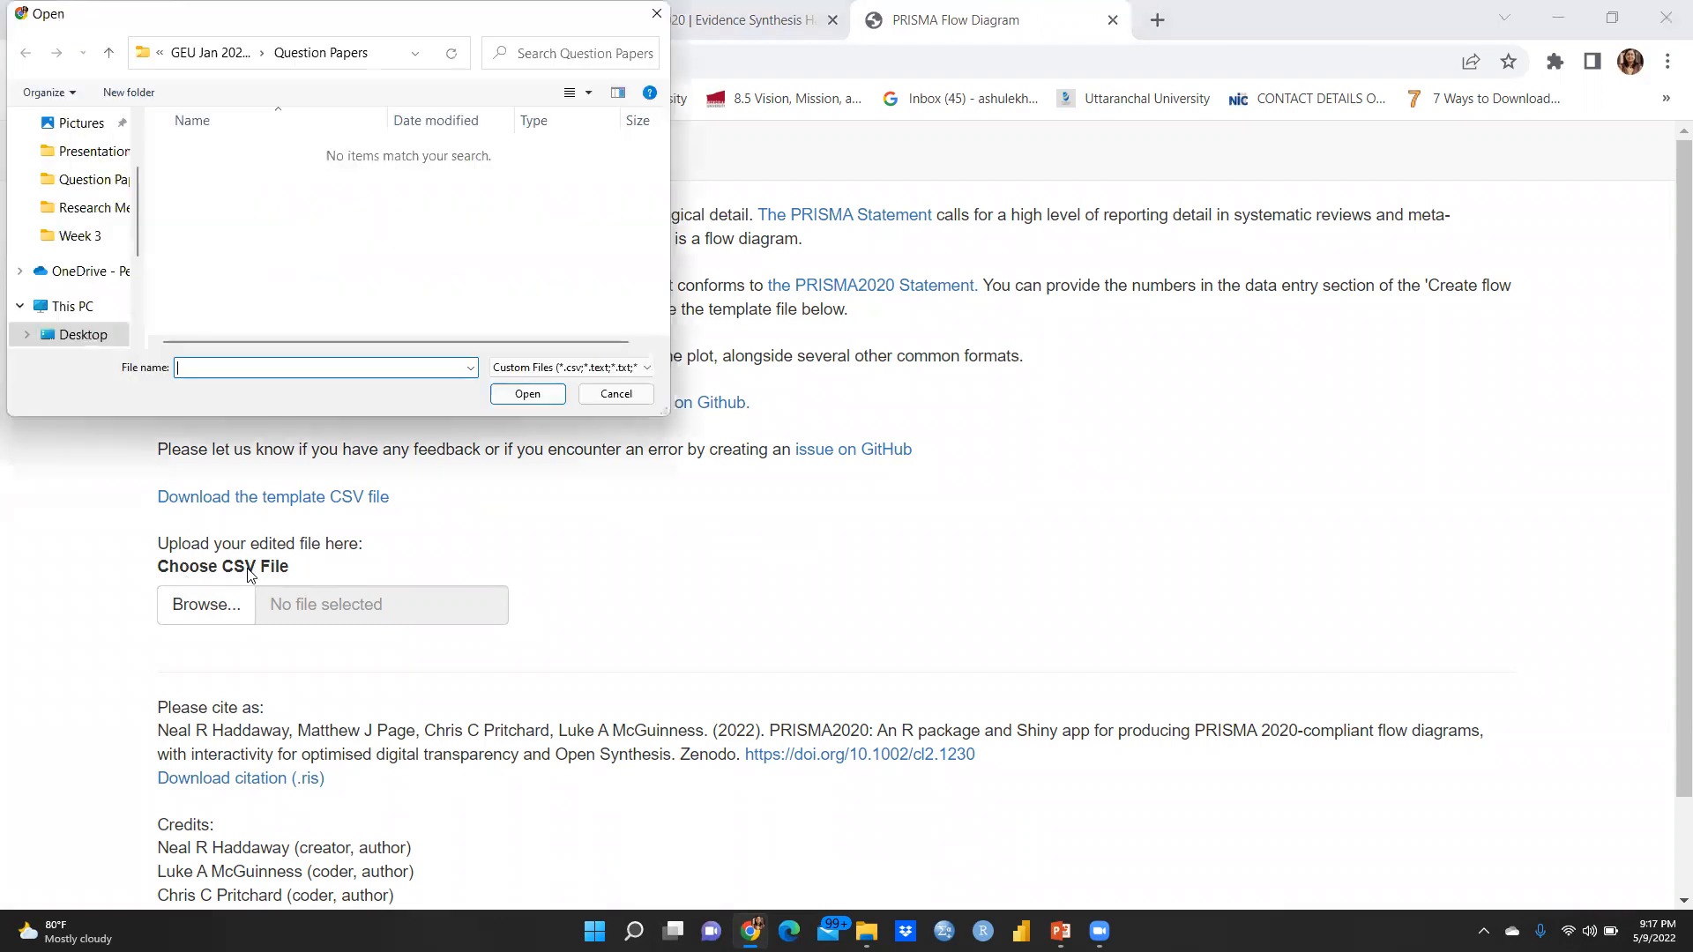
{"action": "left_click", "coordinate": [615, 394]}
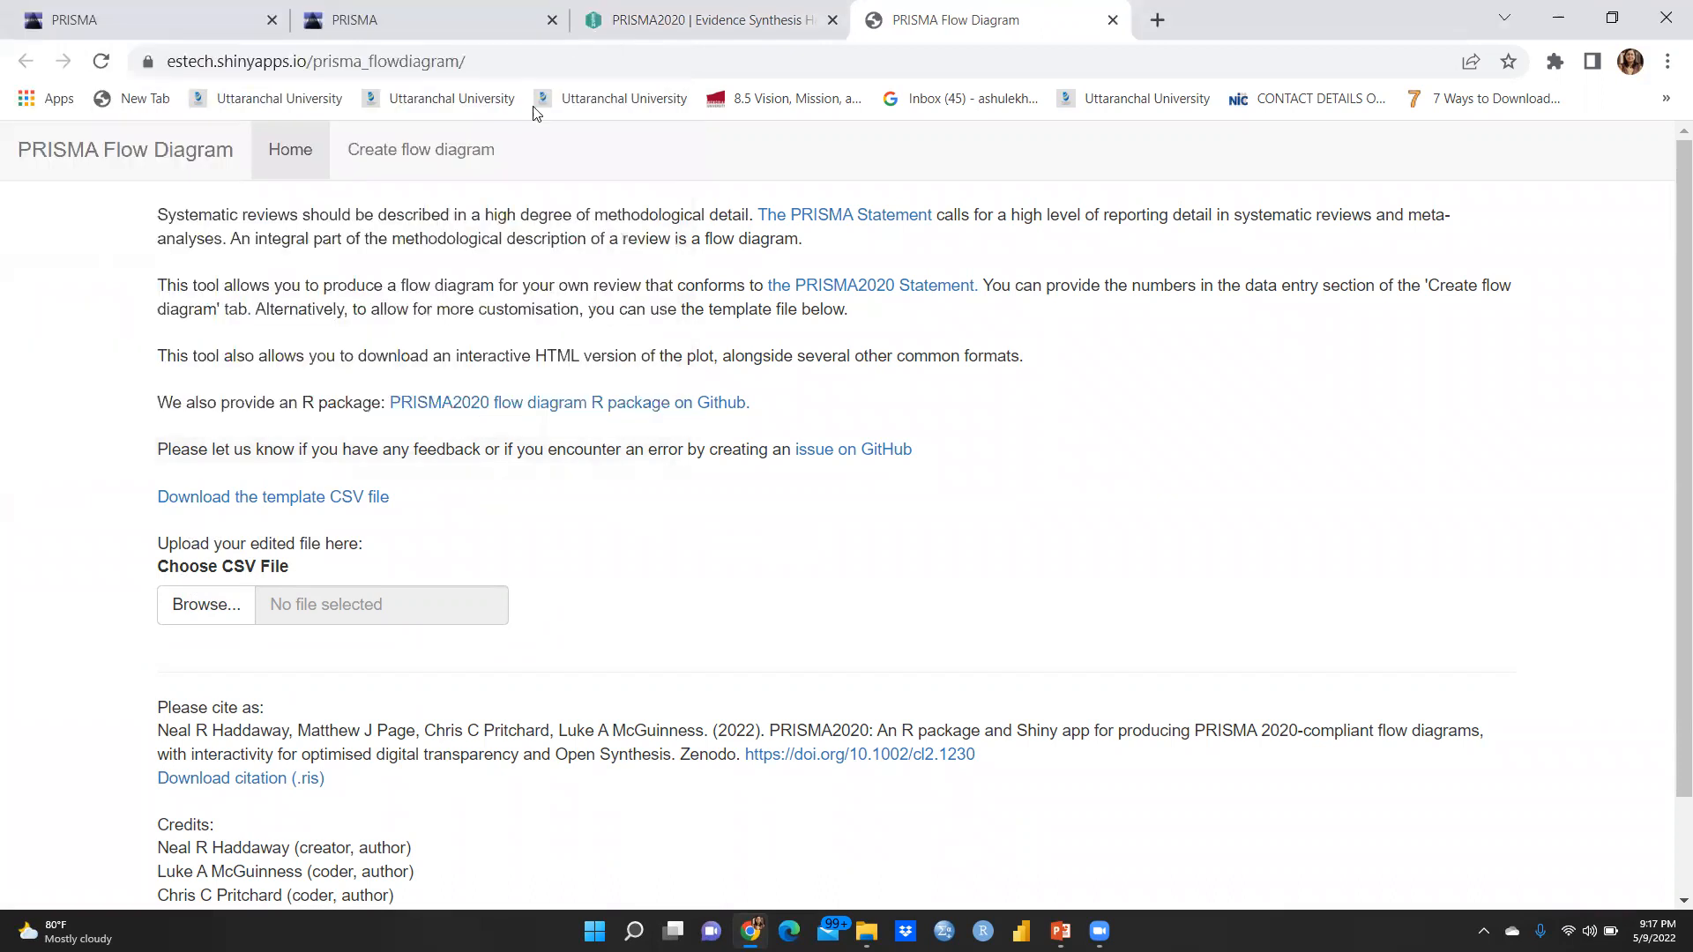
{"action": "mouse_move", "coordinate": [229, 507]}
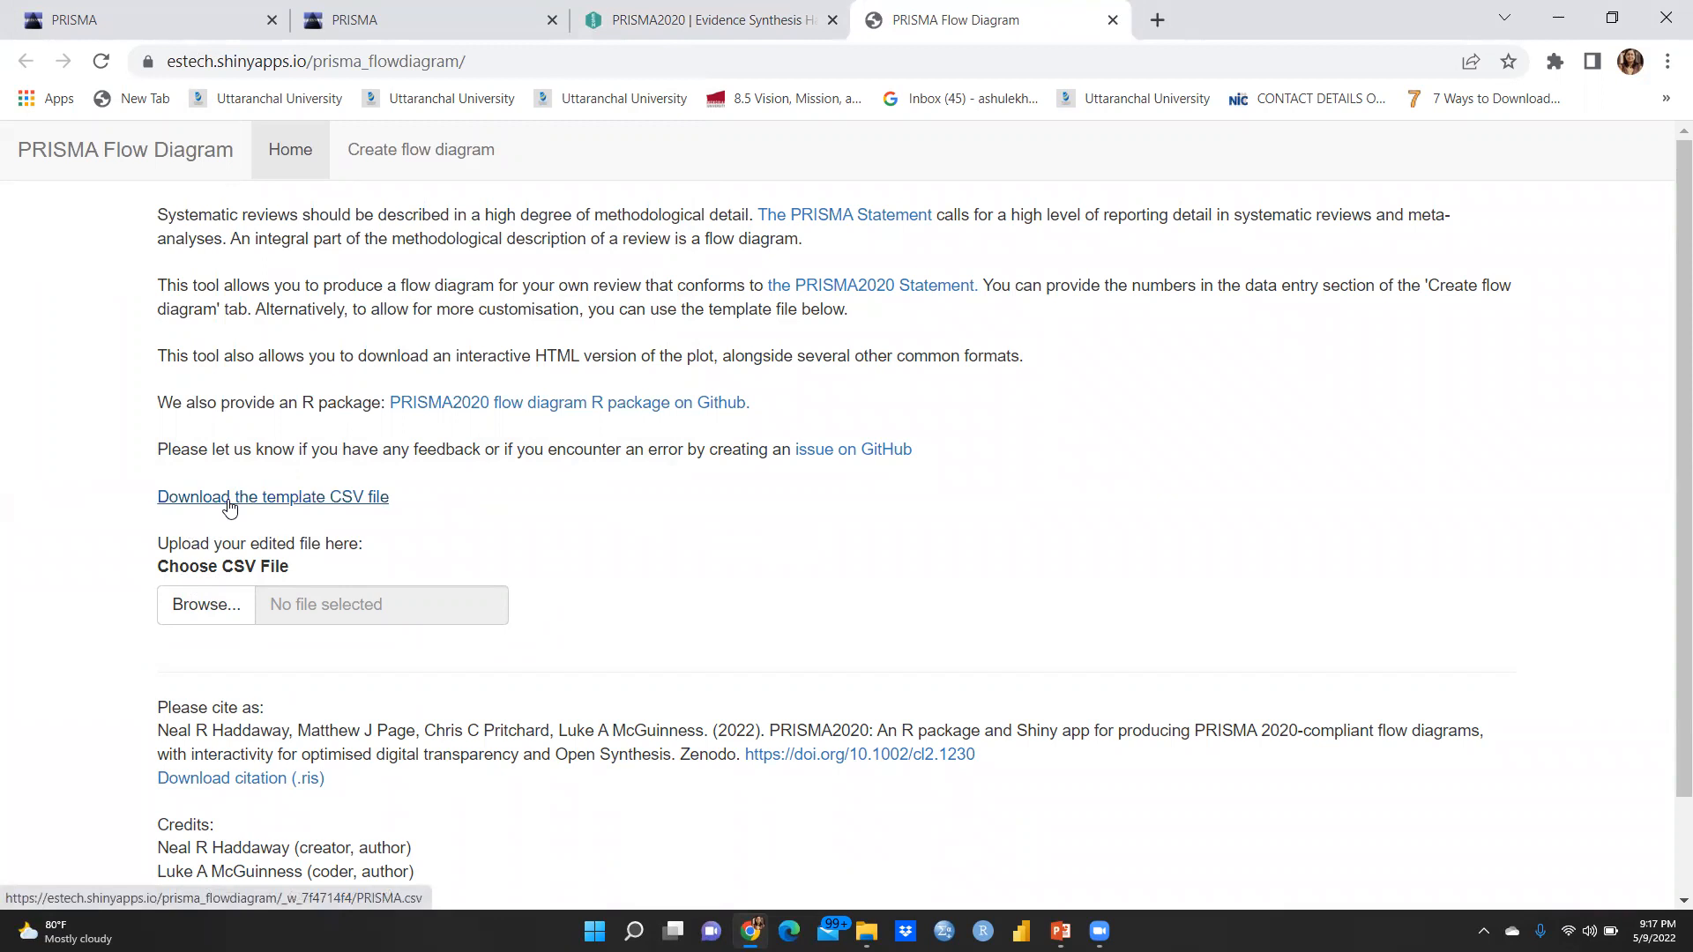
{"action": "left_click", "coordinate": [229, 498]}
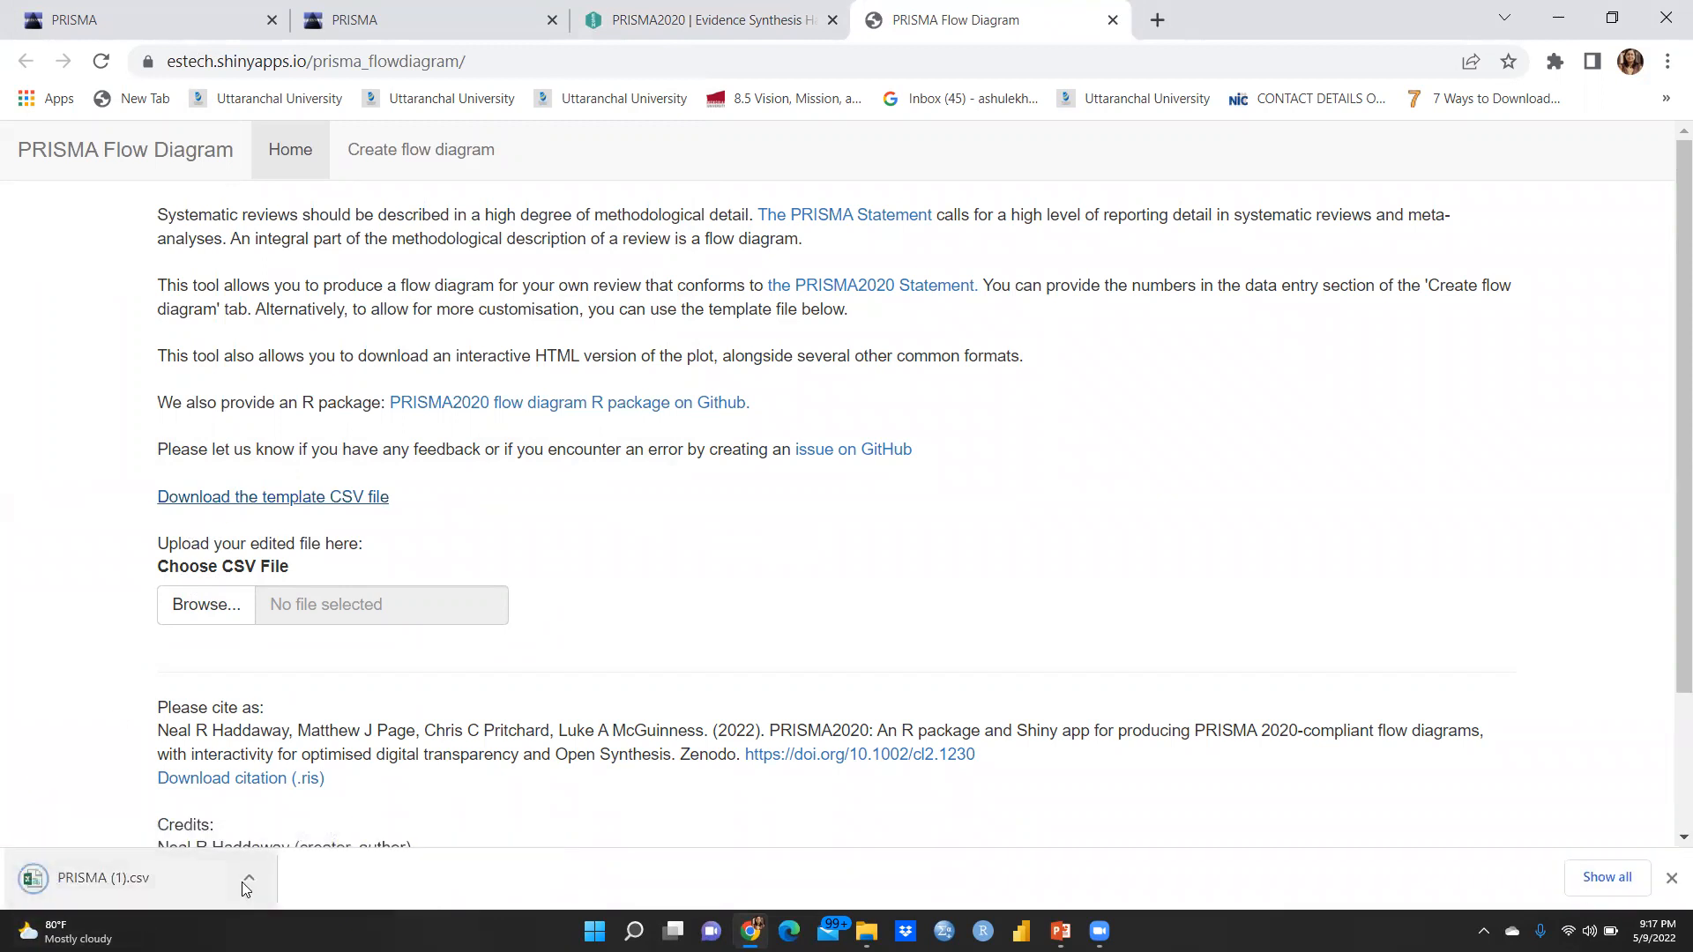
{"action": "left_click", "coordinate": [102, 878]}
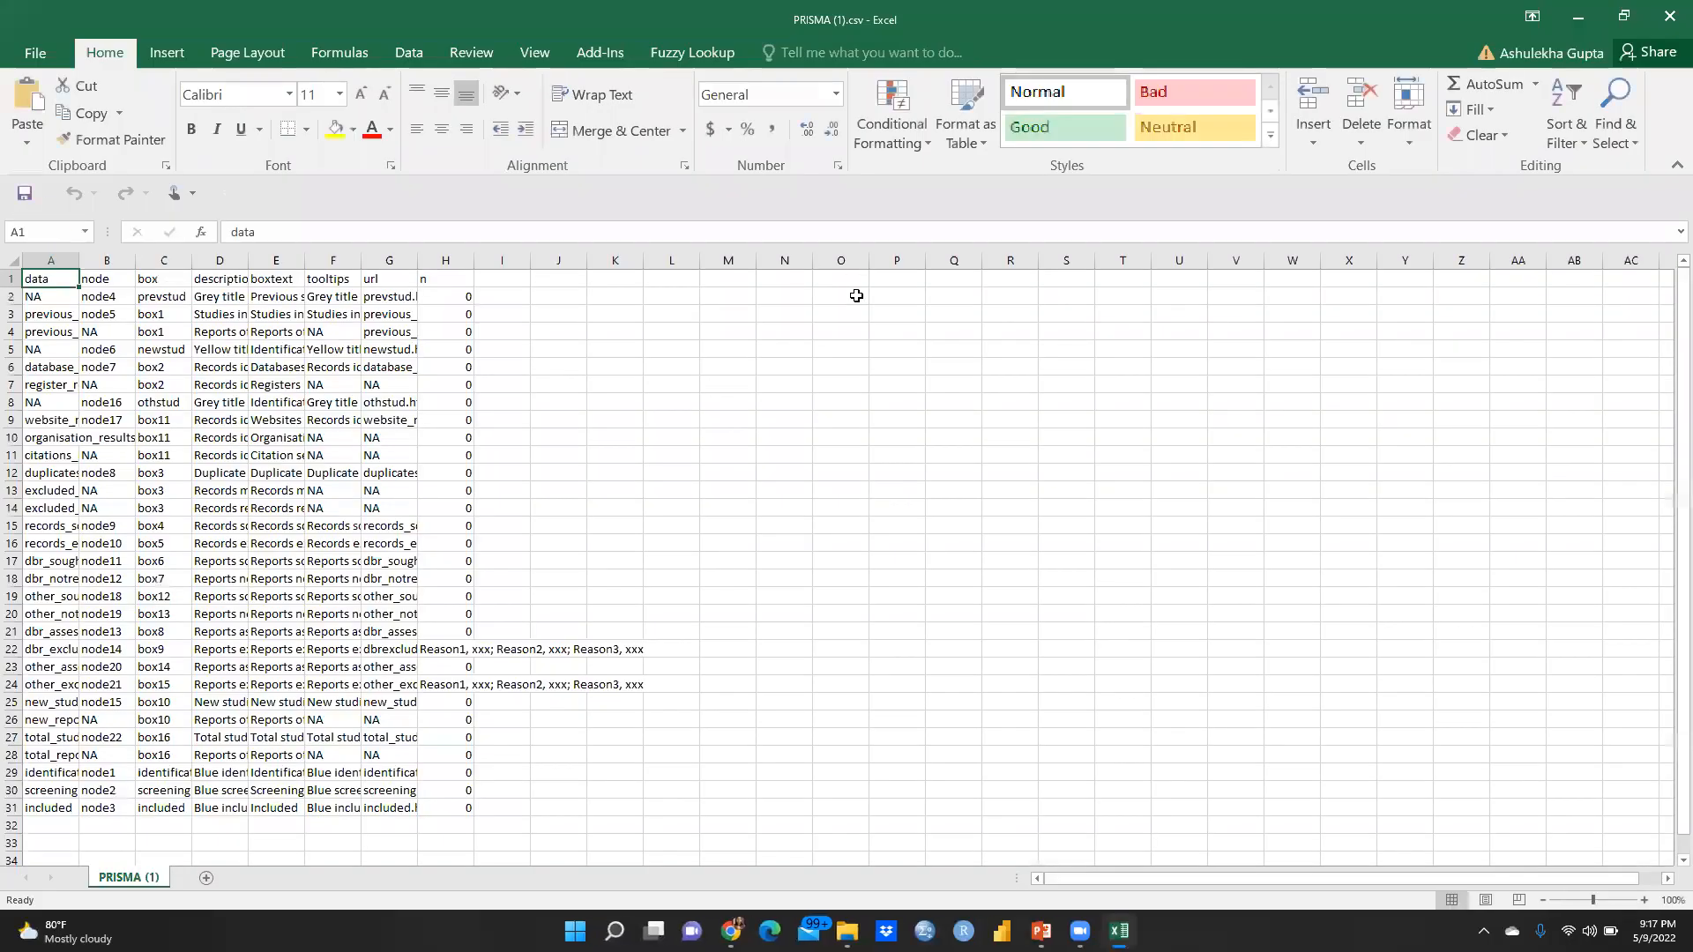
{"action": "mouse_move", "coordinate": [1666, 14]}
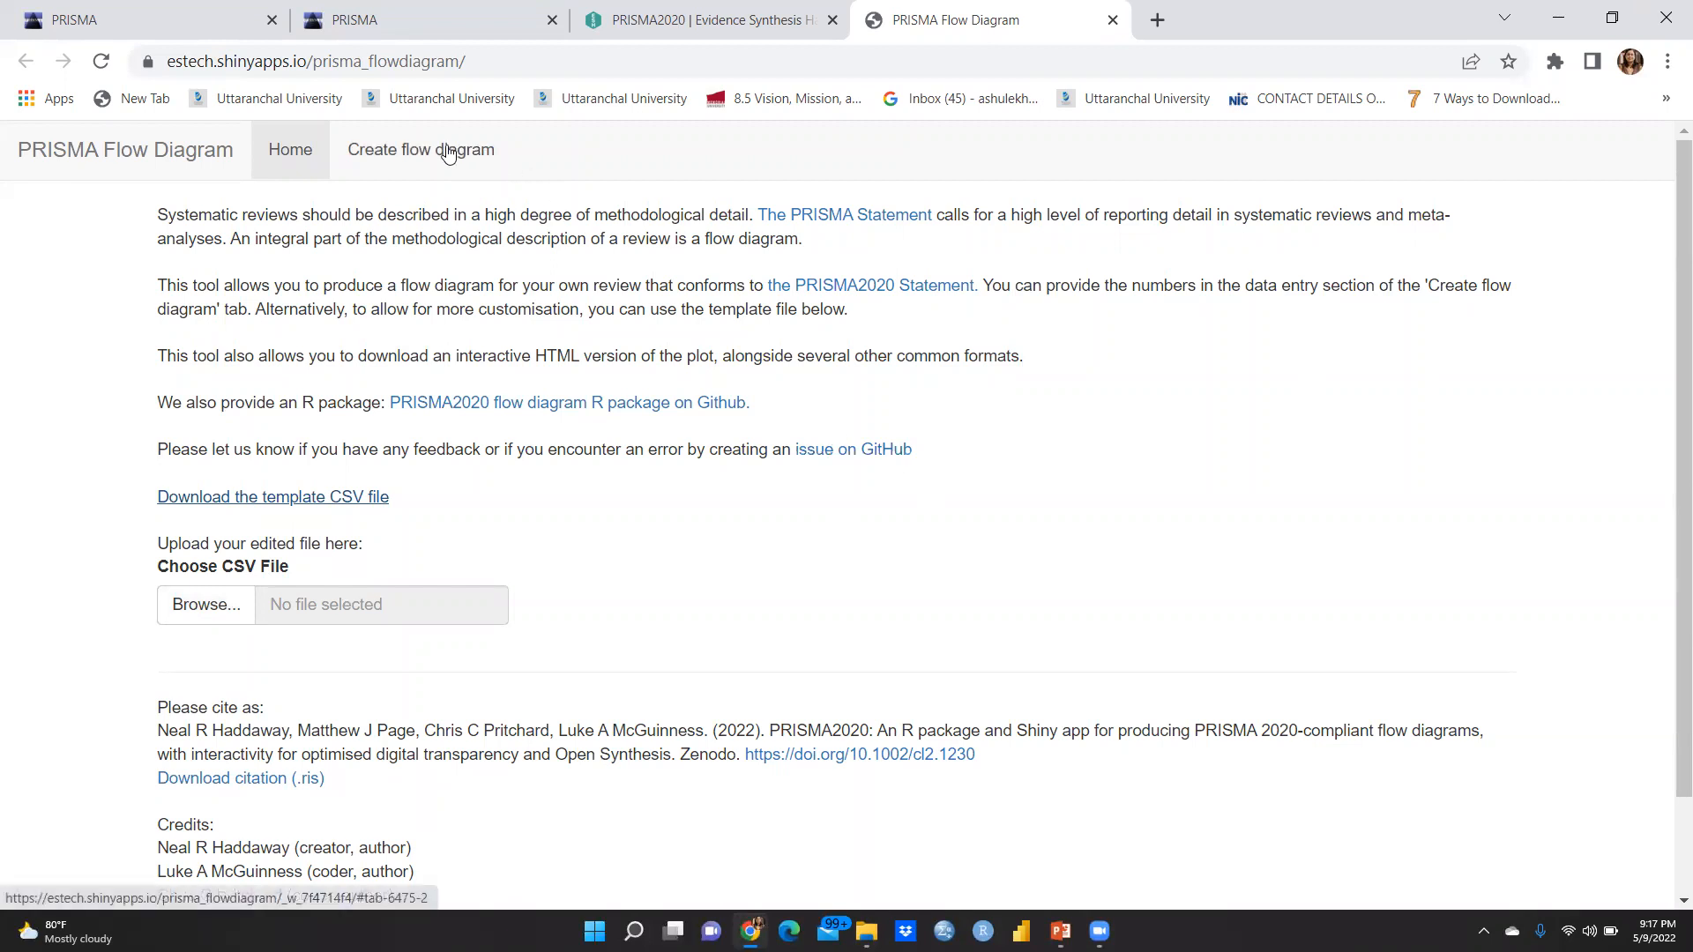
{"action": "mouse_move", "coordinate": [446, 159]}
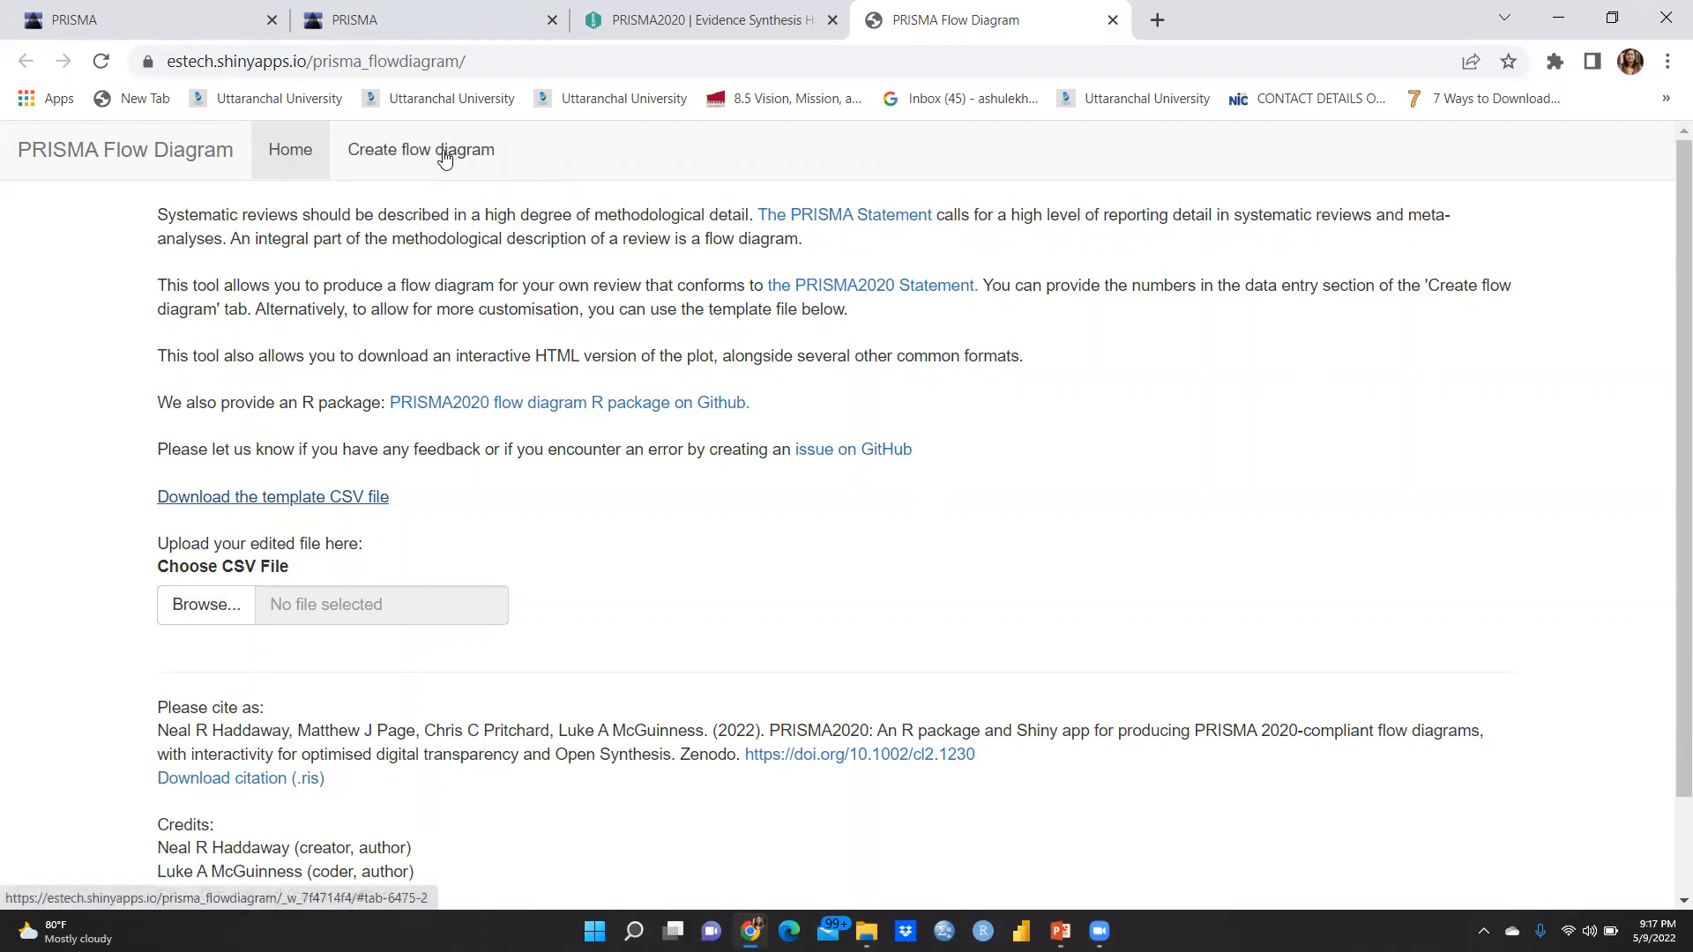
On the Create flow diagram page, set 'Other searches for studies' to Not included
{"action": "left_click", "coordinate": [420, 148]}
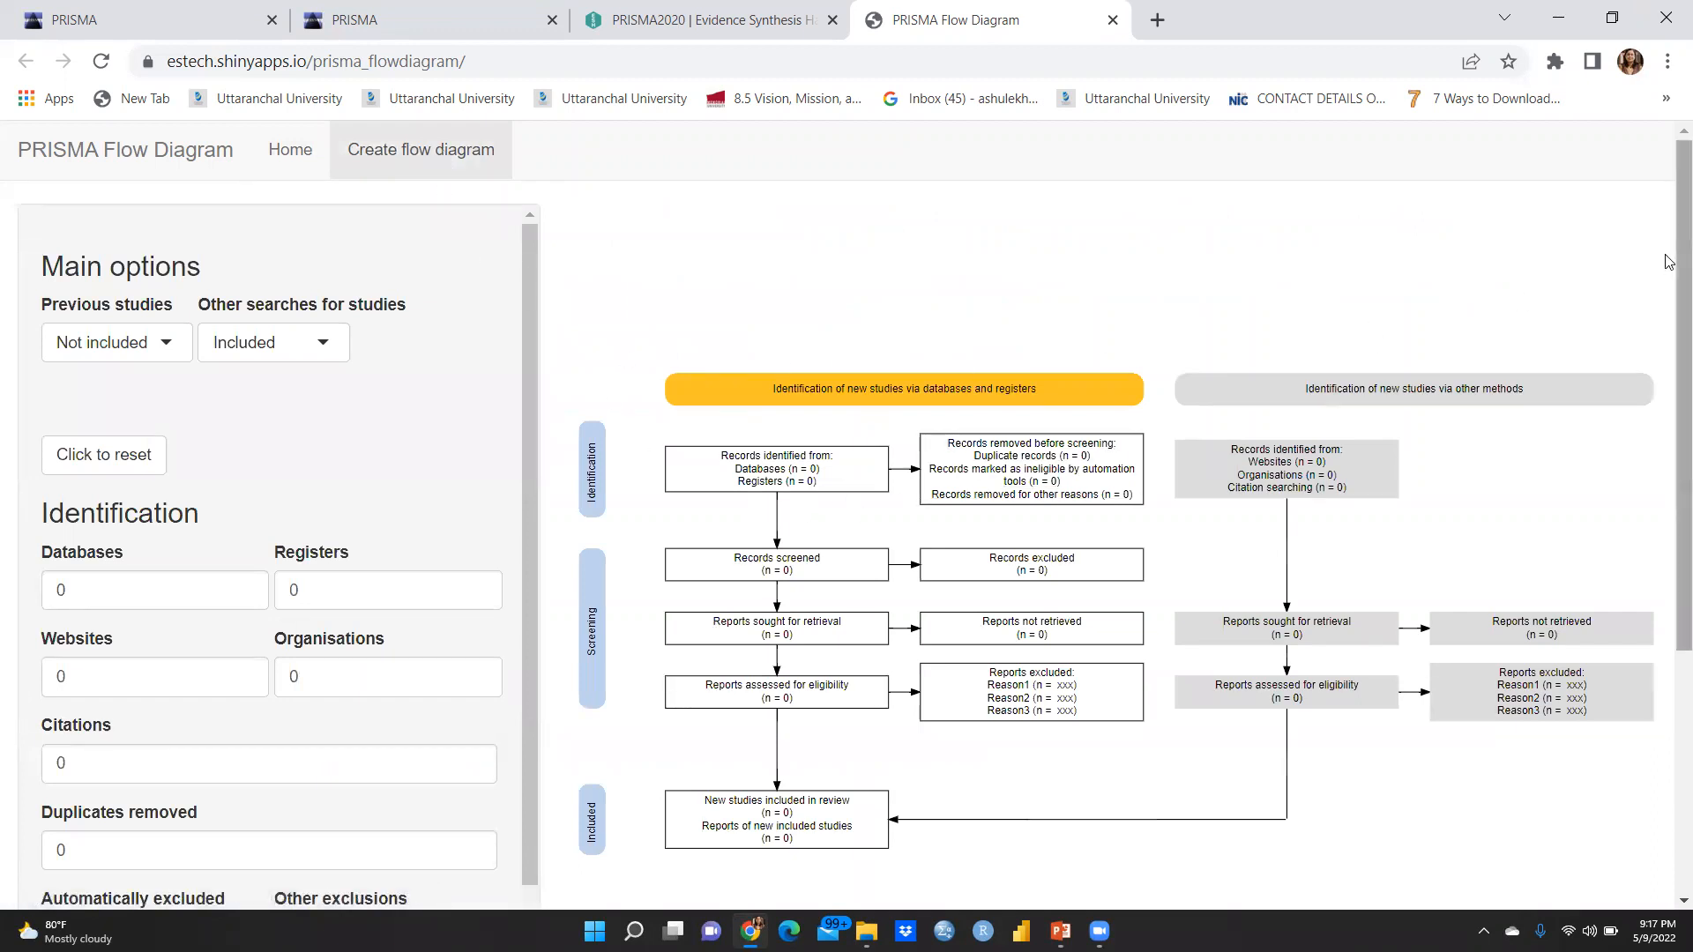
{"action": "mouse_move", "coordinate": [95, 399]}
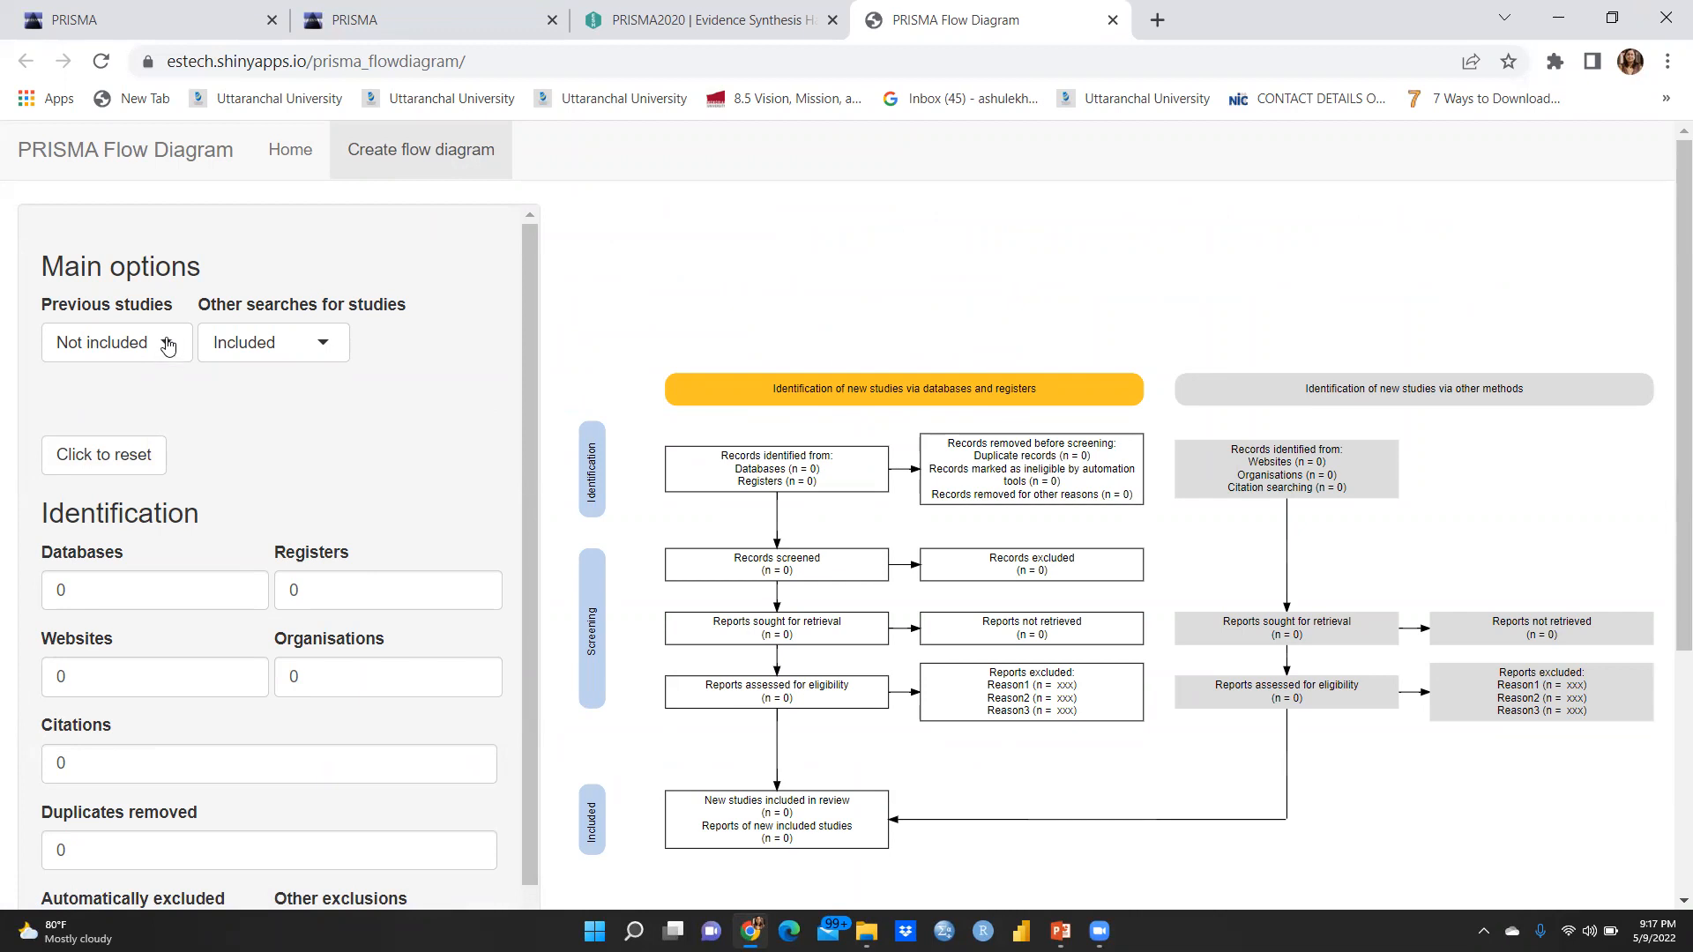
{"action": "mouse_move", "coordinate": [146, 388]}
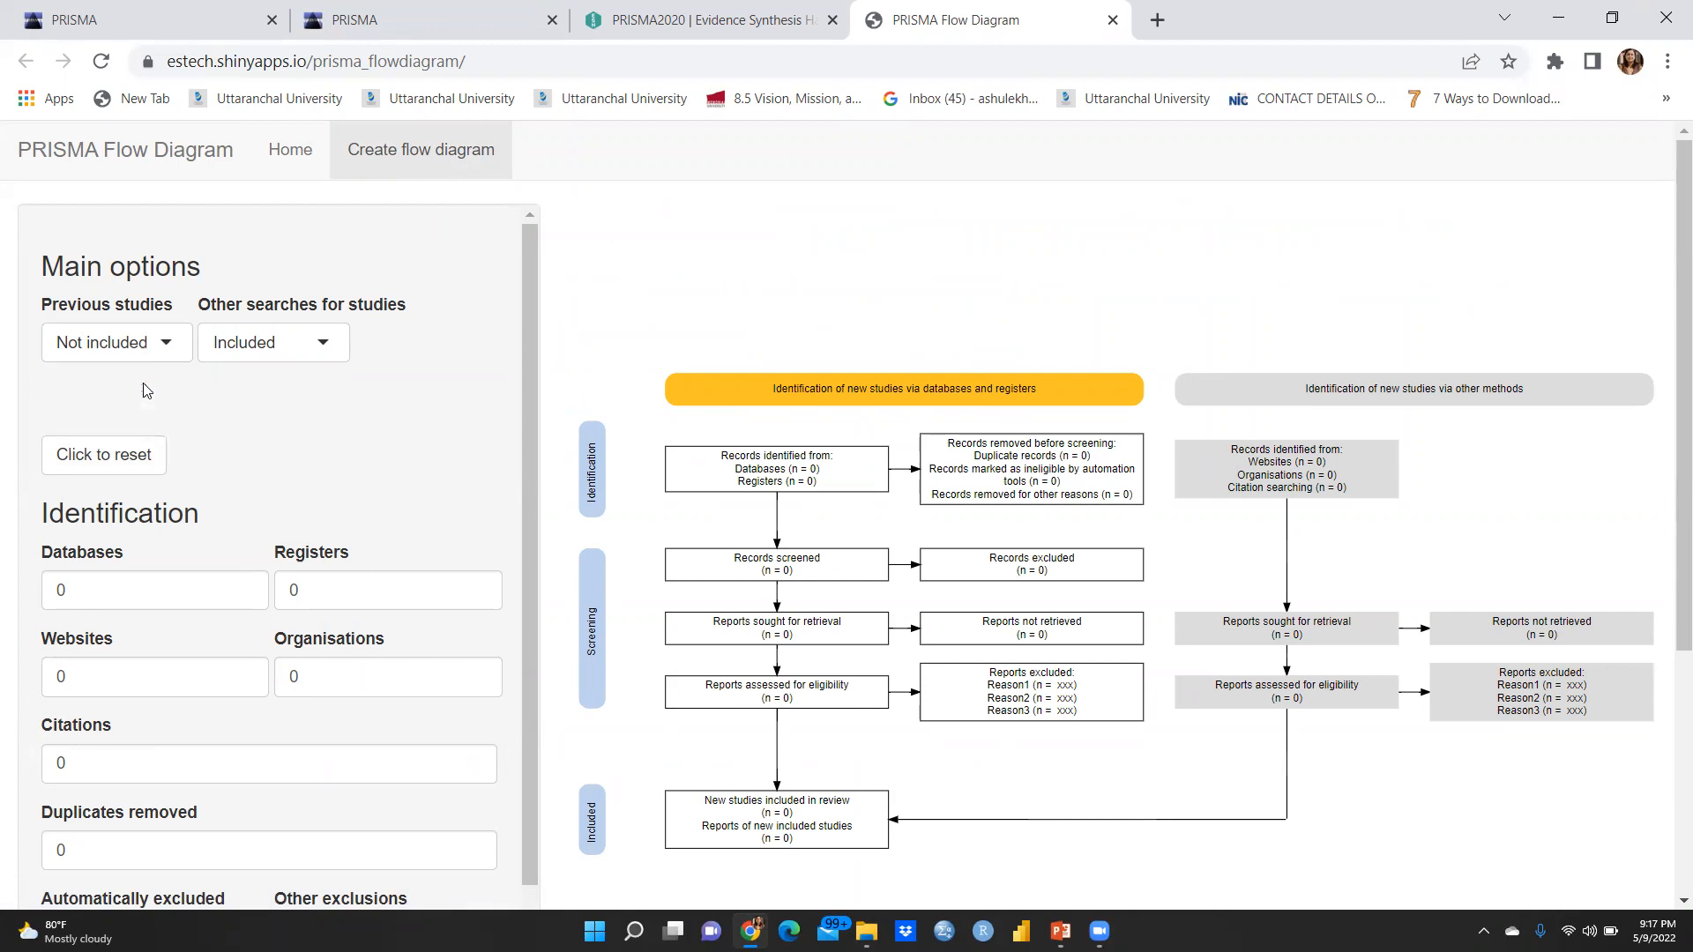
{"action": "left_click", "coordinate": [272, 342]}
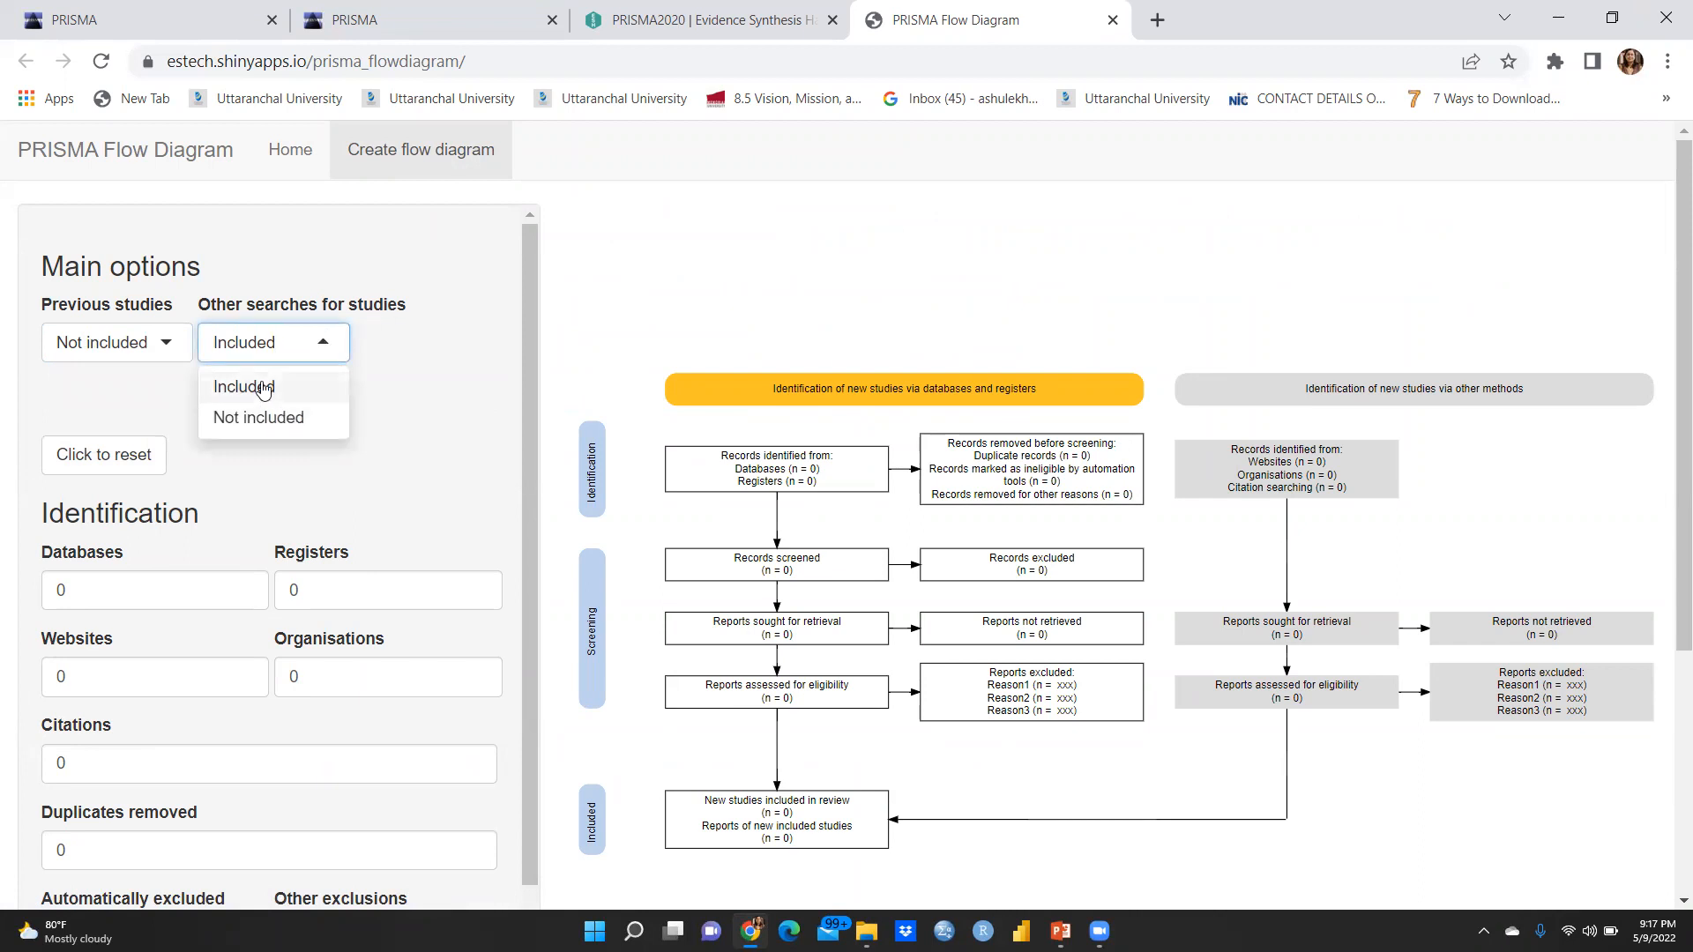
{"action": "left_click", "coordinate": [243, 387]}
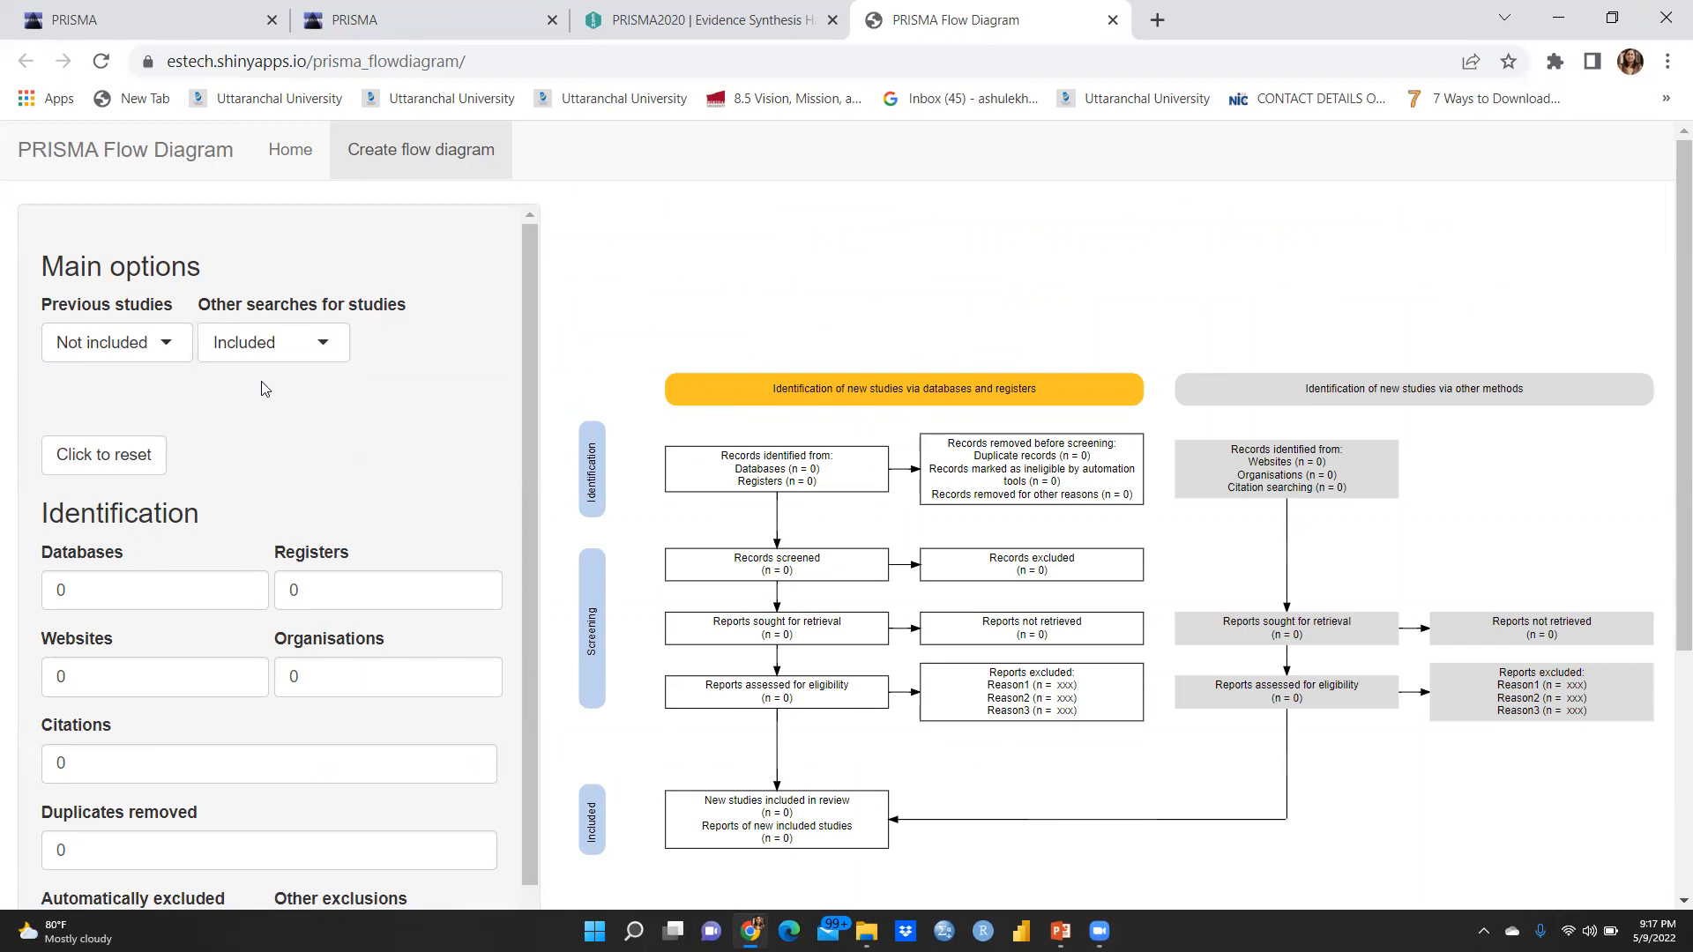
{"action": "mouse_move", "coordinate": [1115, 342]}
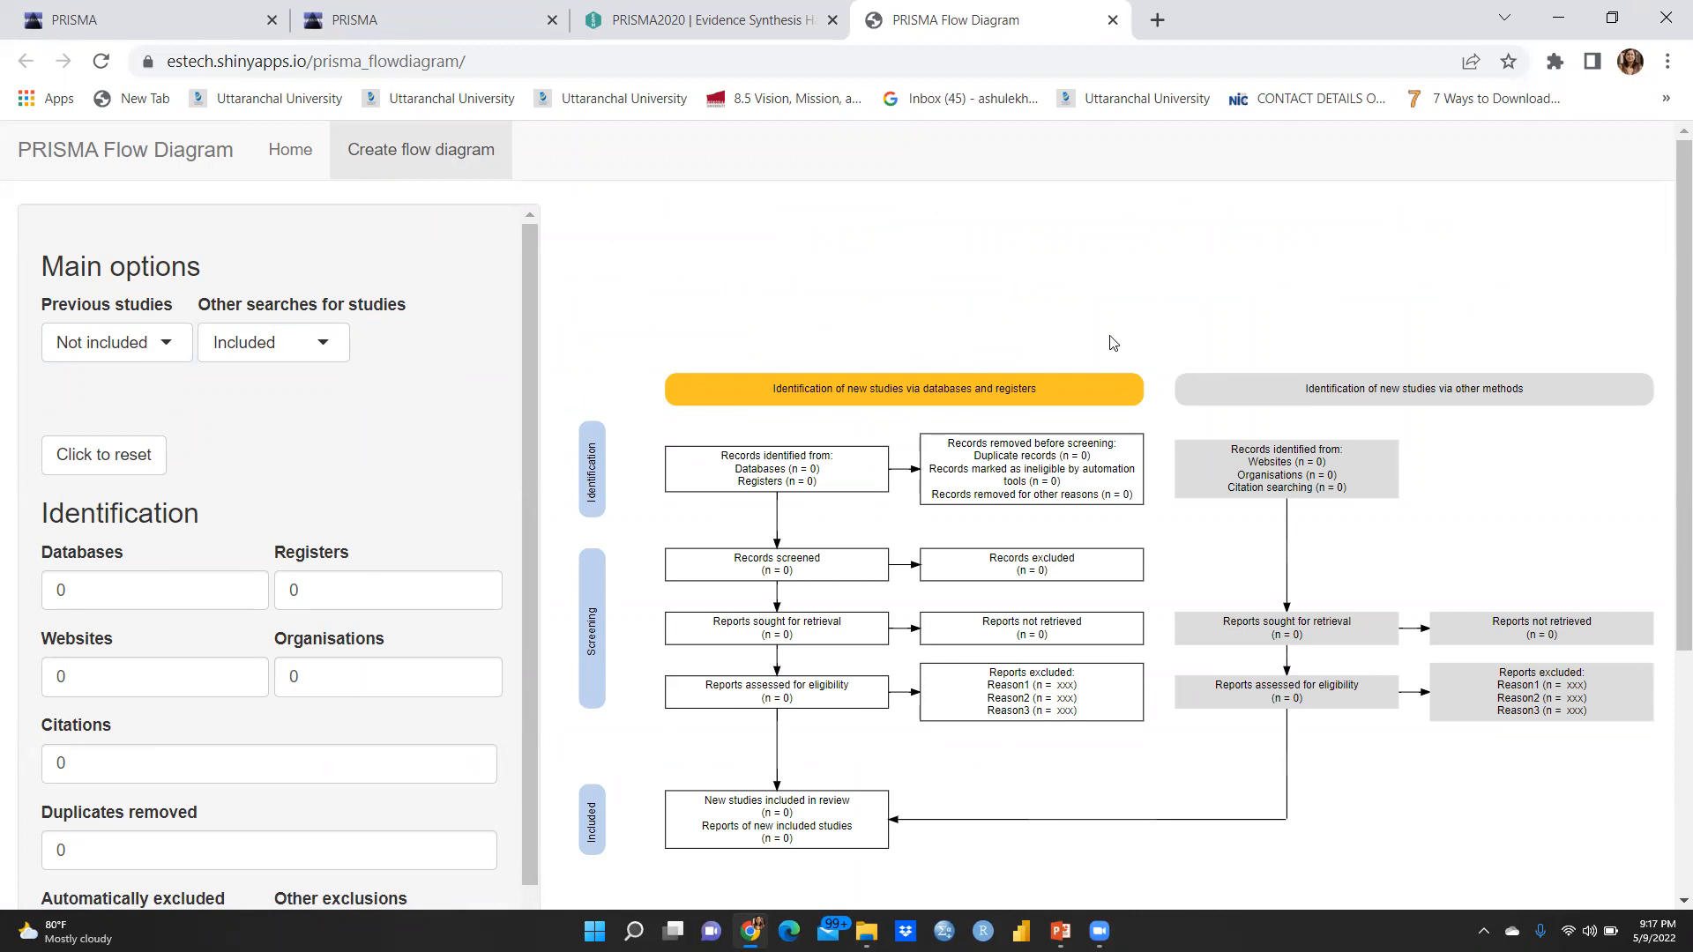
{"action": "left_click", "coordinate": [274, 342]}
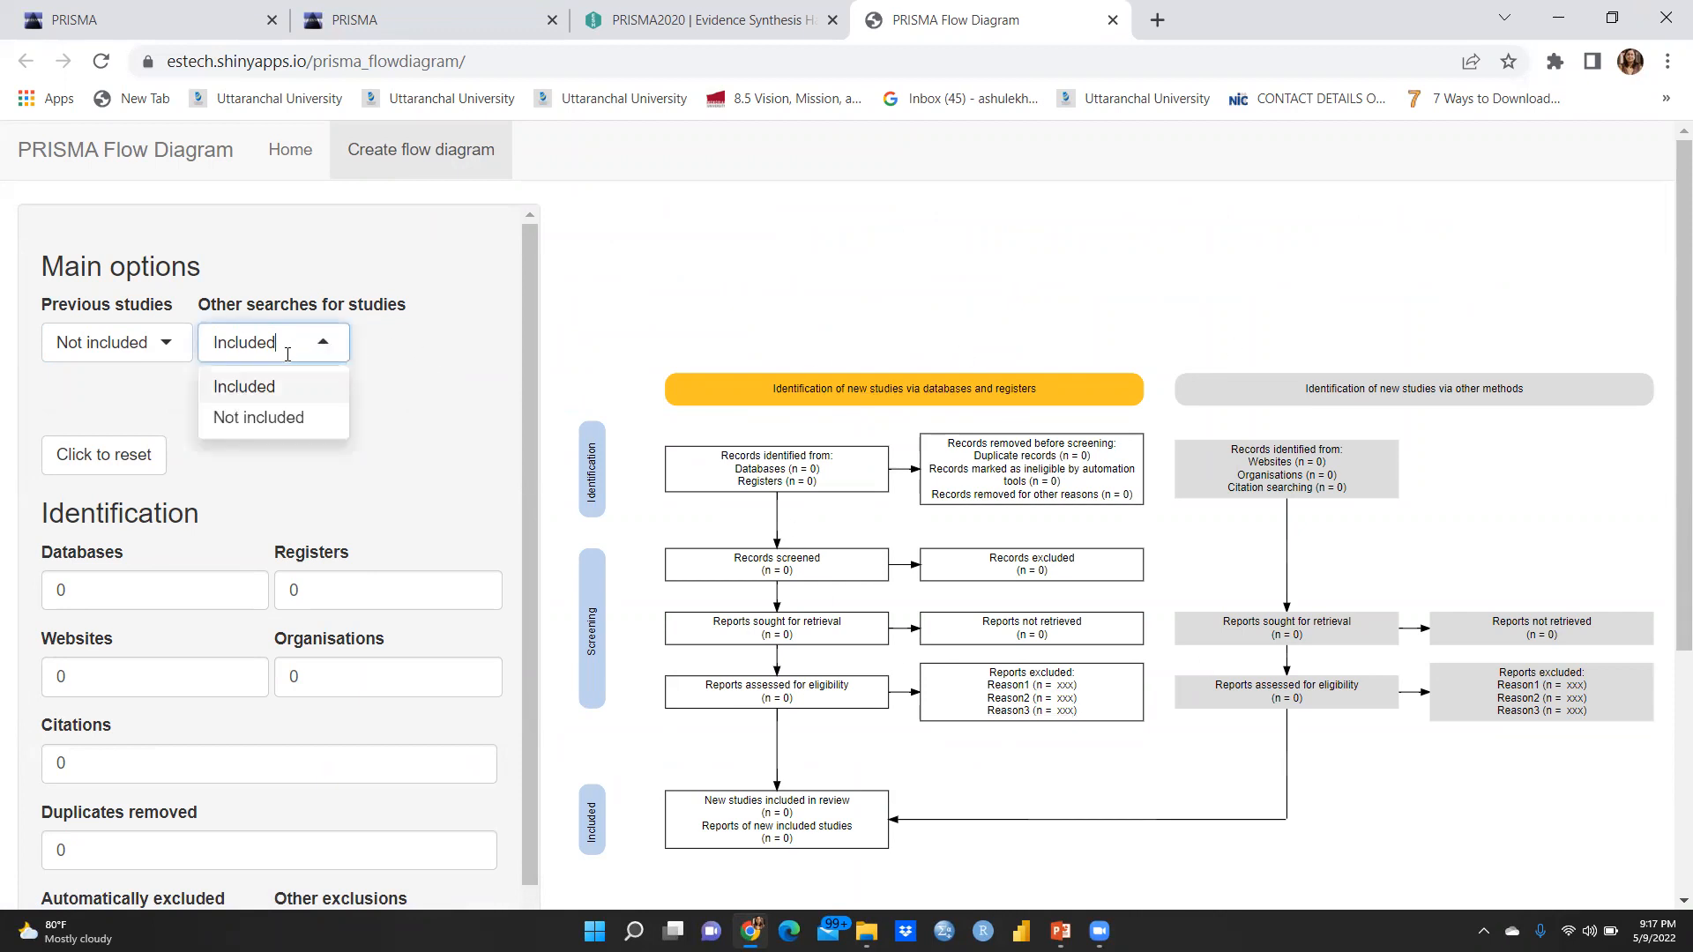
{"action": "left_click", "coordinate": [257, 416]}
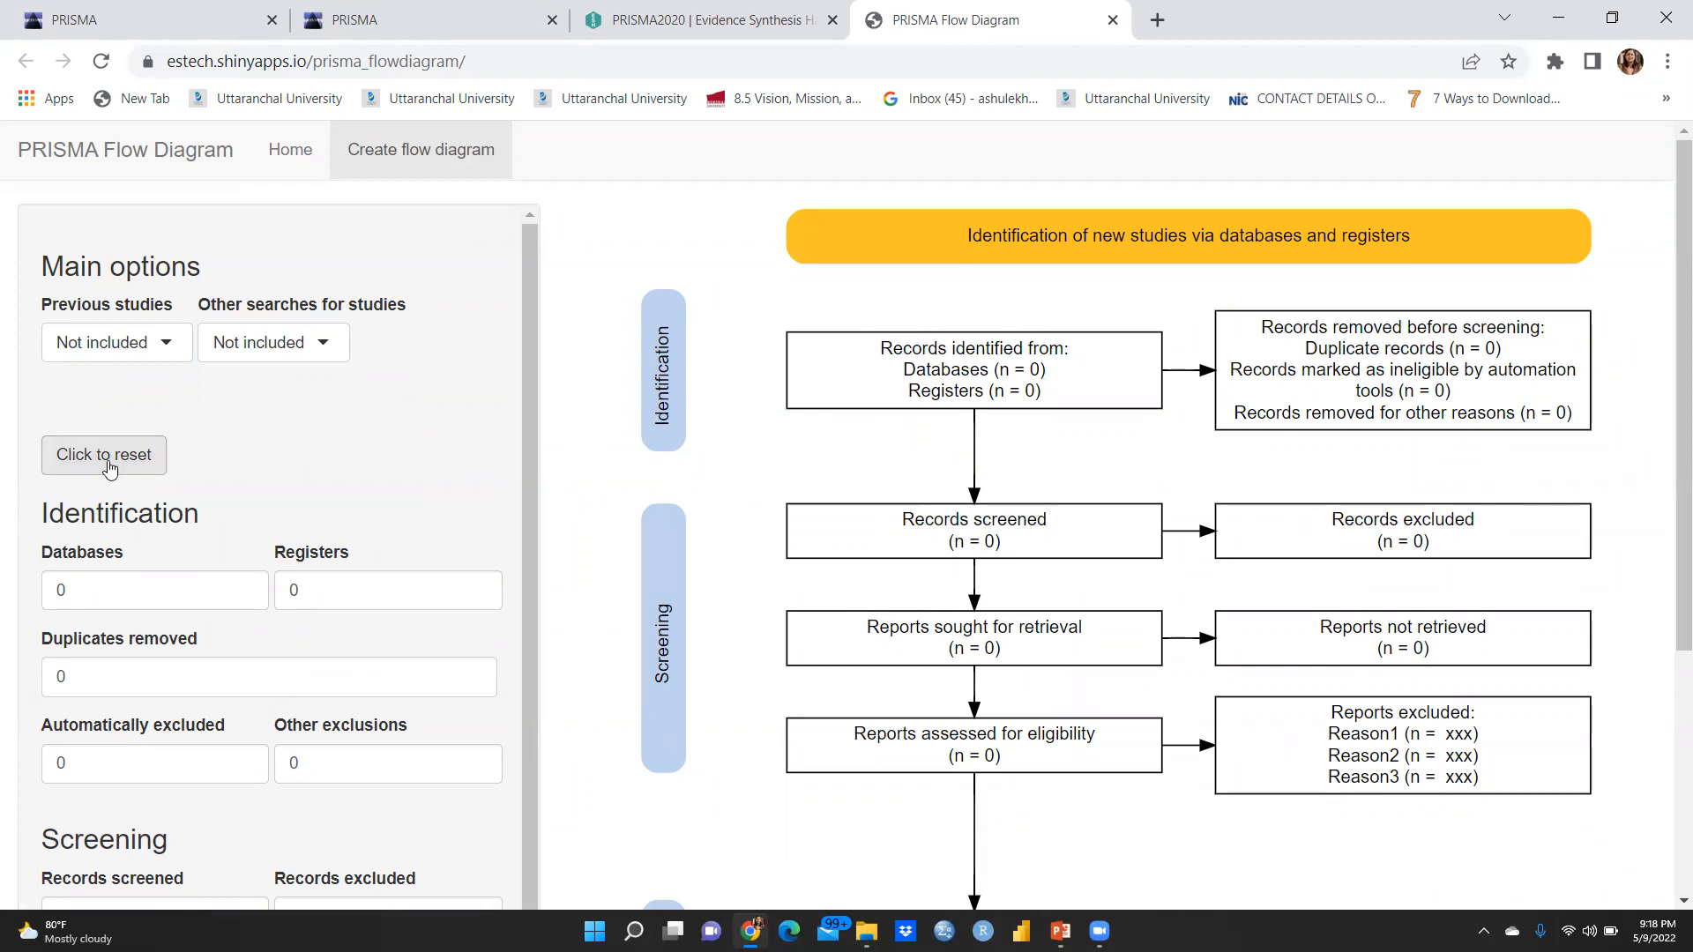
{"action": "mouse_move", "coordinate": [121, 469]}
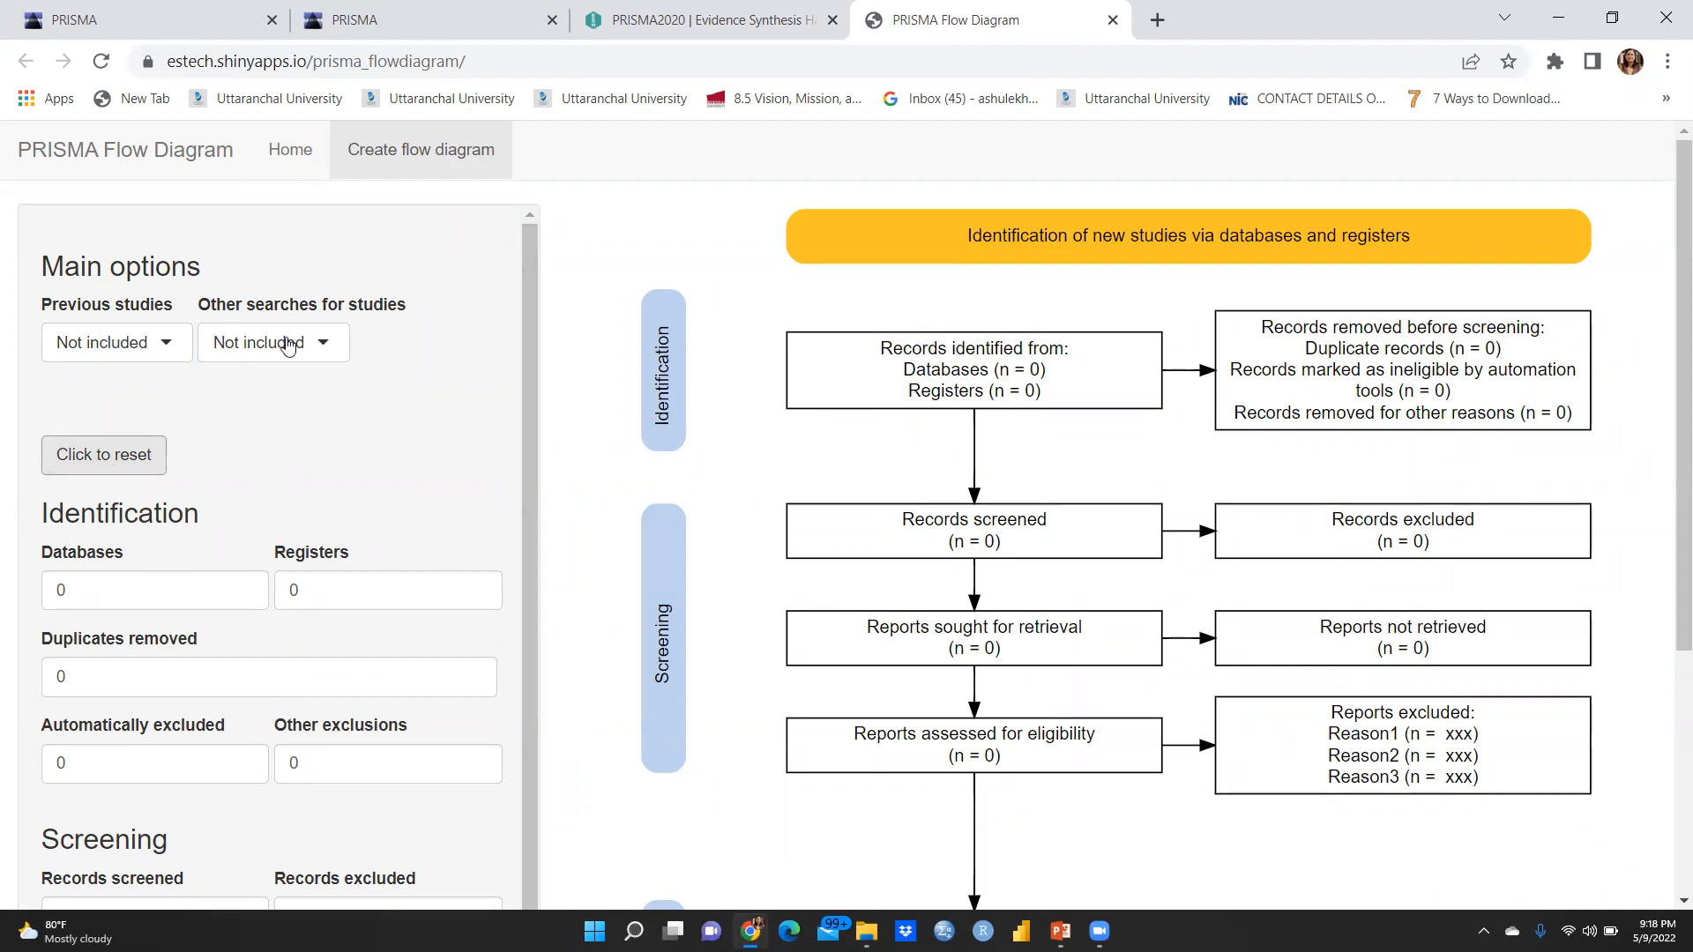
Enter 435 database records, 14 register records and 65 duplicates removed under Identification
{"action": "left_click", "coordinate": [155, 589]}
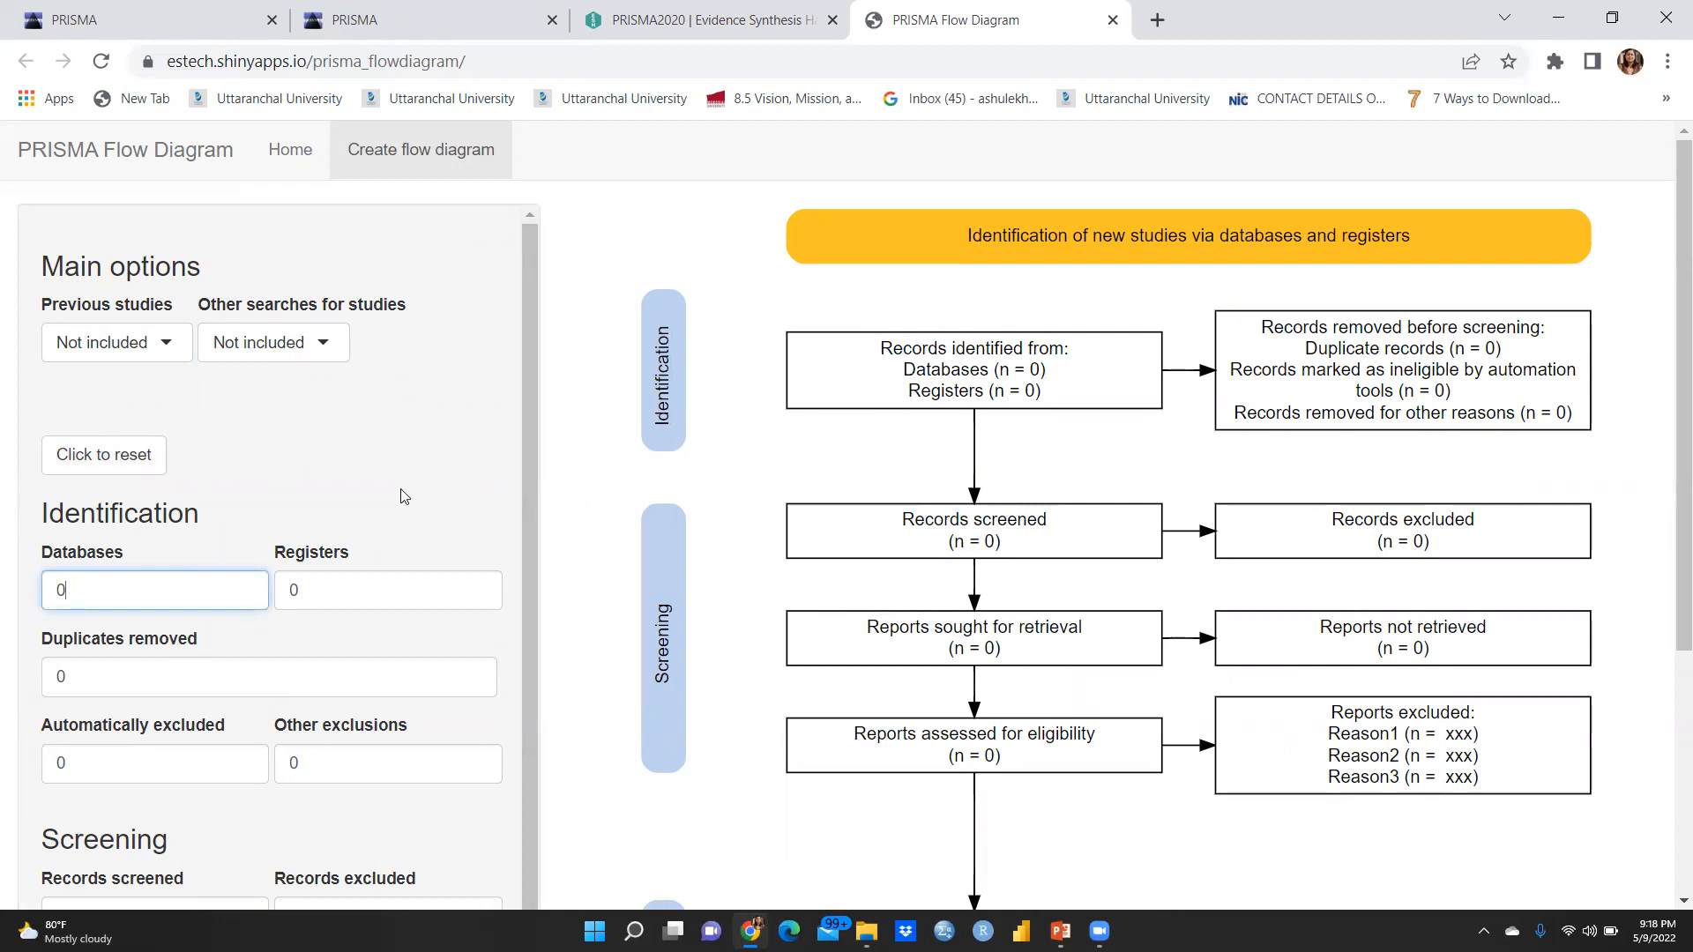
{"action": "type", "text": "4"}
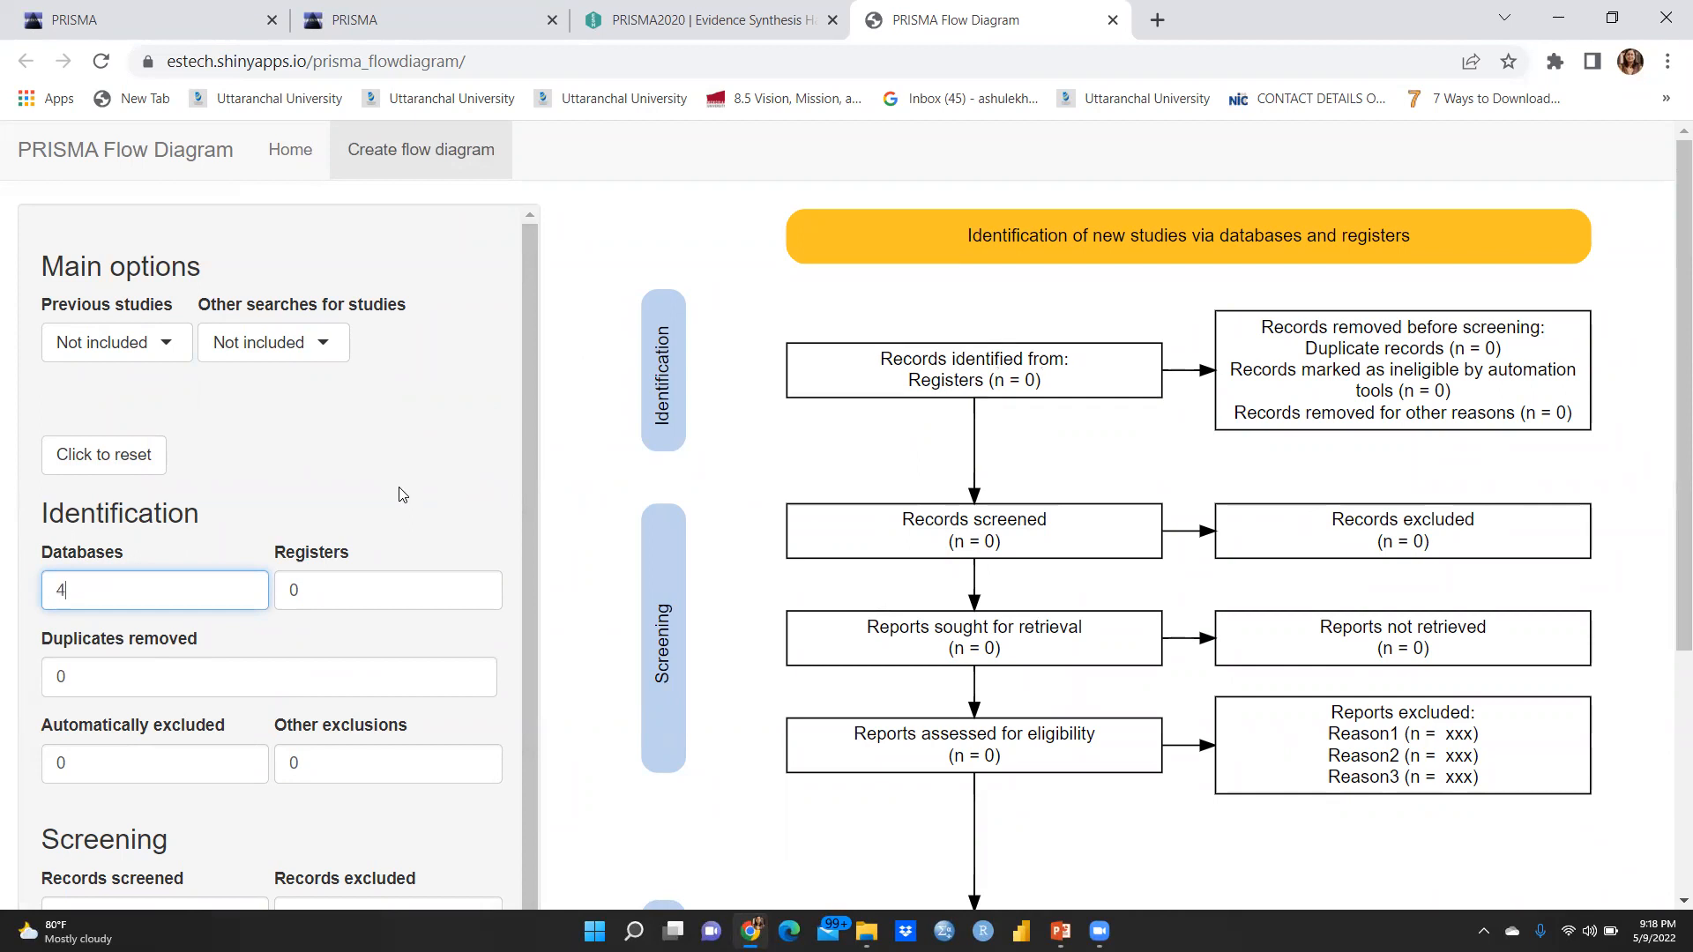
{"action": "type", "text": "35"}
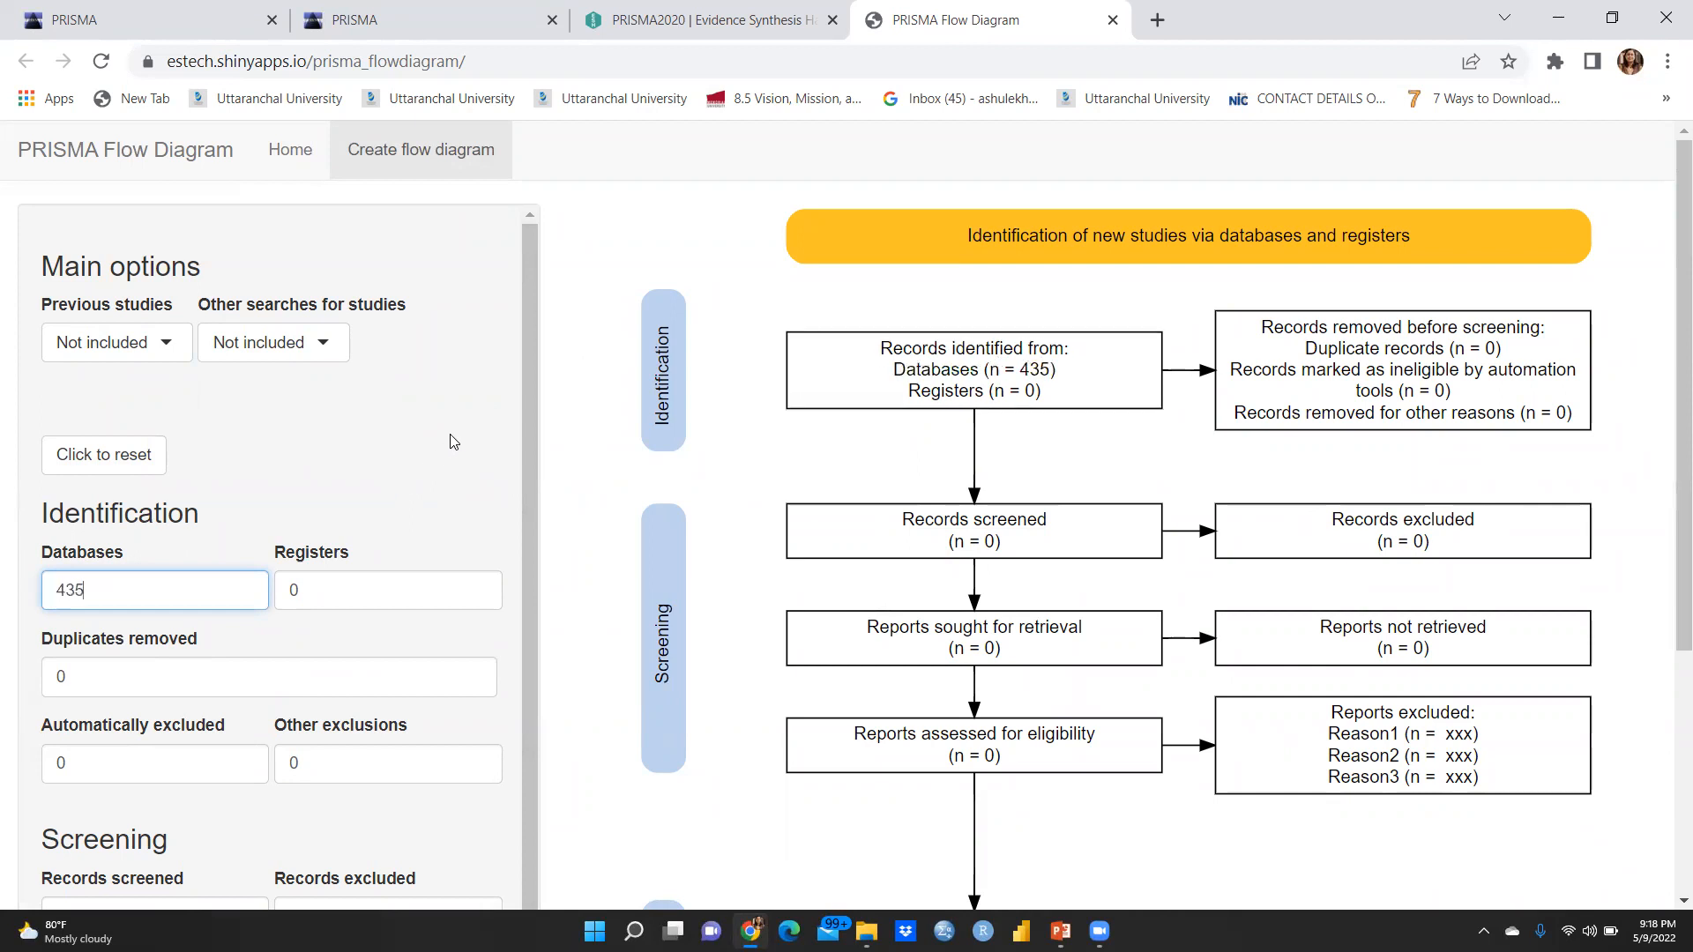
{"action": "mouse_move", "coordinate": [102, 540]}
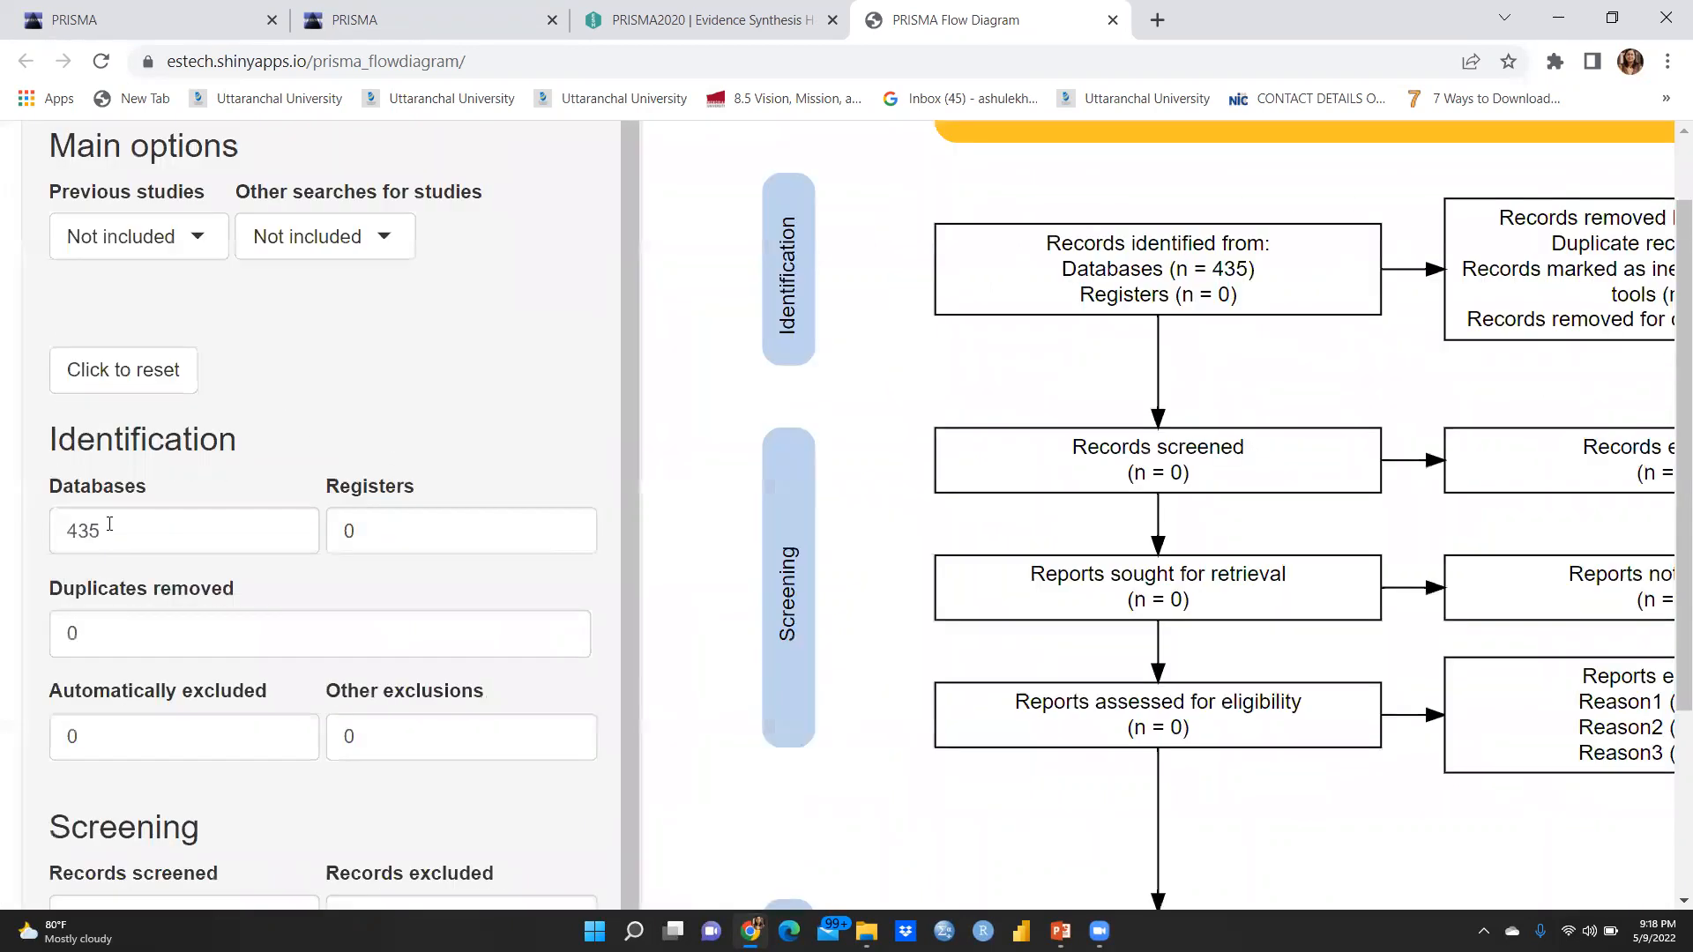
{"action": "type", "text": "1"}
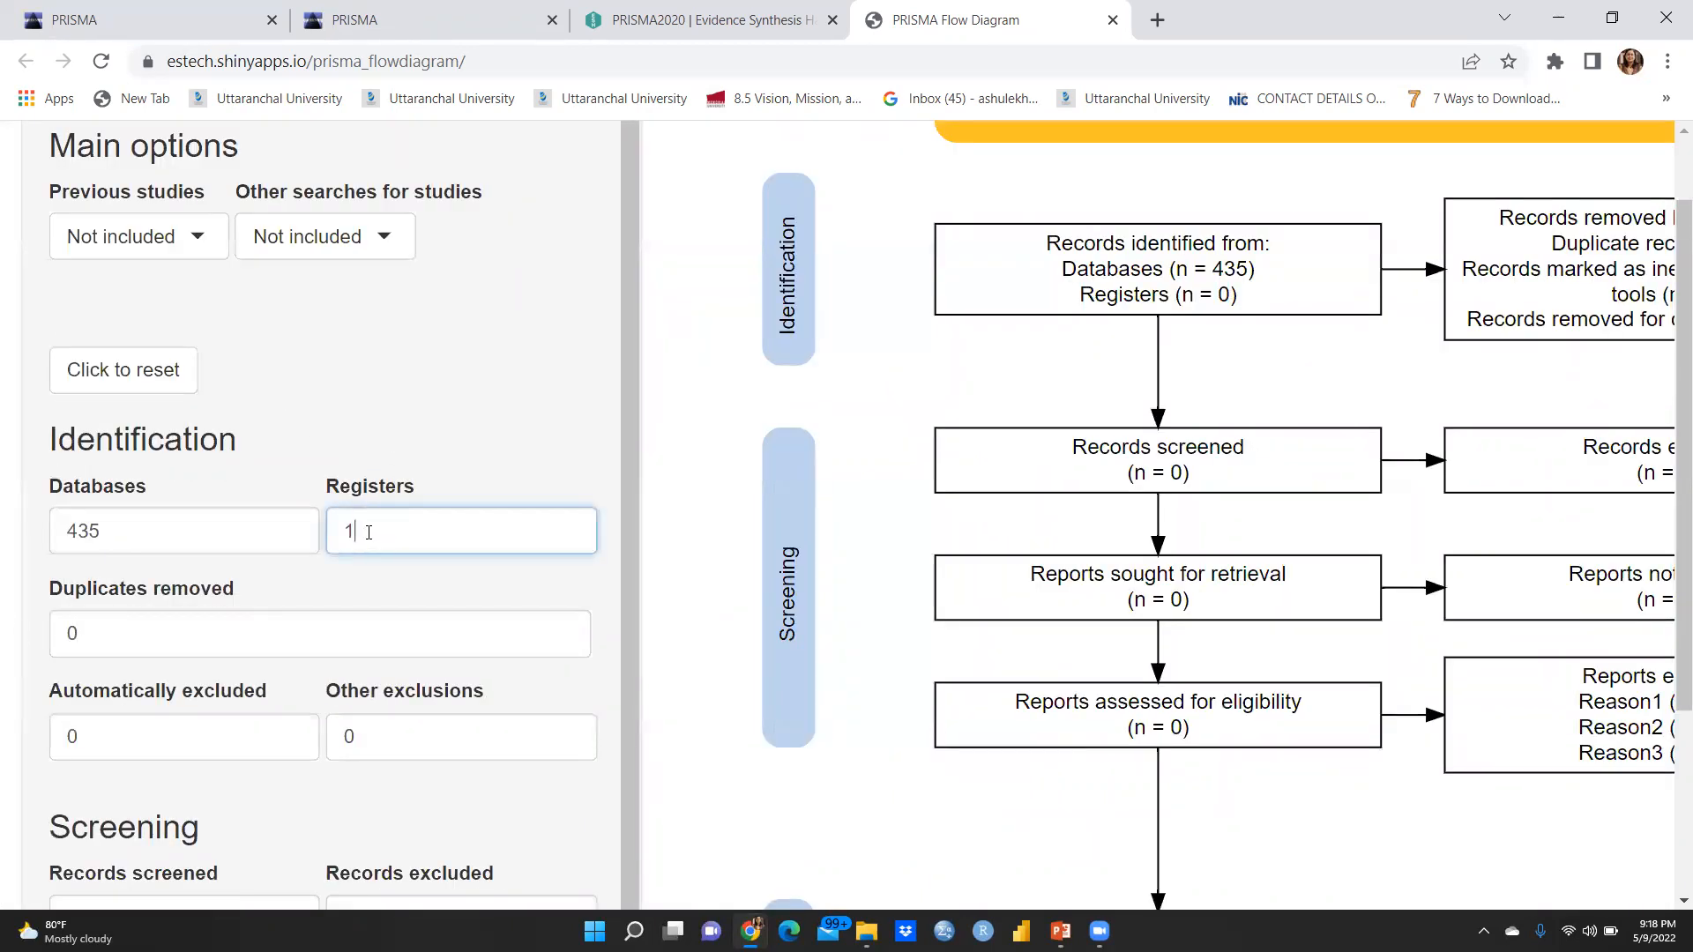
{"action": "type", "text": "4"}
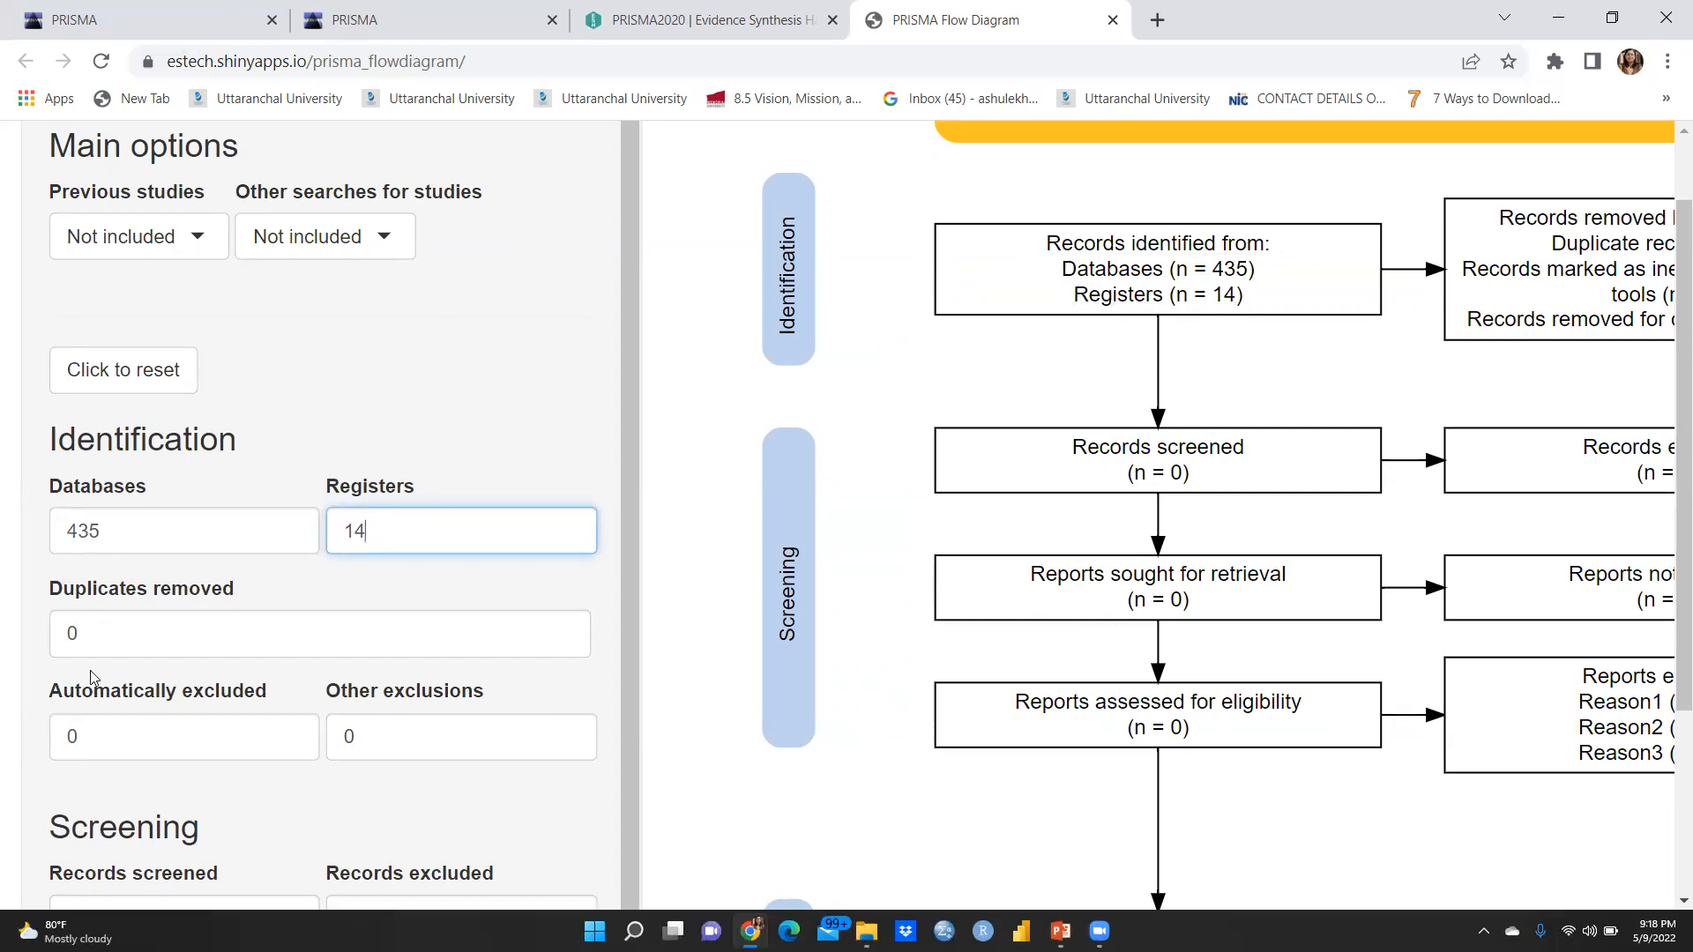
{"action": "left_click", "coordinate": [321, 633]}
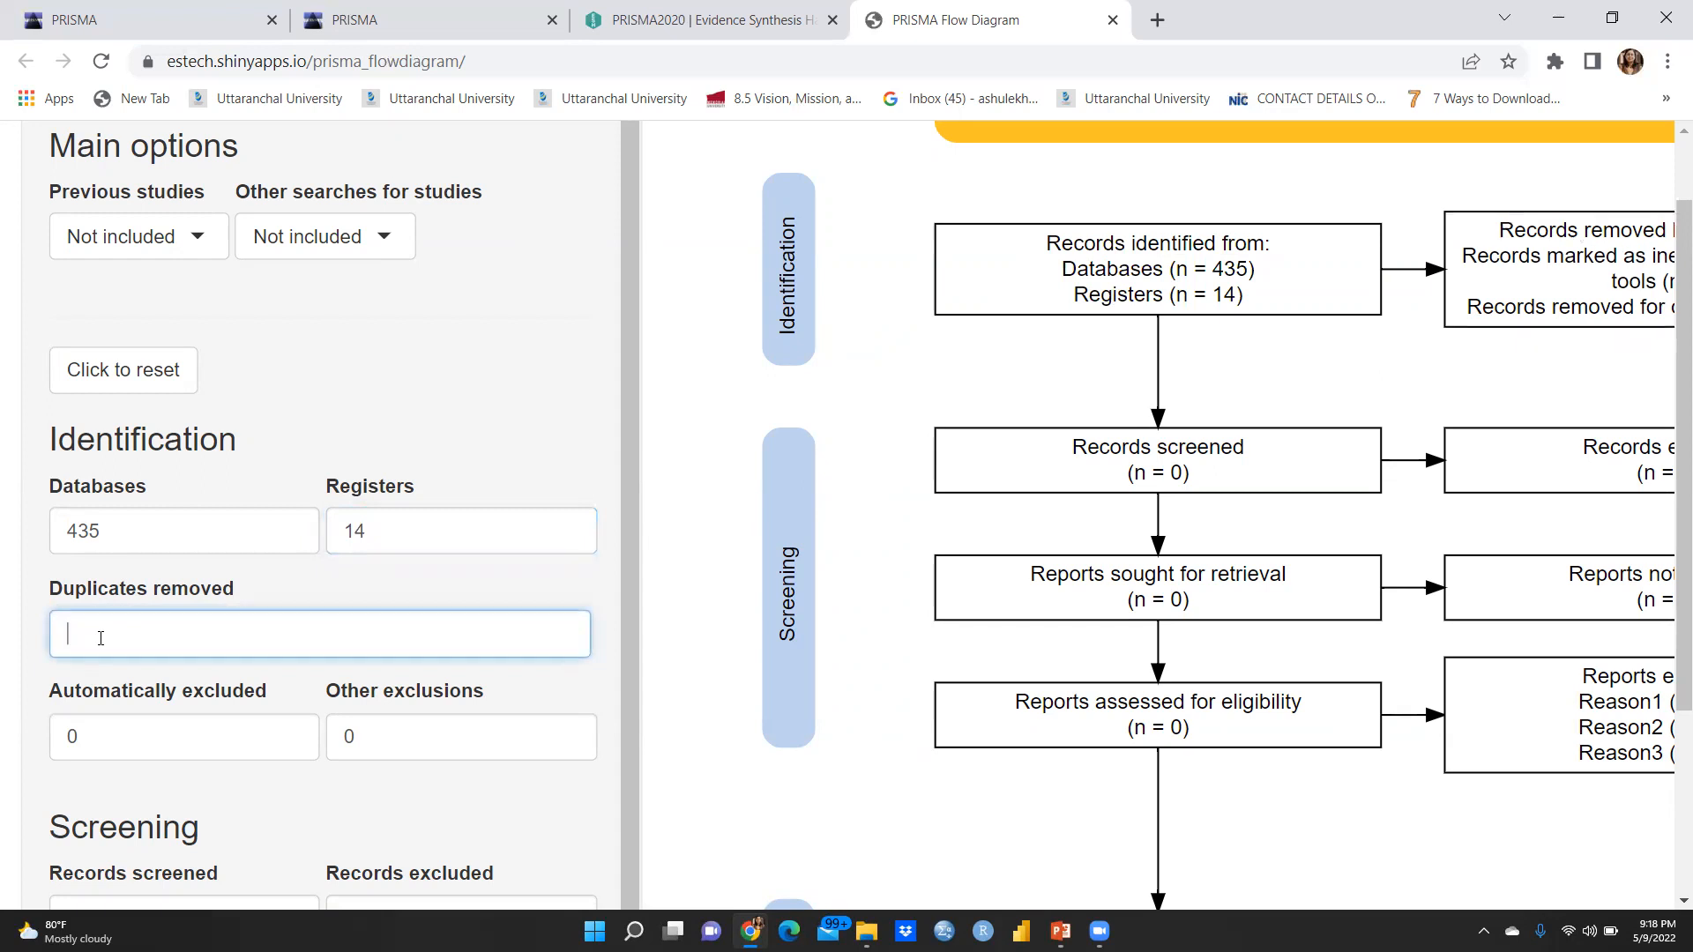
{"action": "type", "text": "65"}
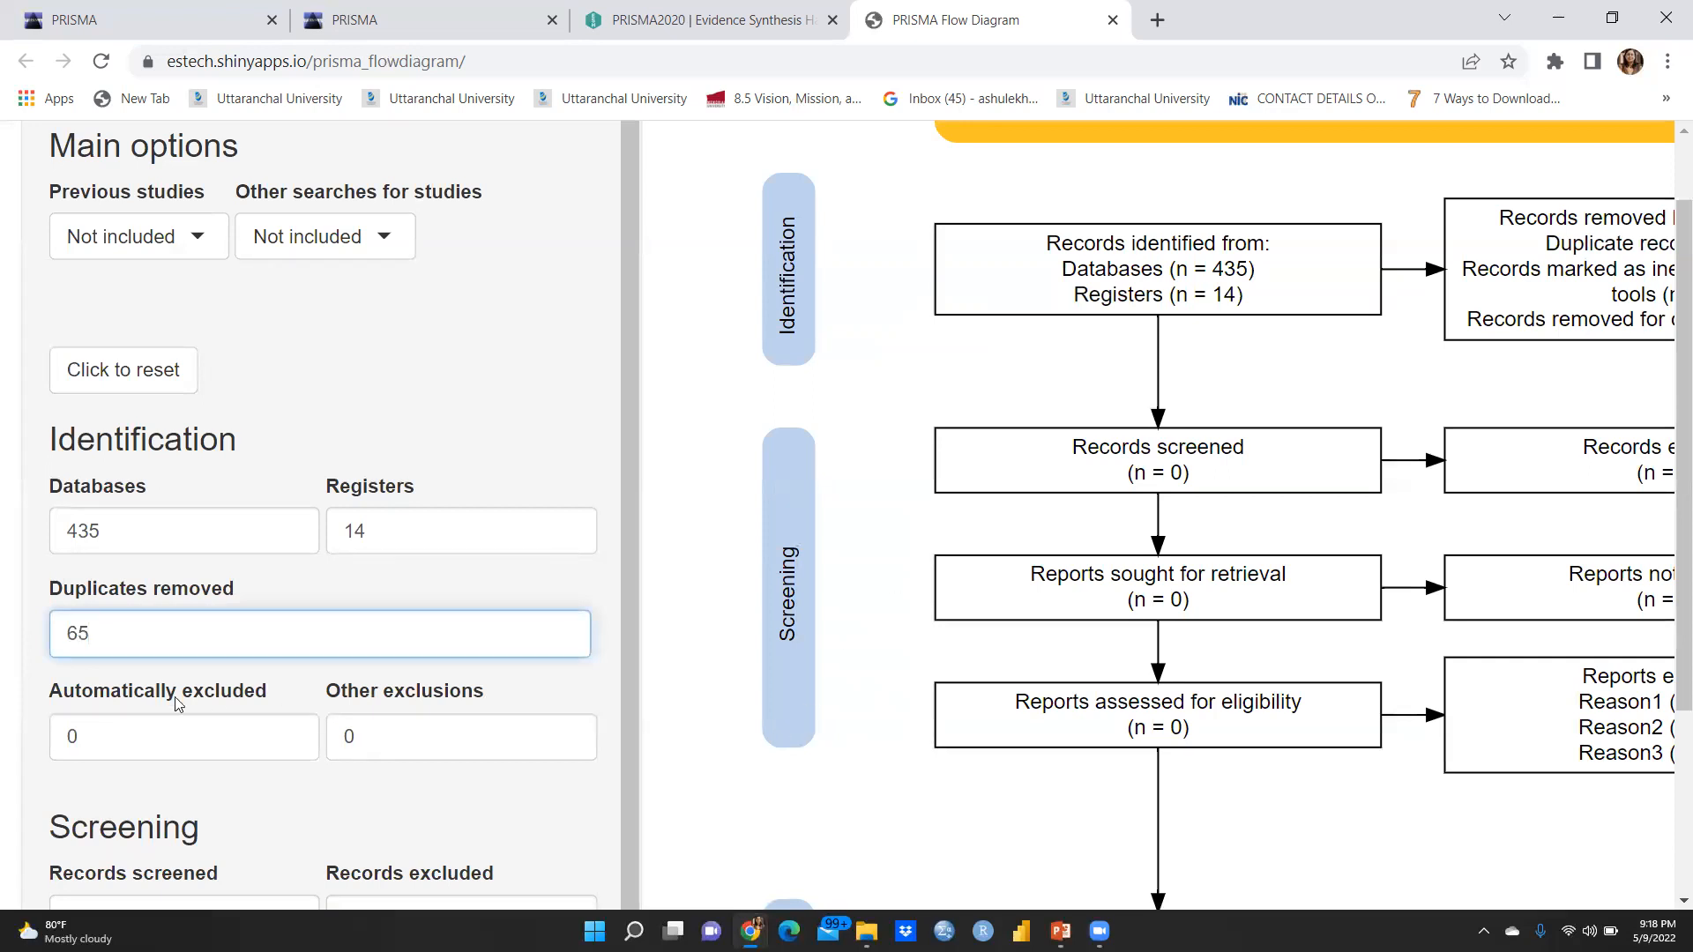
{"action": "scroll", "scroll_direction": "down", "scroll_amount": 3}
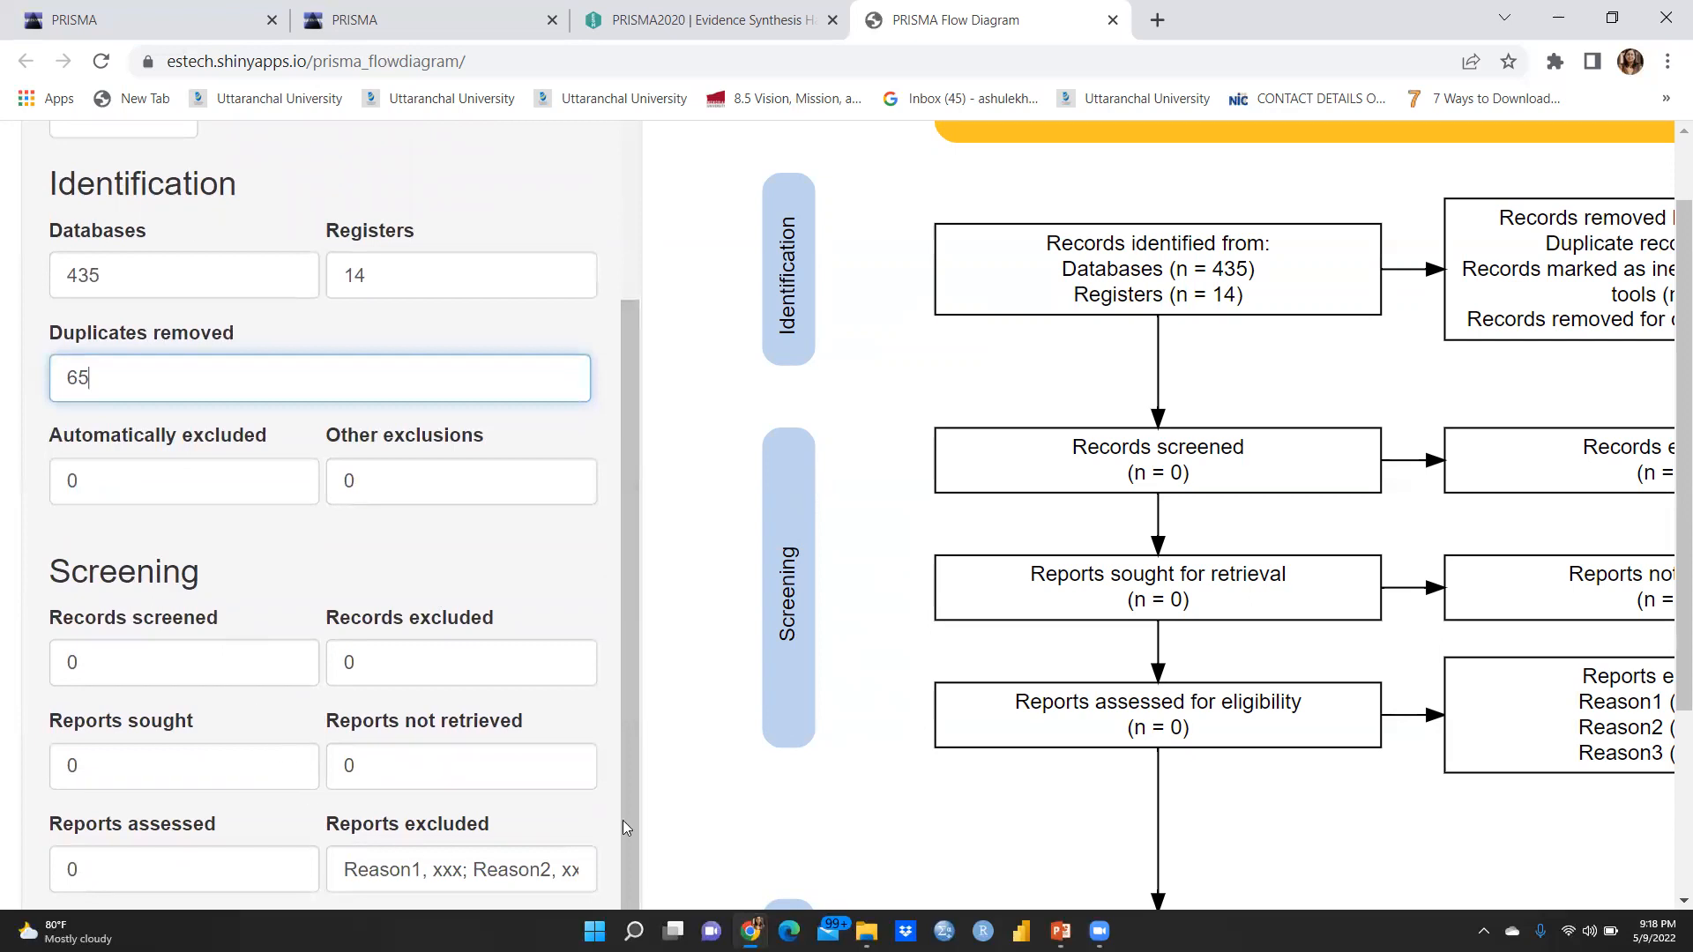
Download the flow diagram as a PNG and open the image in Photos
{"action": "scroll", "scroll_direction": "down", "scroll_amount": 3}
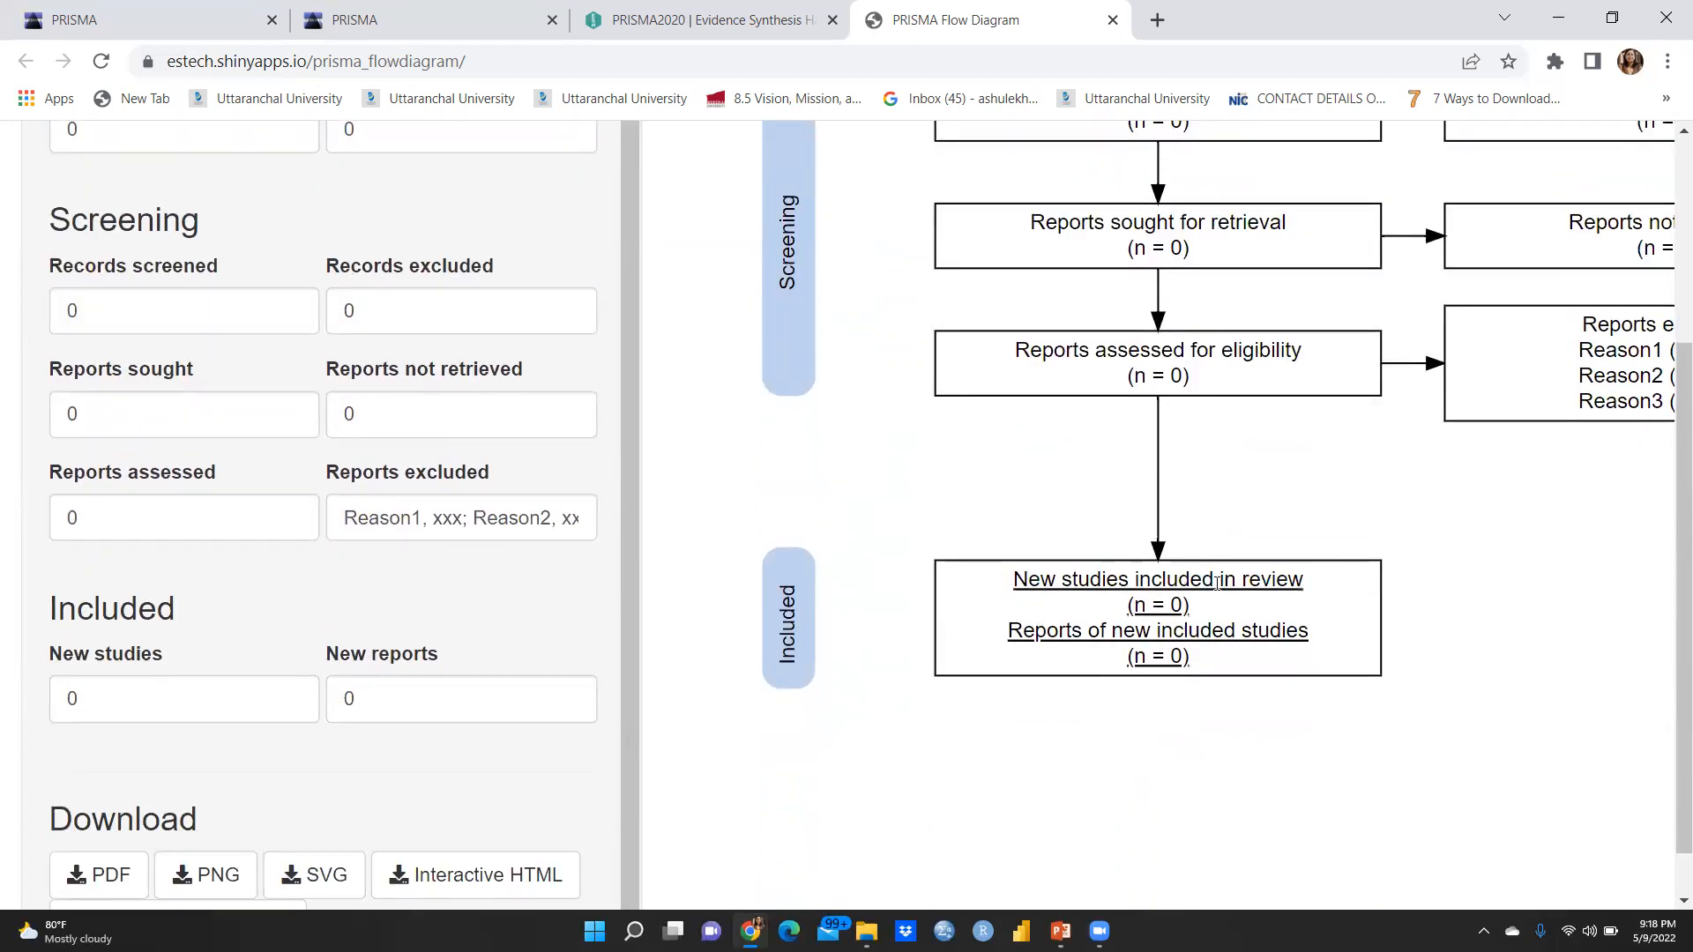
{"action": "mouse_move", "coordinate": [1068, 659]}
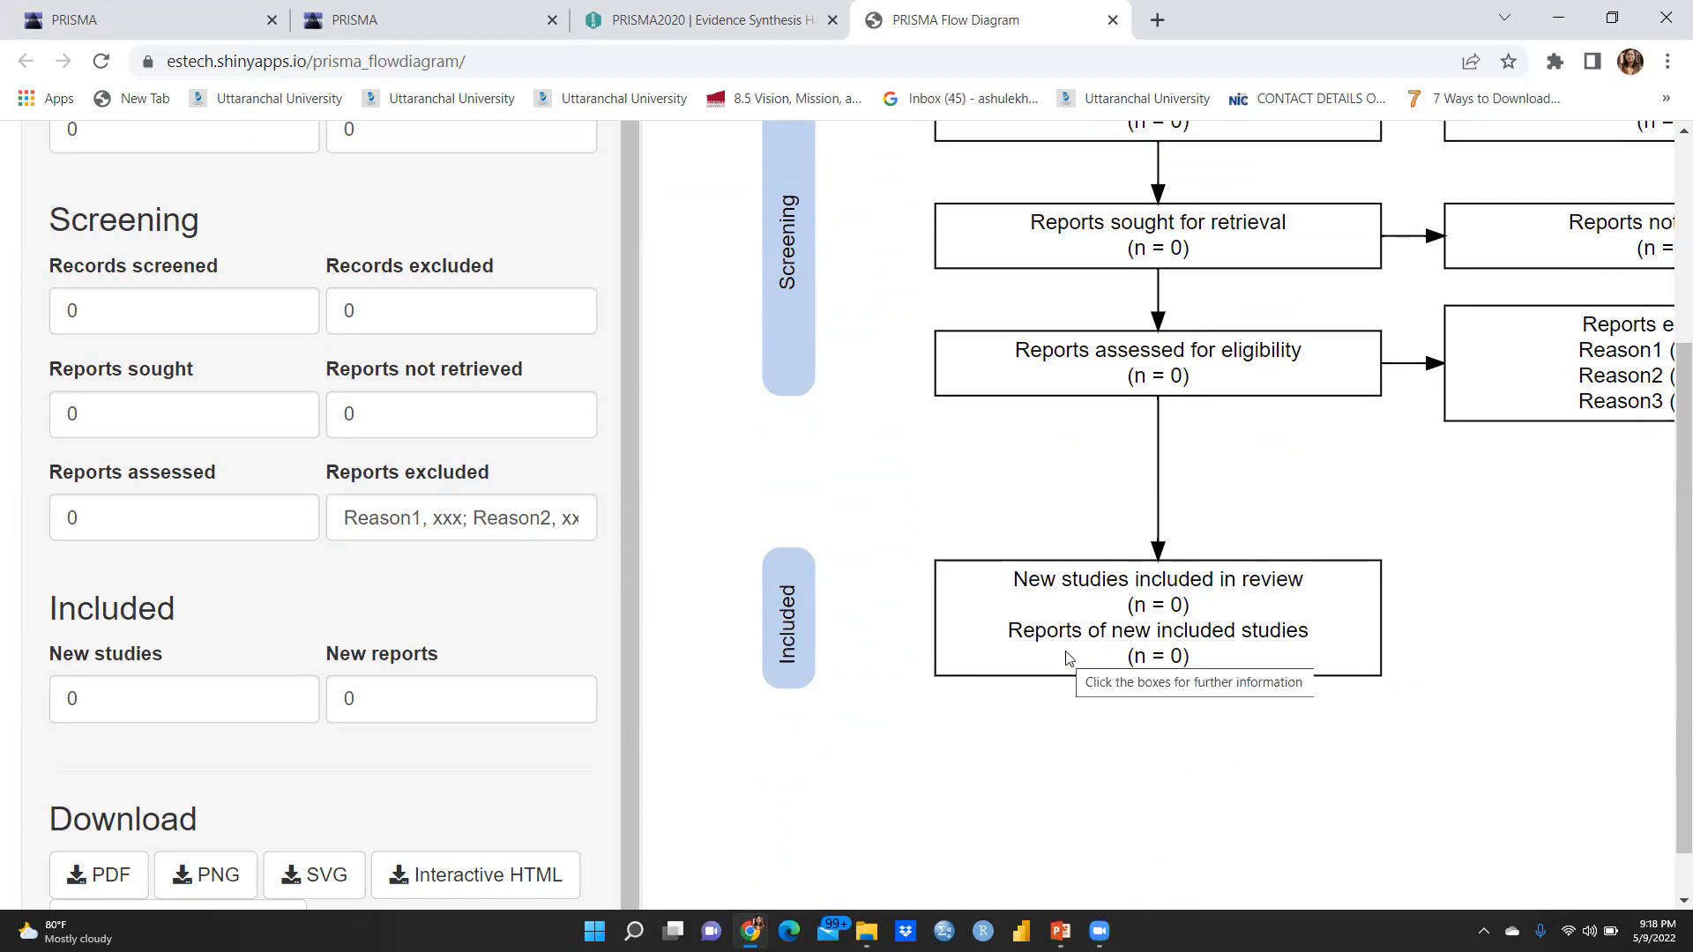
{"action": "mouse_move", "coordinate": [1192, 691]}
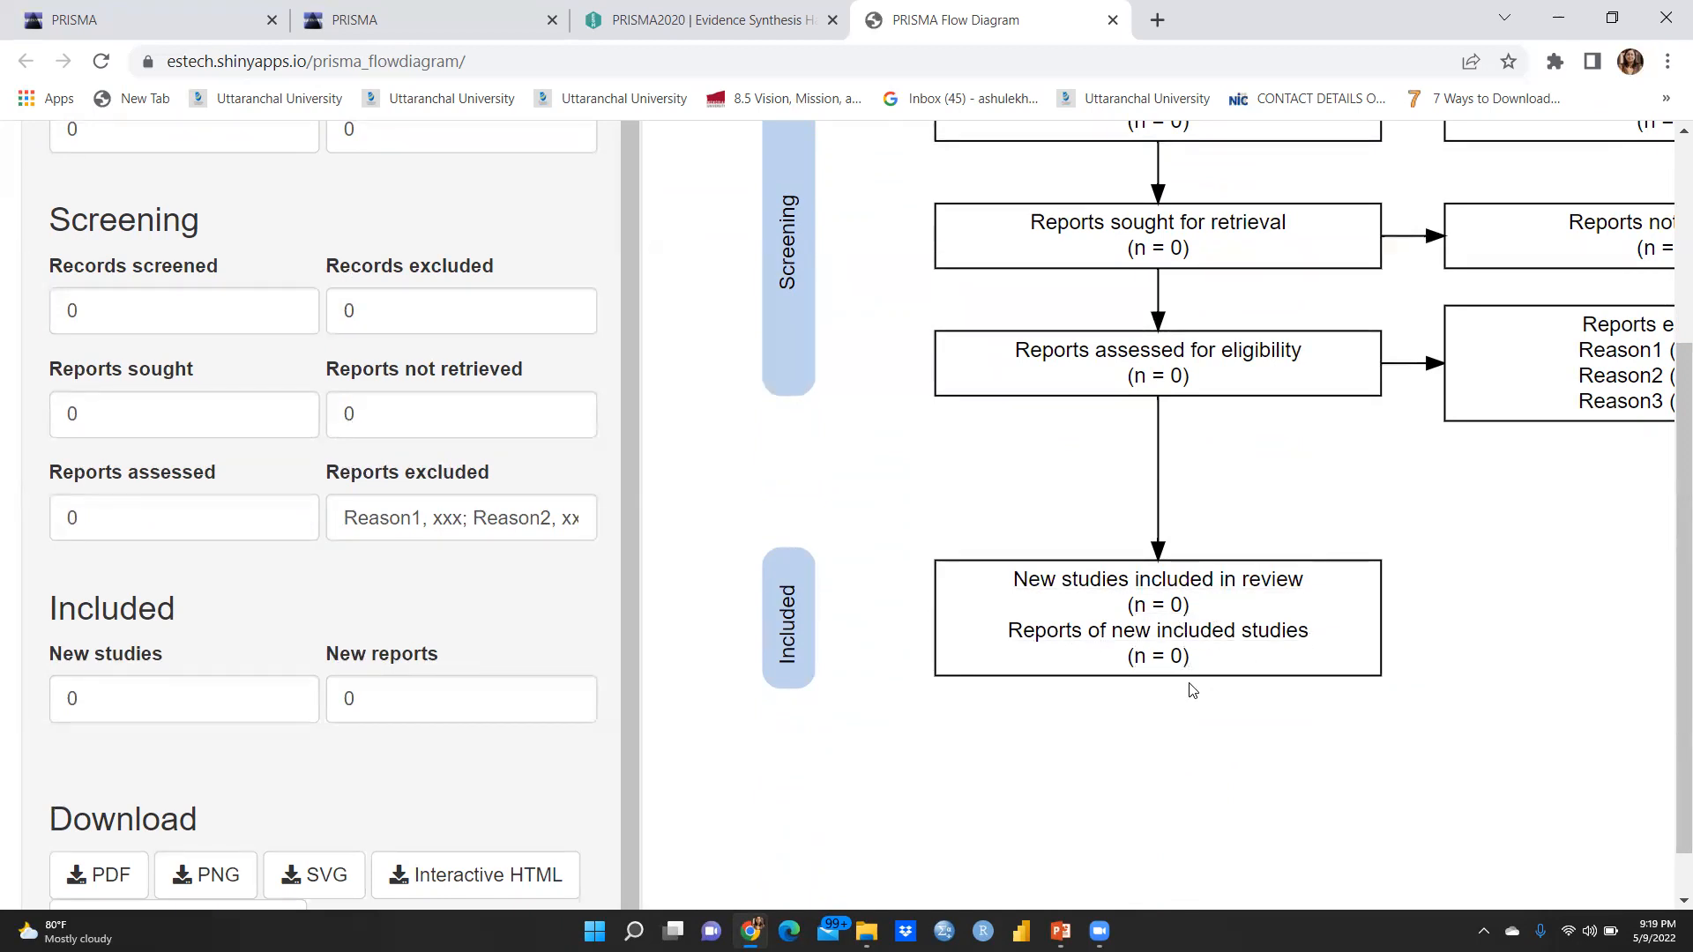
{"action": "mouse_move", "coordinate": [1473, 584]}
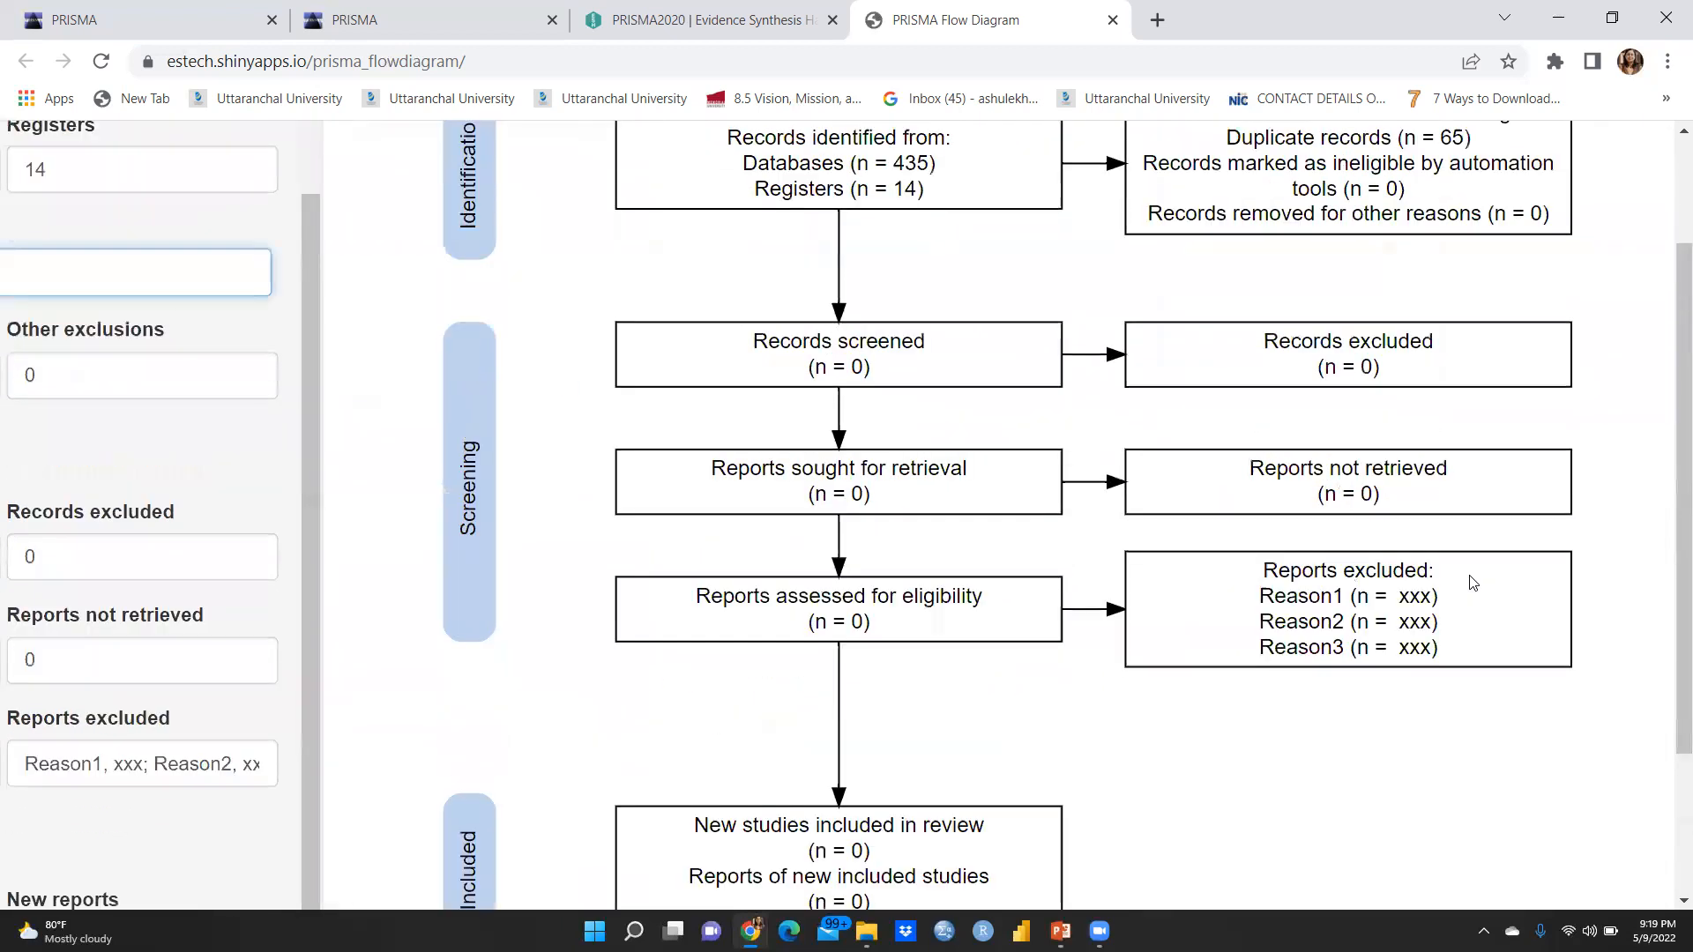
{"action": "scroll", "scroll_direction": "up", "scroll_amount": 3}
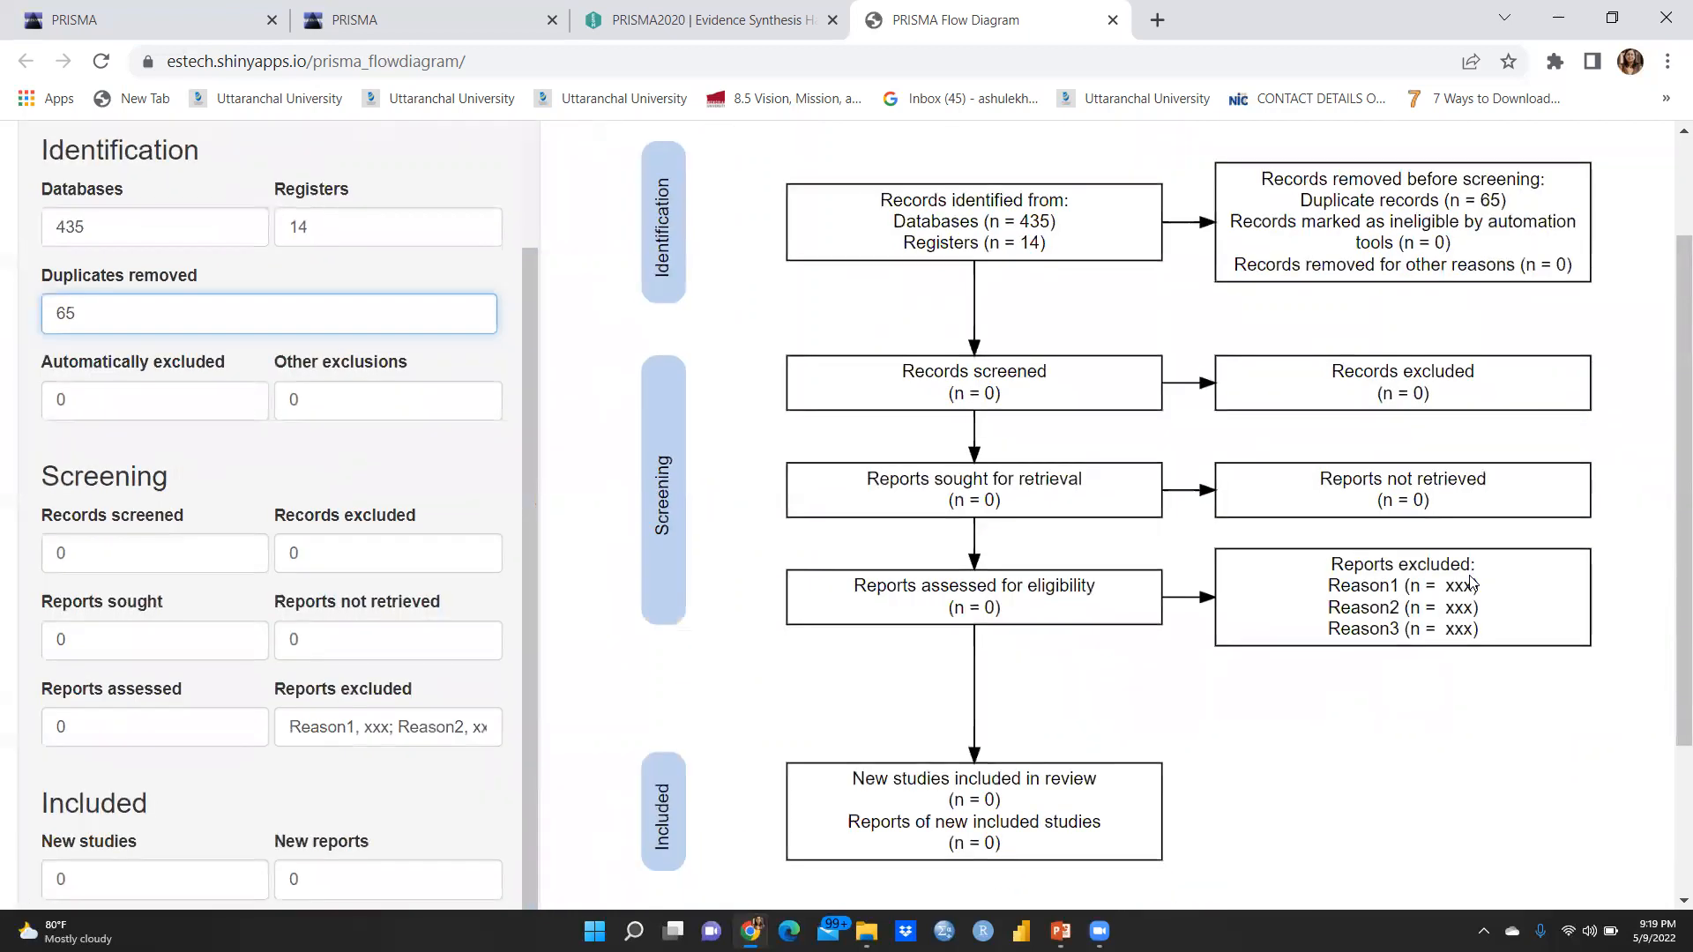
{"action": "scroll", "scroll_direction": "down", "scroll_amount": 3}
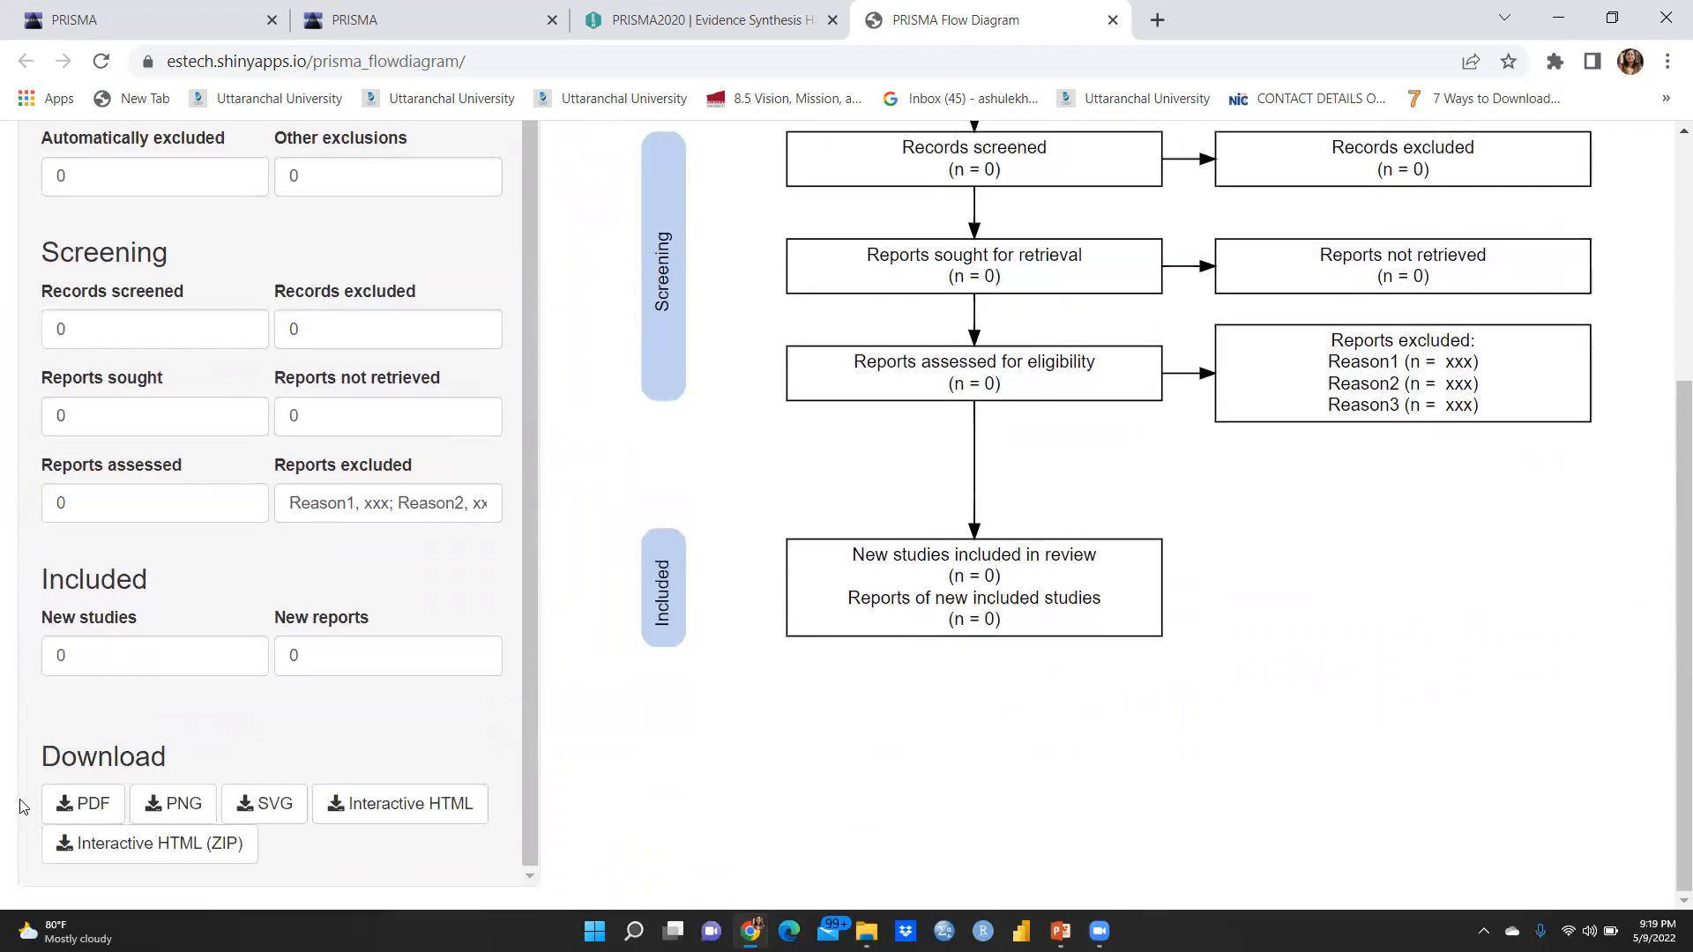
{"action": "left_click", "coordinate": [83, 804]}
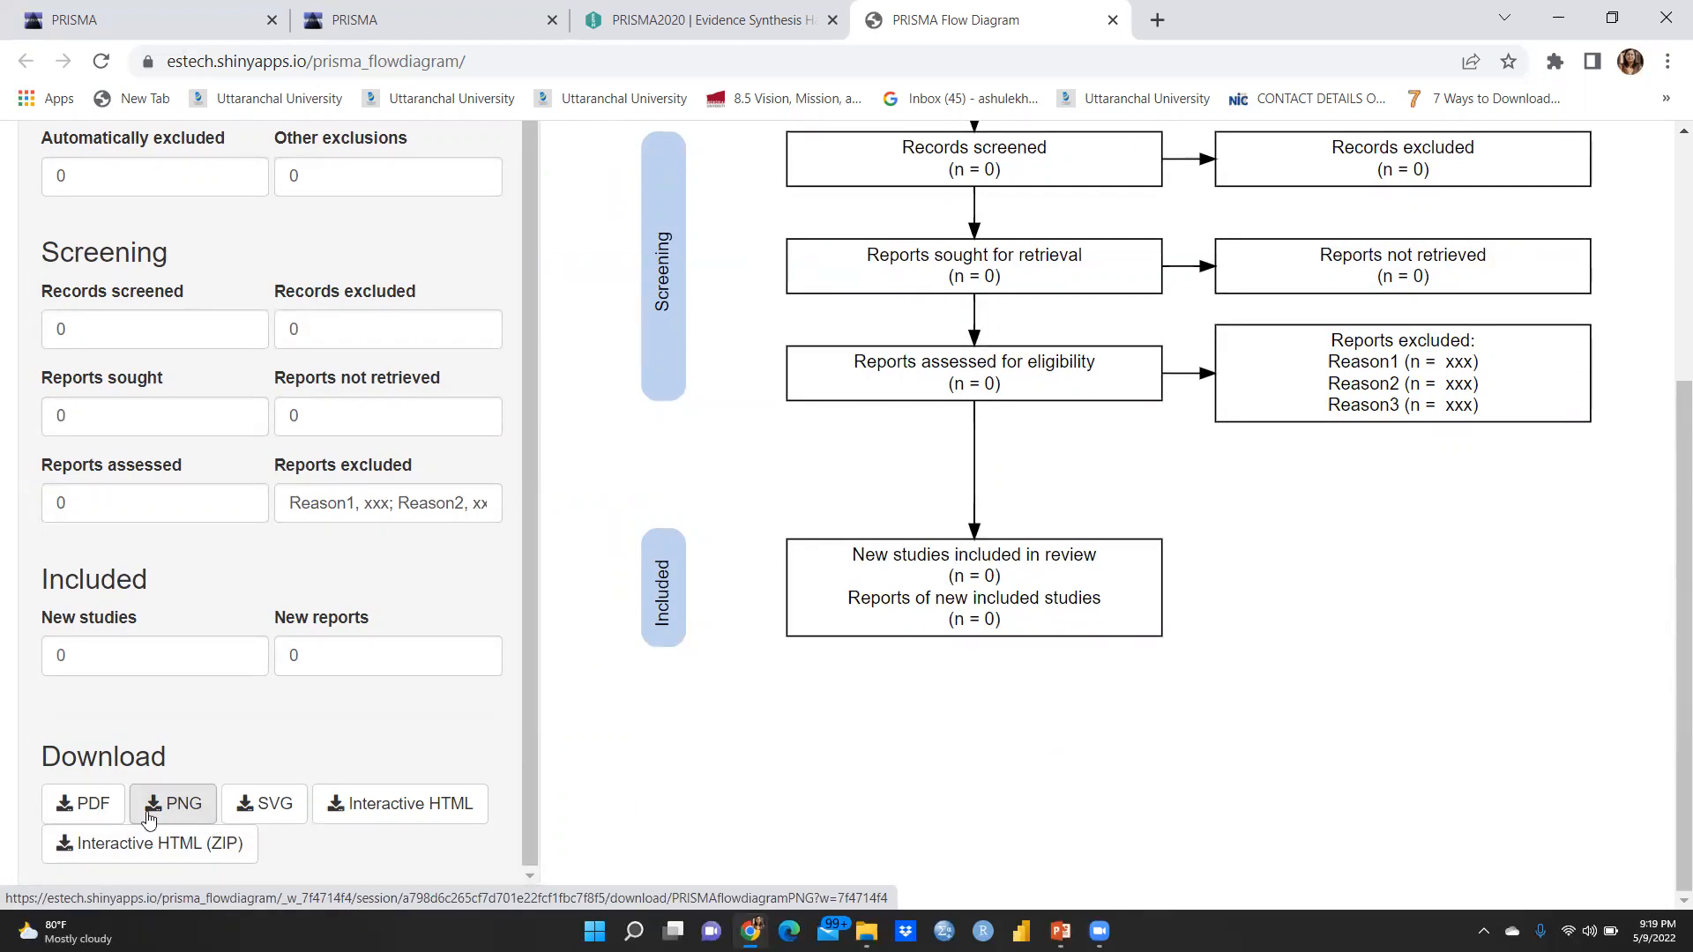
{"action": "left_click", "coordinate": [173, 804]}
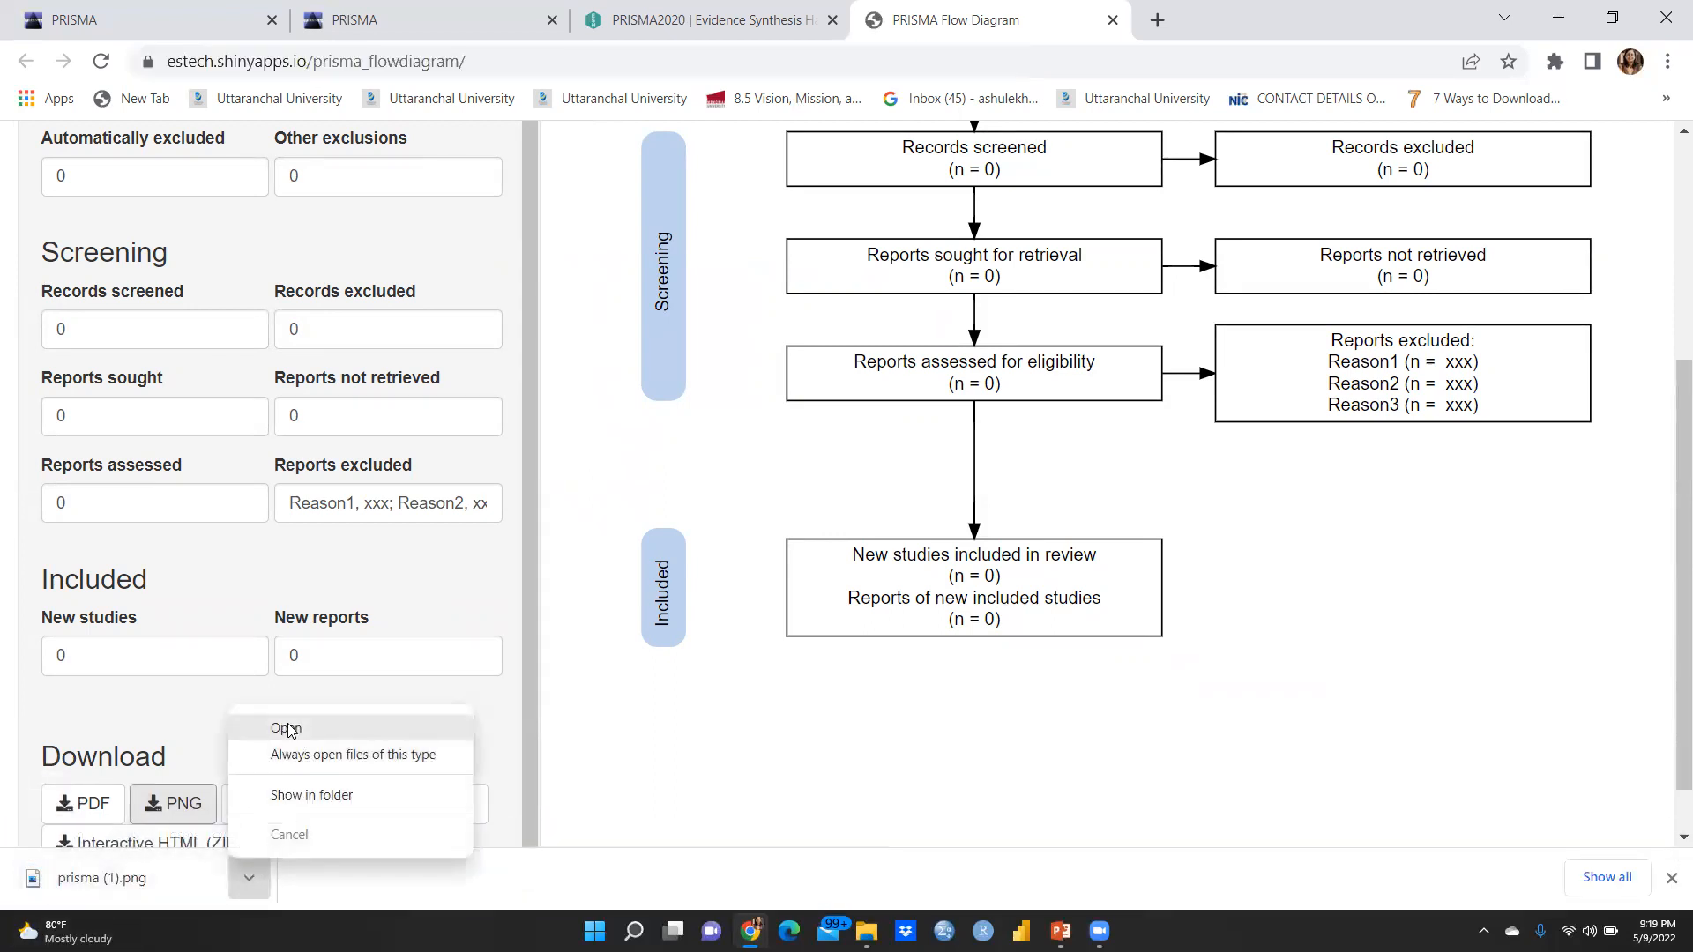
{"action": "left_click", "coordinate": [286, 728]}
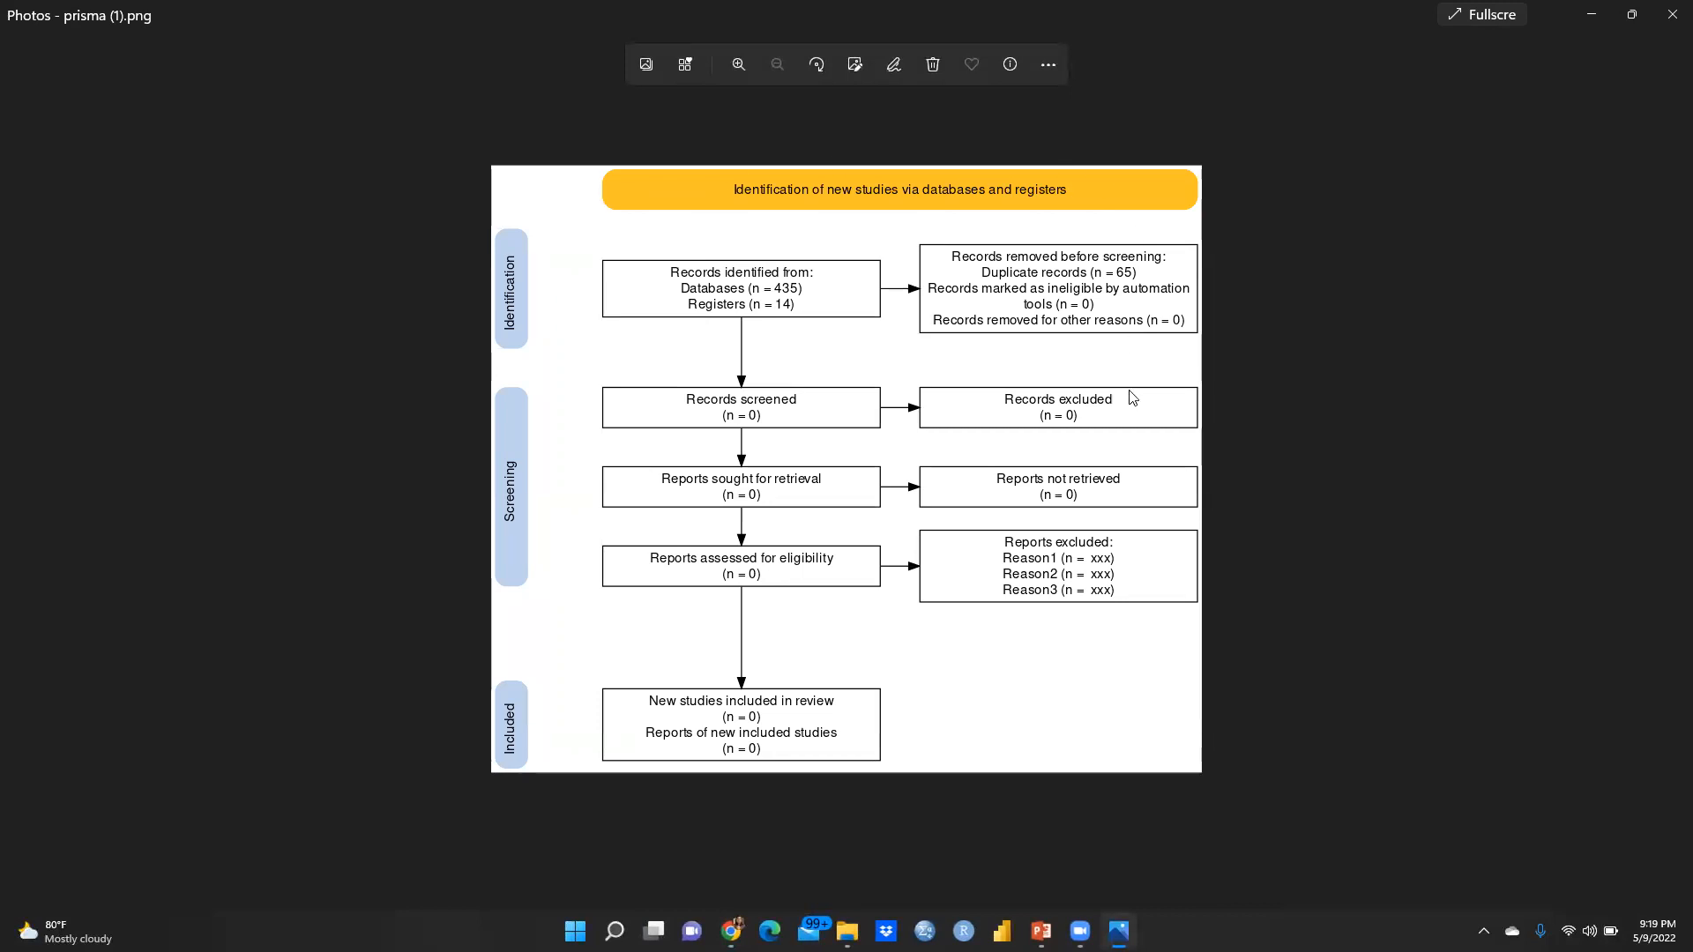
{"action": "mouse_move", "coordinate": [855, 208]}
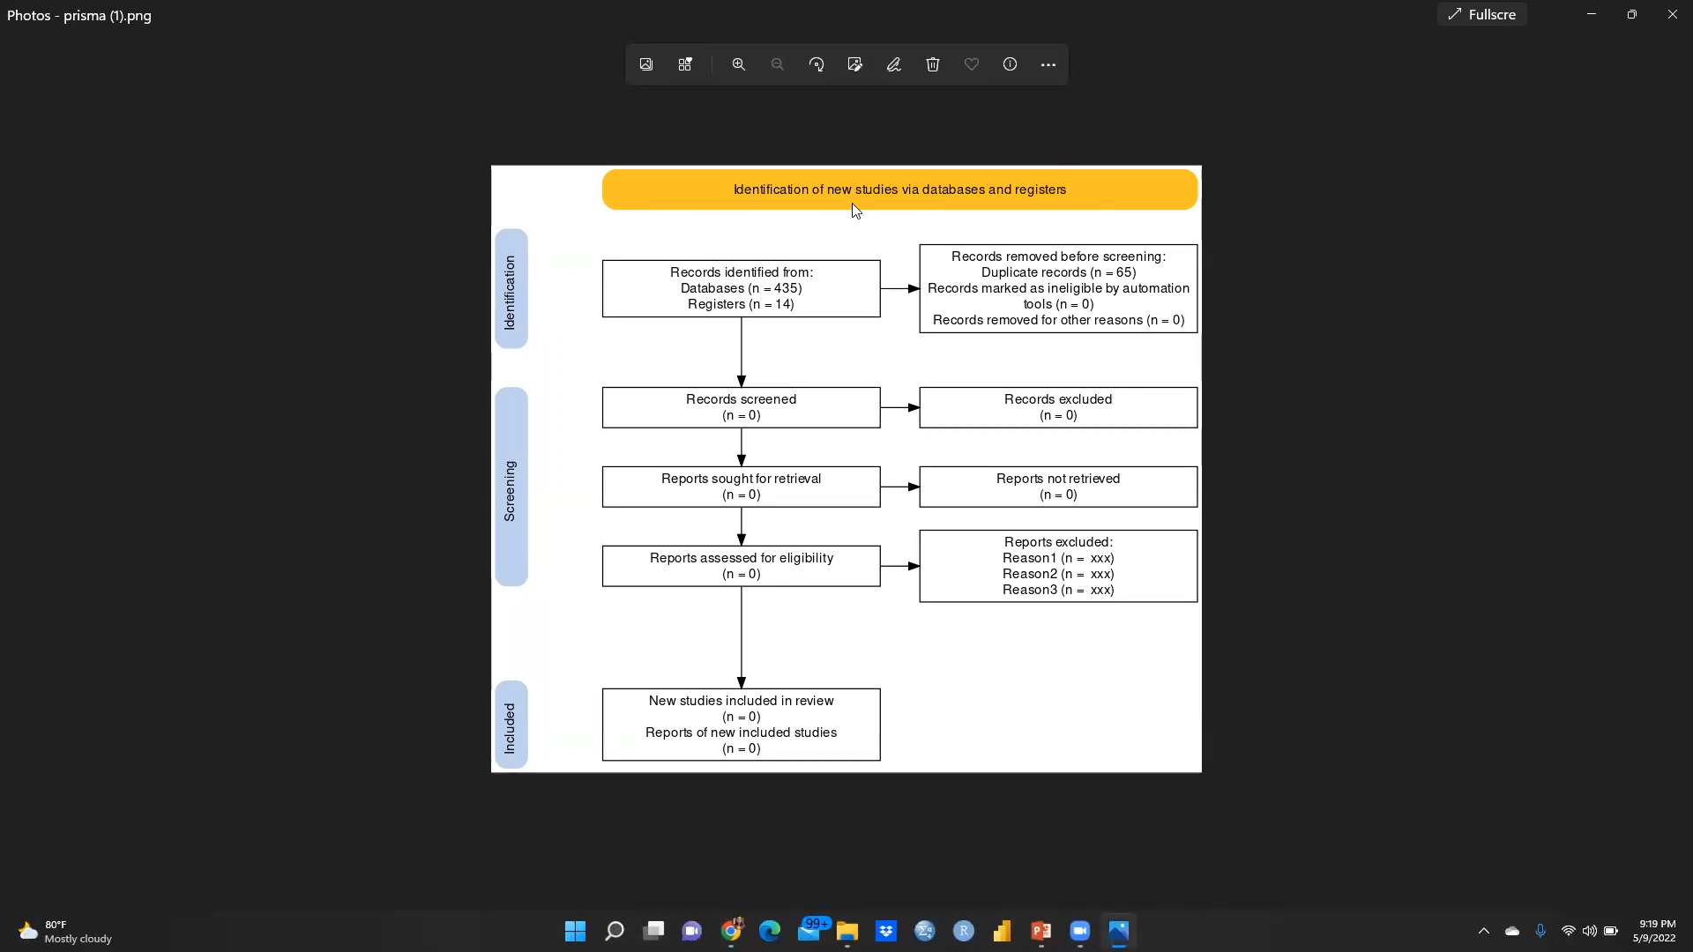
{"action": "mouse_move", "coordinate": [797, 439]}
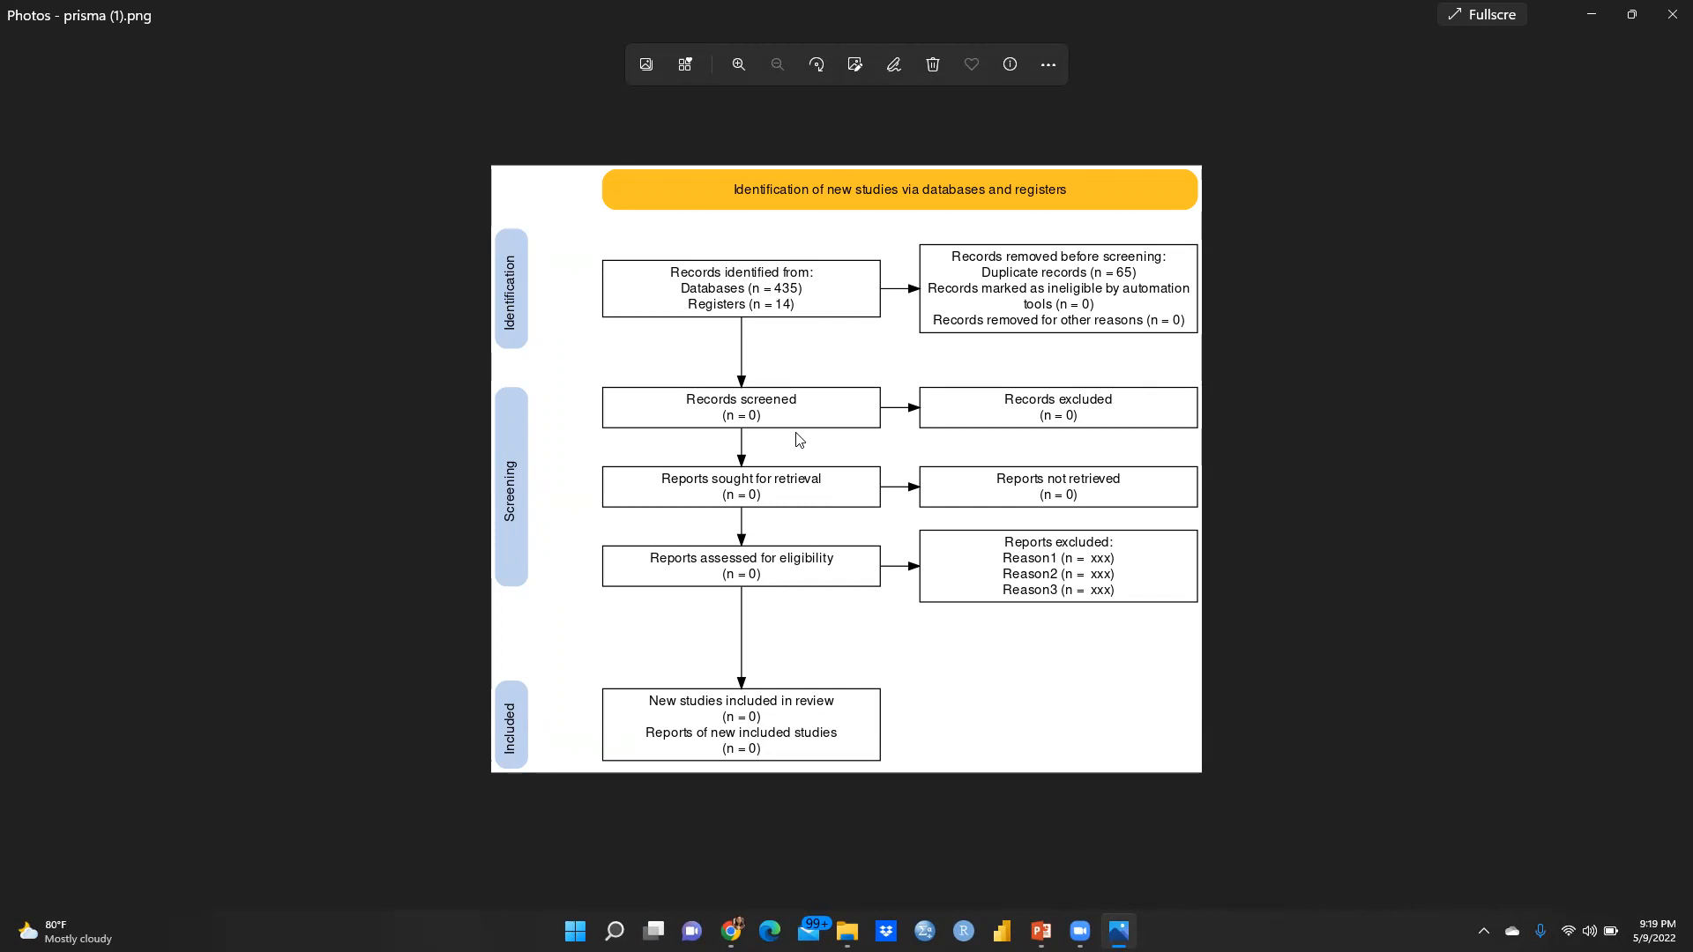
{"action": "mouse_move", "coordinate": [66, 179]}
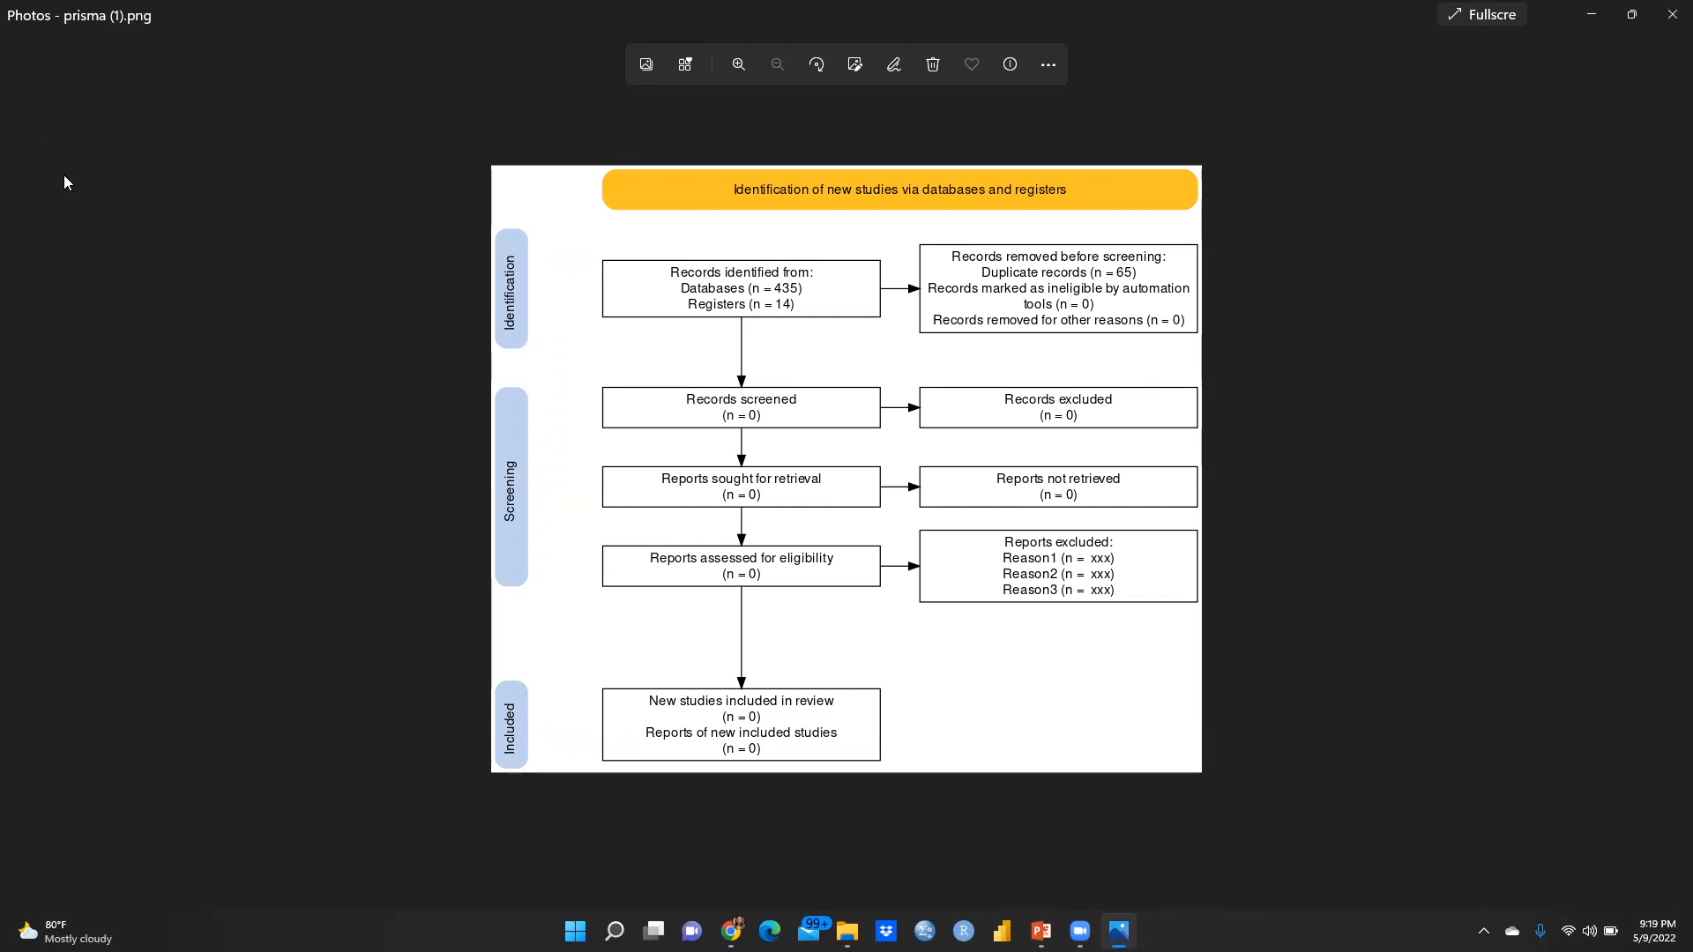